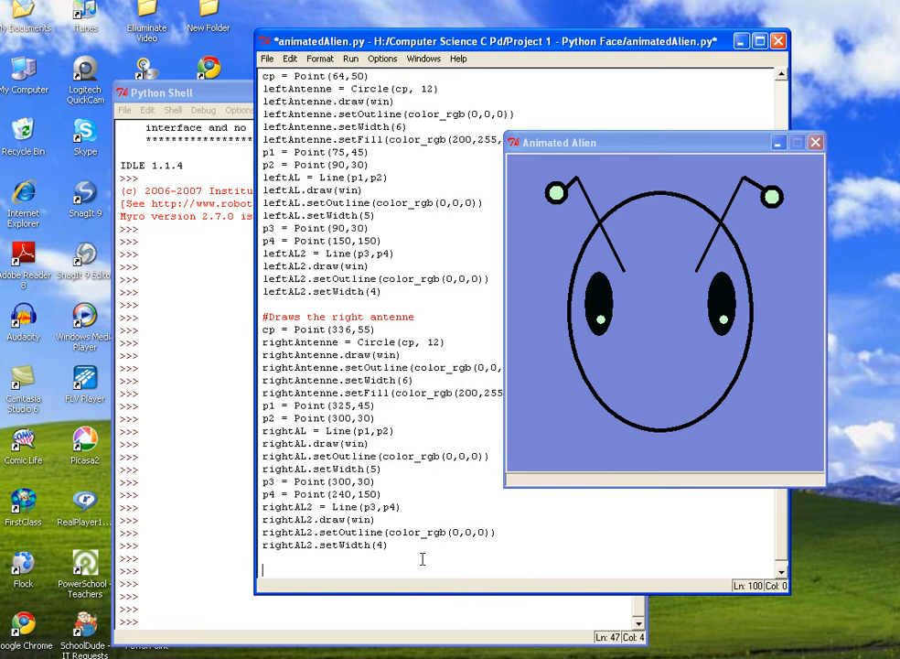
- Add the comment '#Draws the nose.' to start the nose section
text(#)
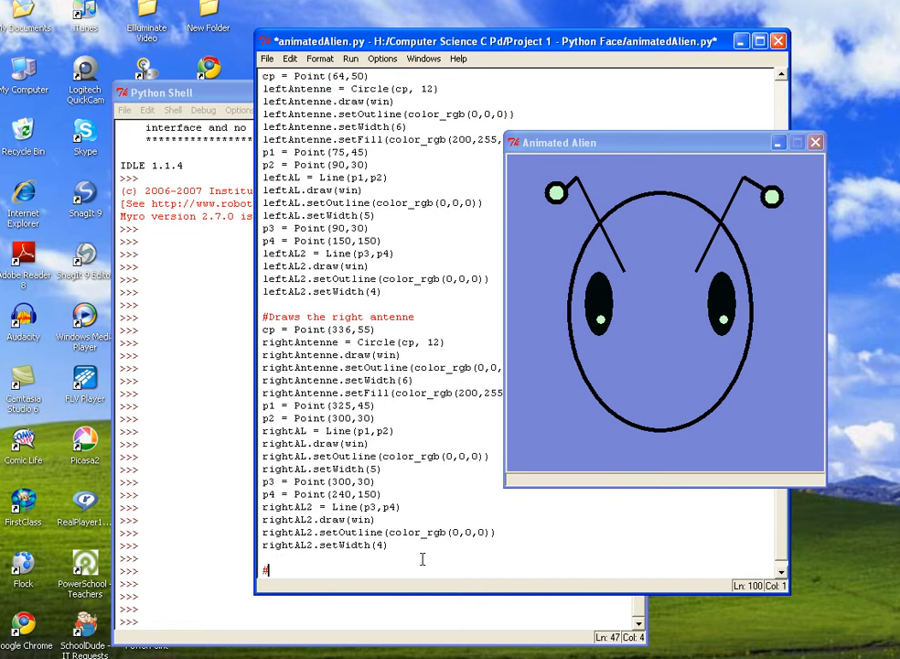
text(Draws the)
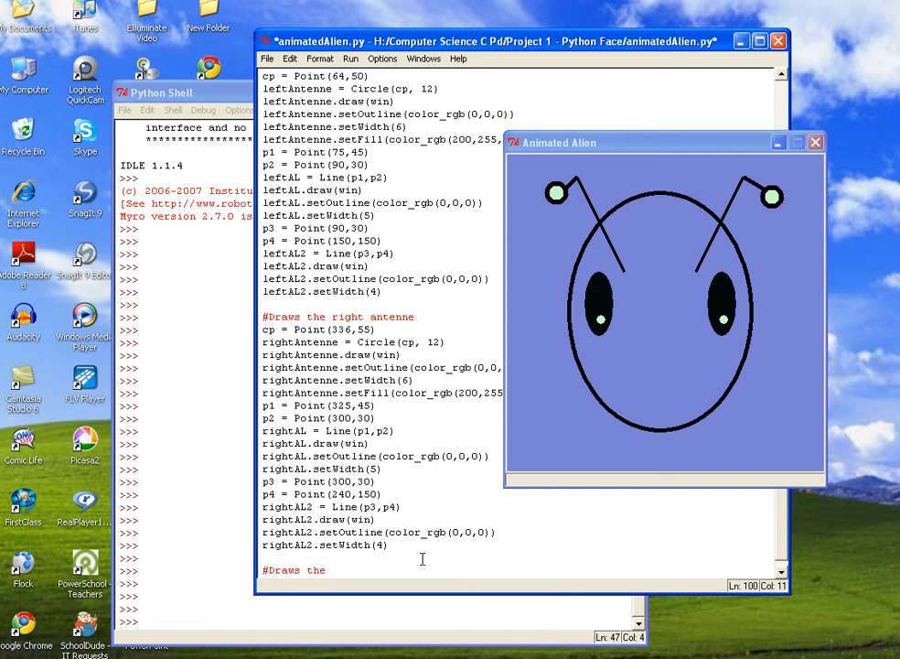
text(nose)
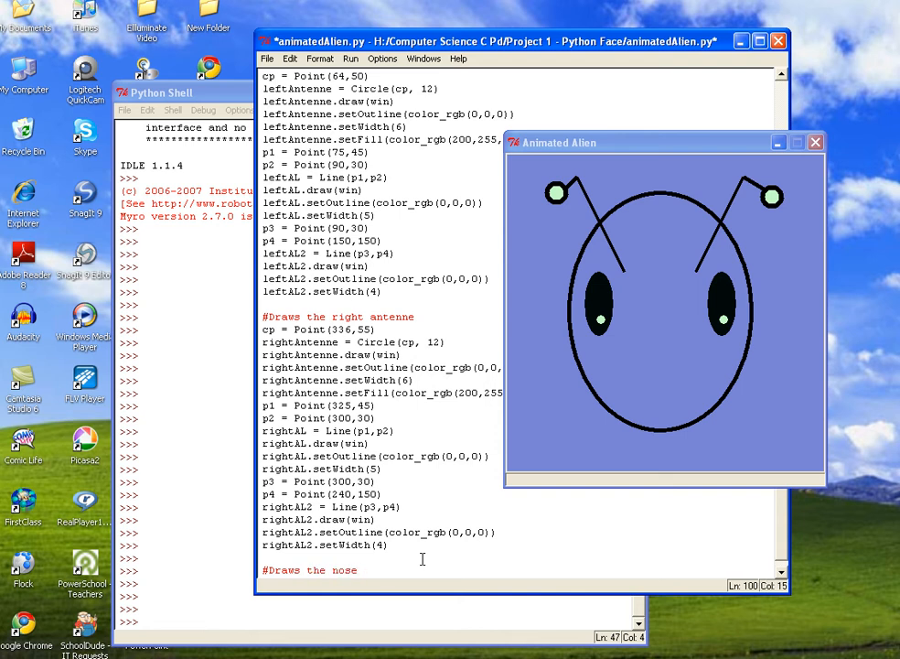
text(.)
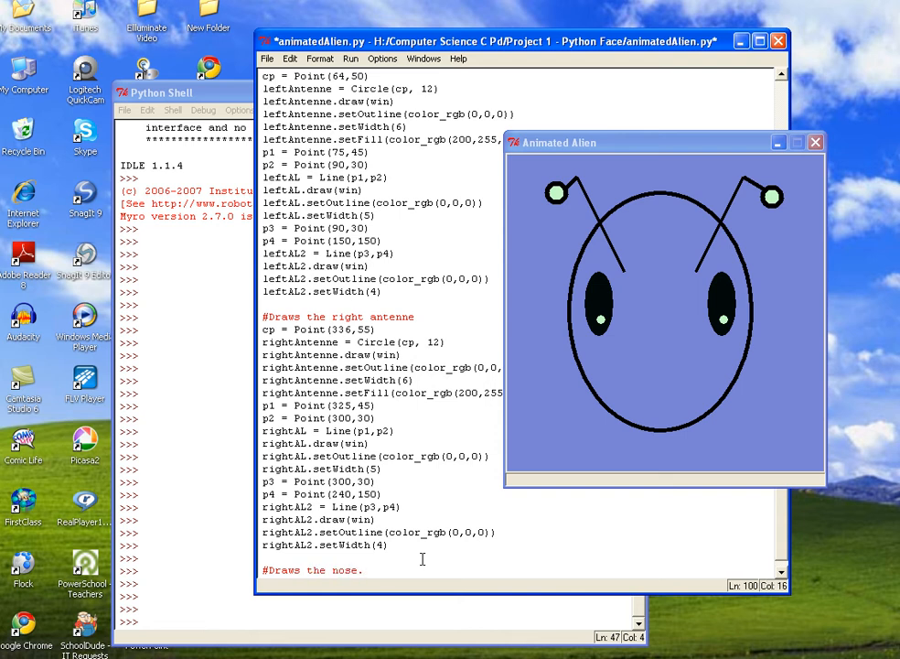
click(364, 569)
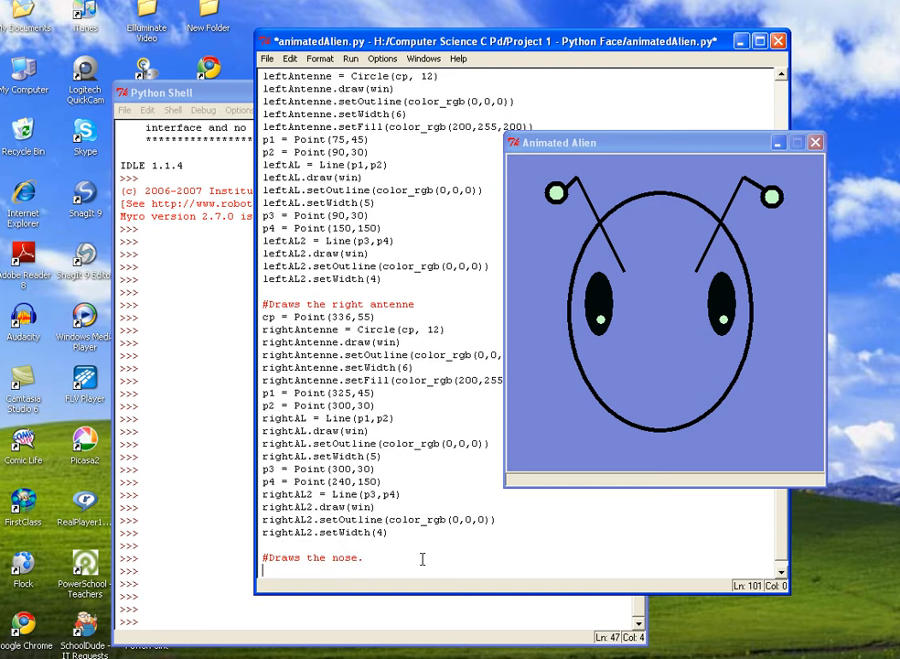
- Define the nose centre points cp1 = Point(190,245) and cp2 = Point(210,245)
text(cp)
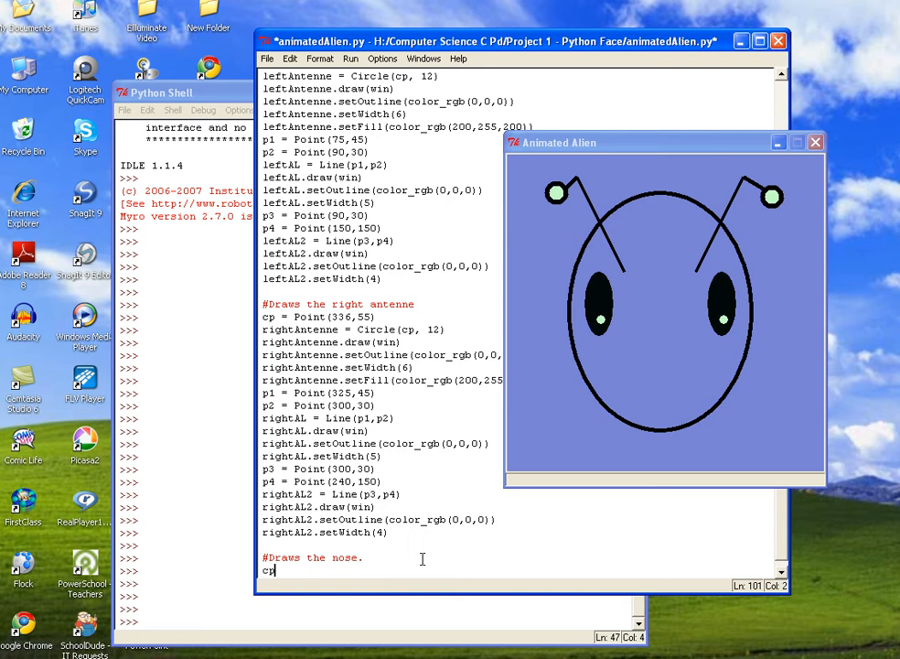
text(1)
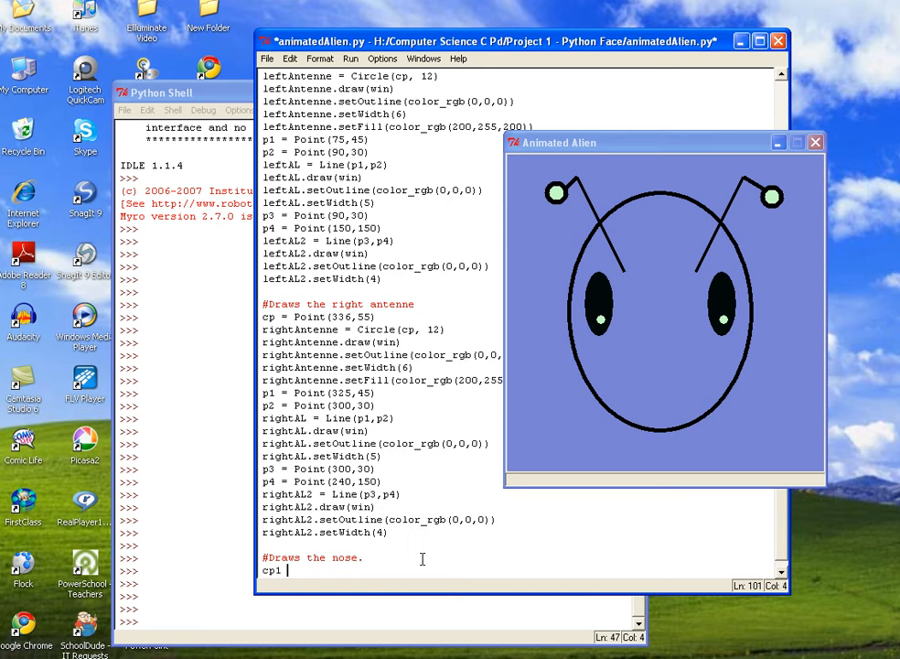
text(= Point)
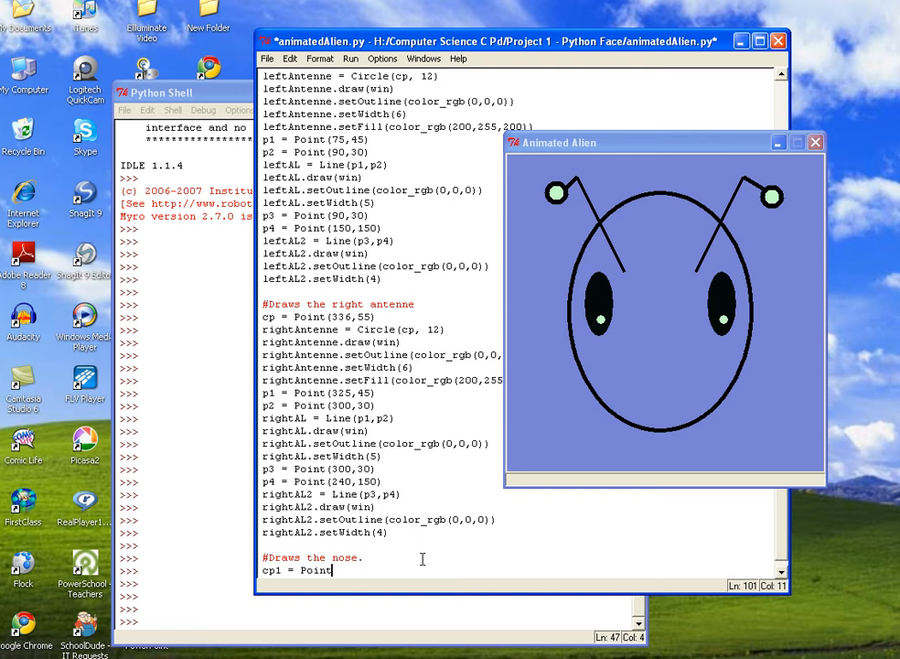
text((190)
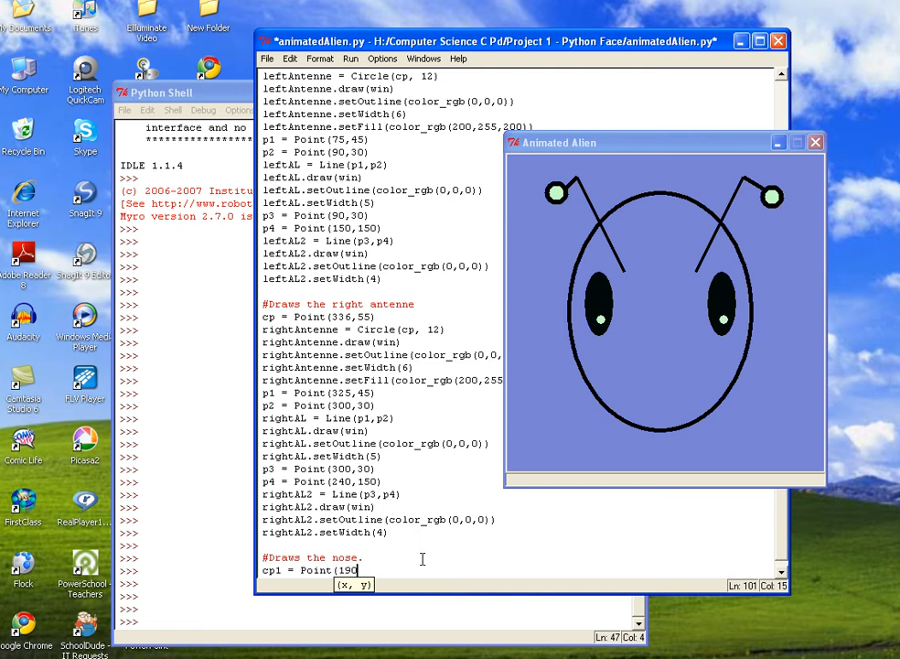
text(245)
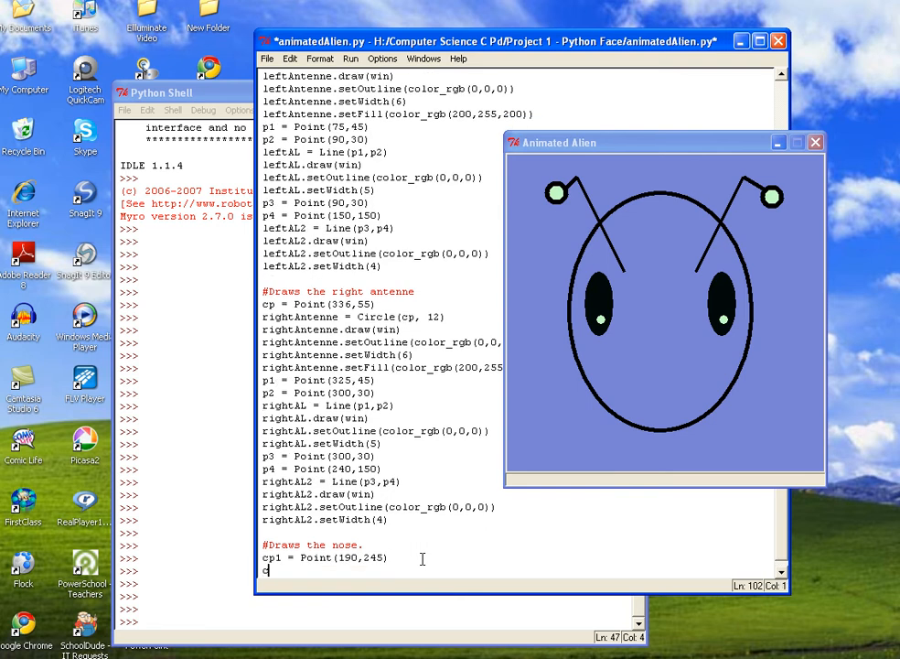
text(cp2 =)
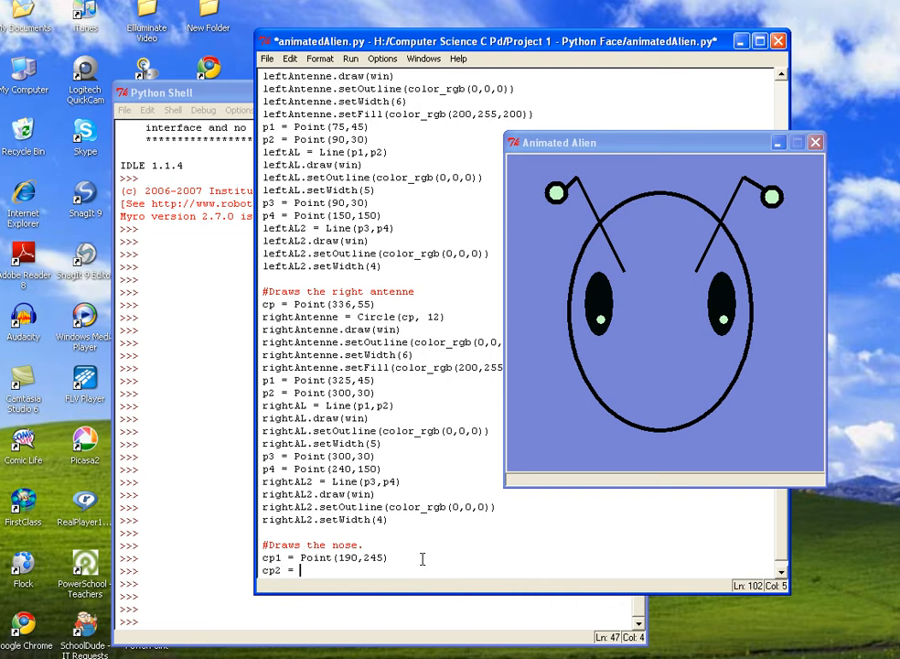
text(Point()
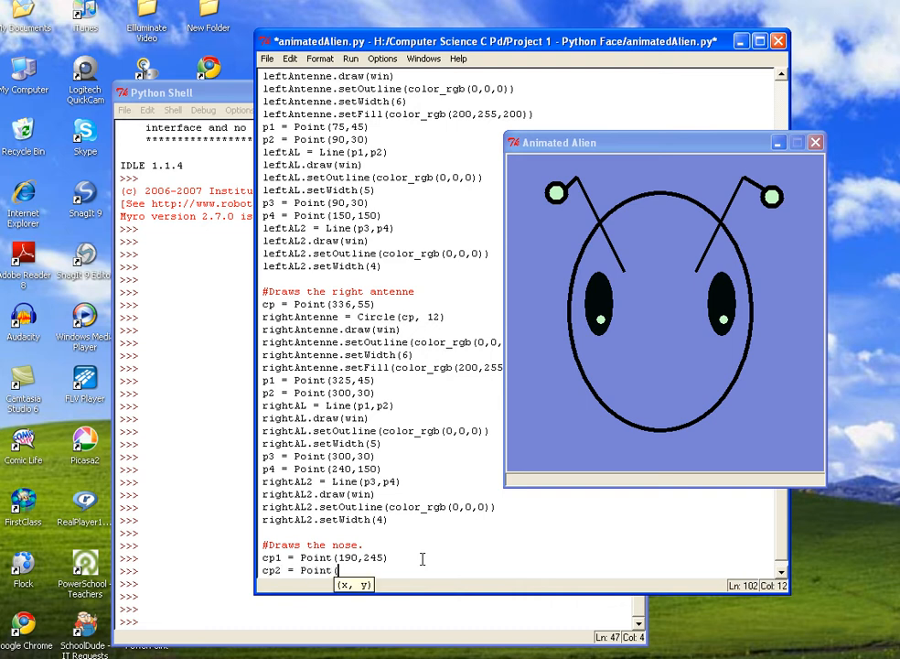
text(210,)
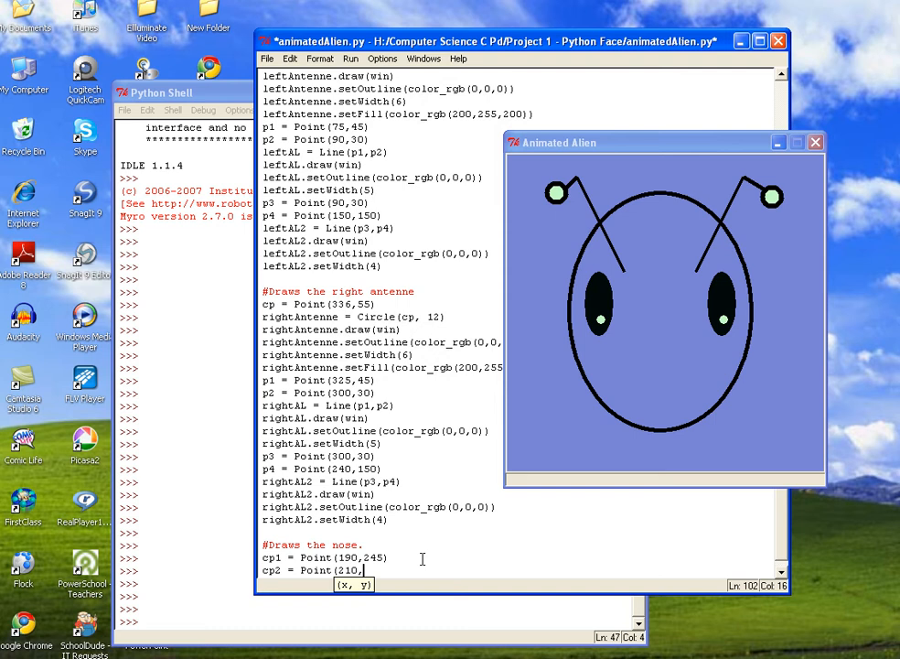
text(245))
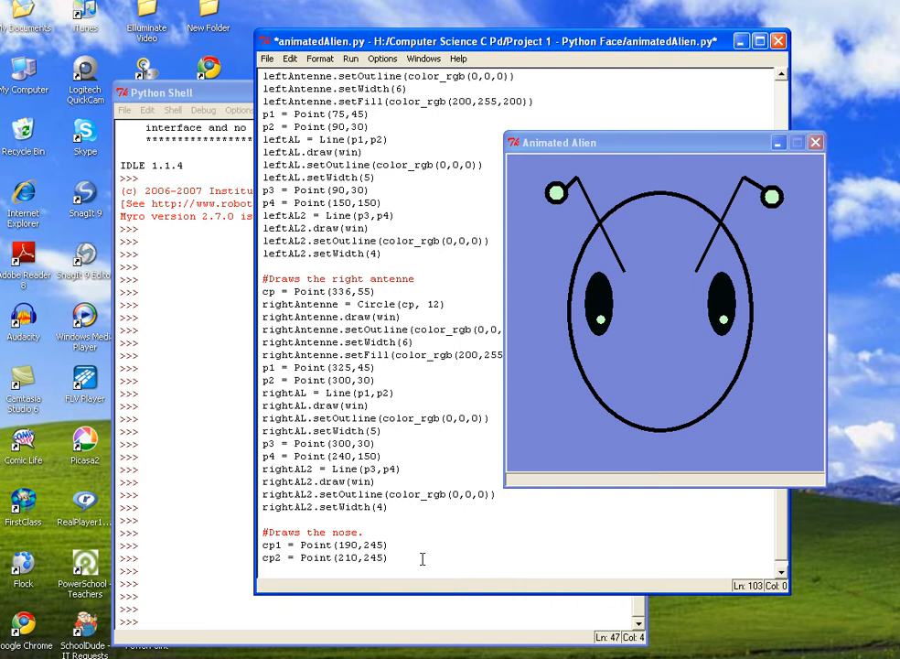
- Create leftNose as a radius-3 circle at cp1 and draw it in the window
text(leftNose)
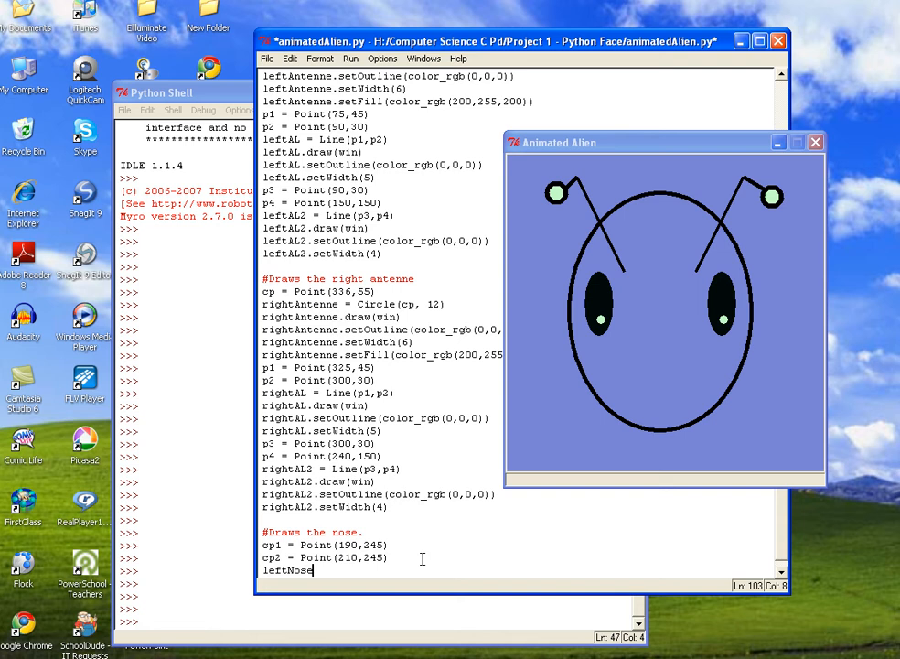
text(=)
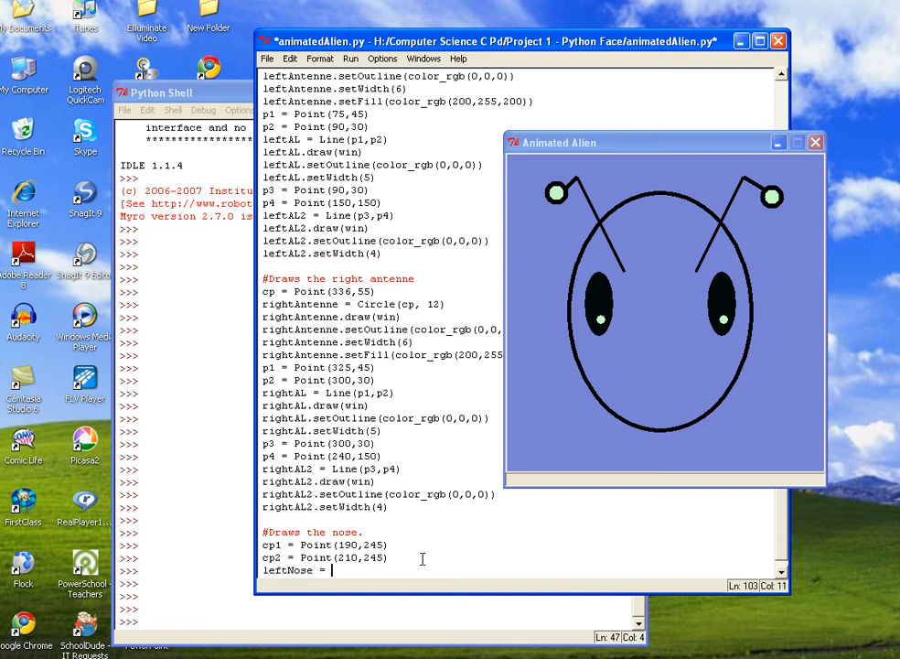
text(Circle)
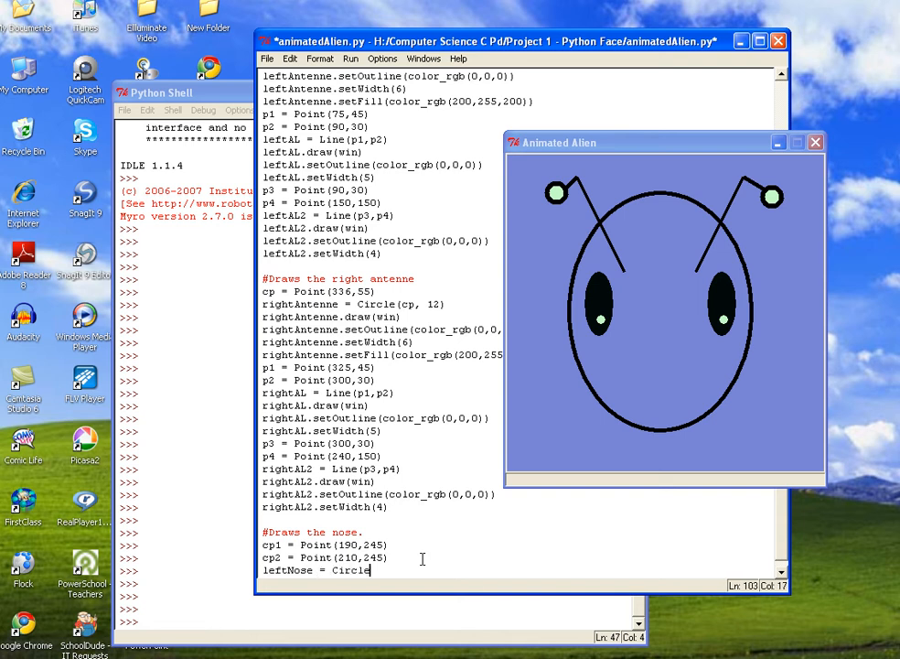
text((cp1,)
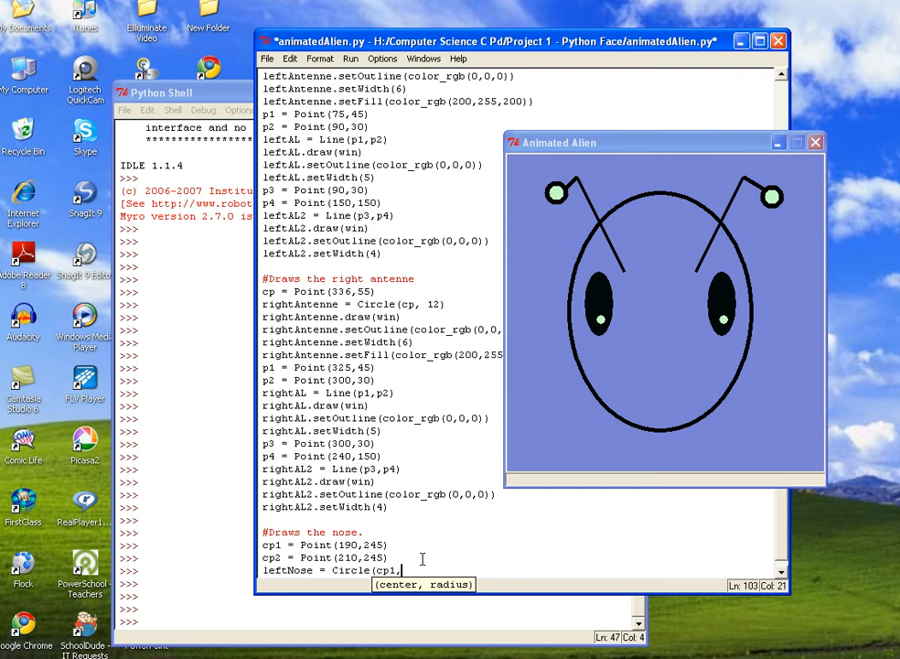
text(3))
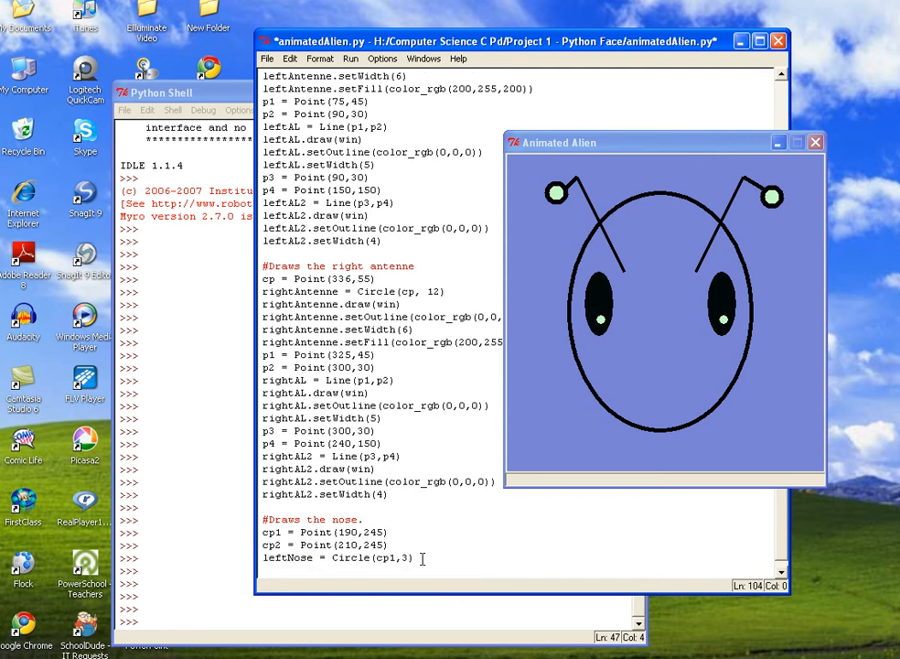
text(leftNose)
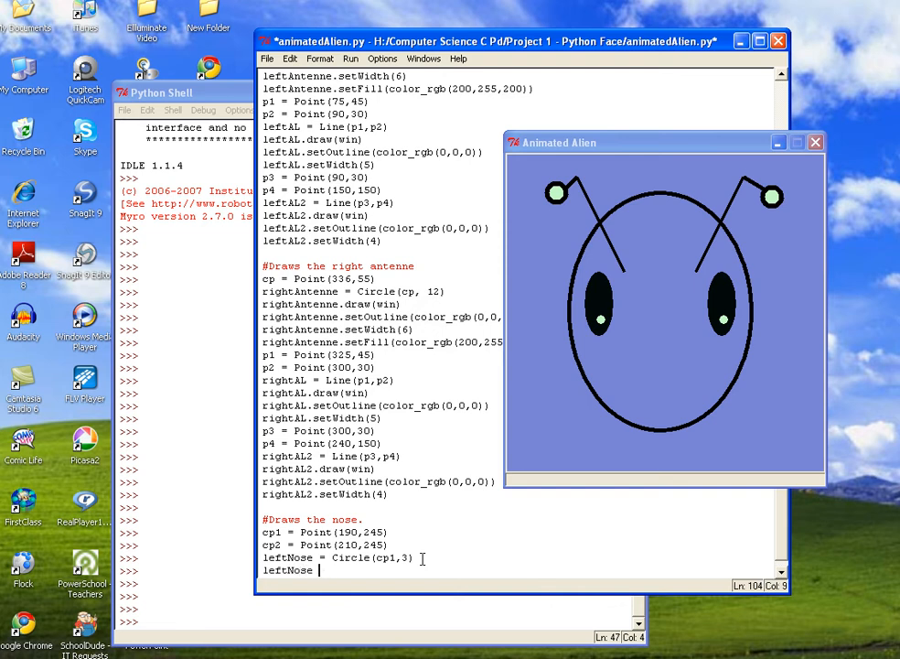
text(.dra)
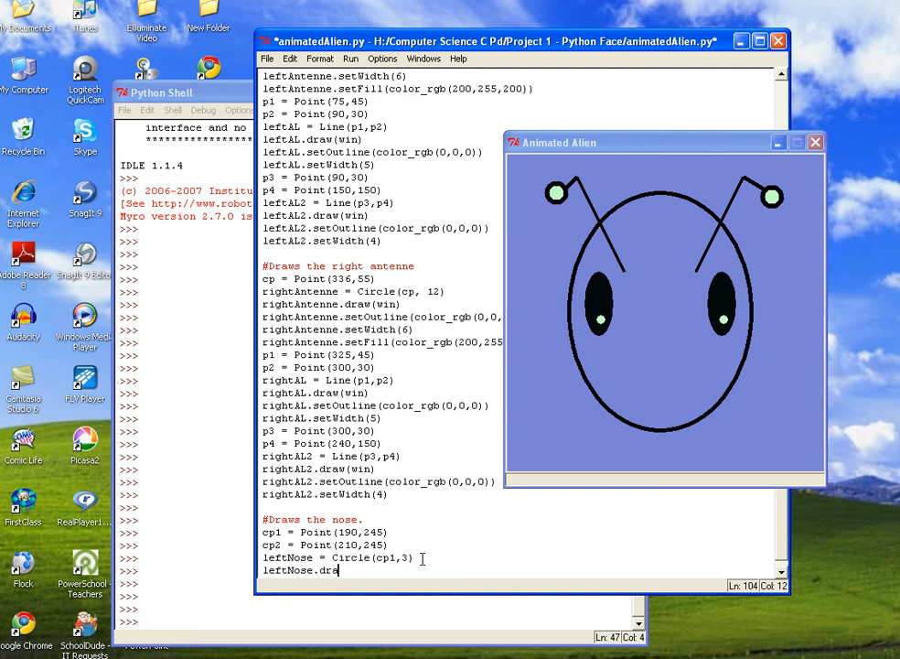
text(w(win))
text(lef)
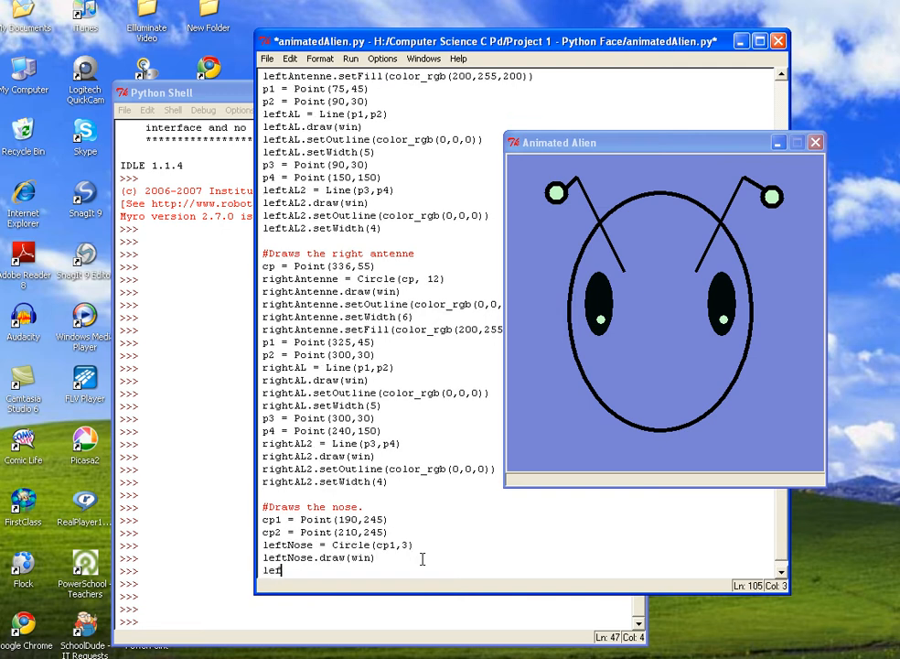
- Give leftNose a black outline, reusing the color_rgb(0,0,0) argument
text(tNos)
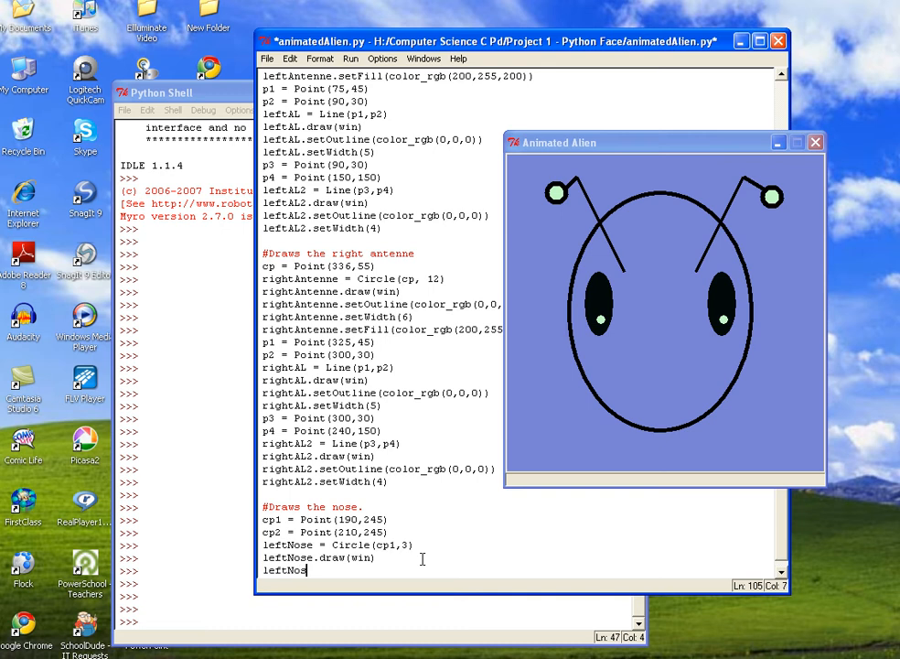
text(.setO)
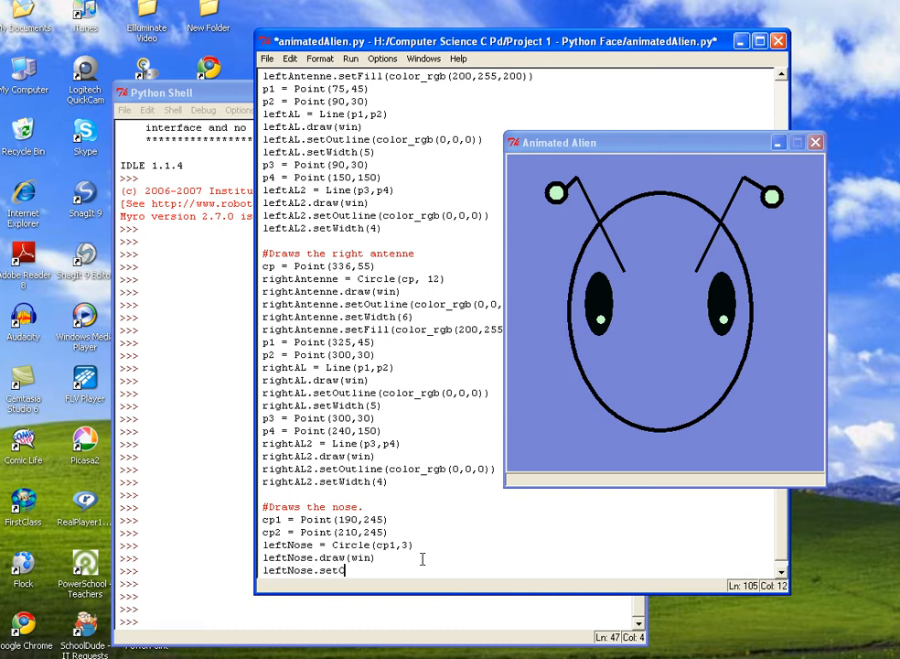
text(utline)
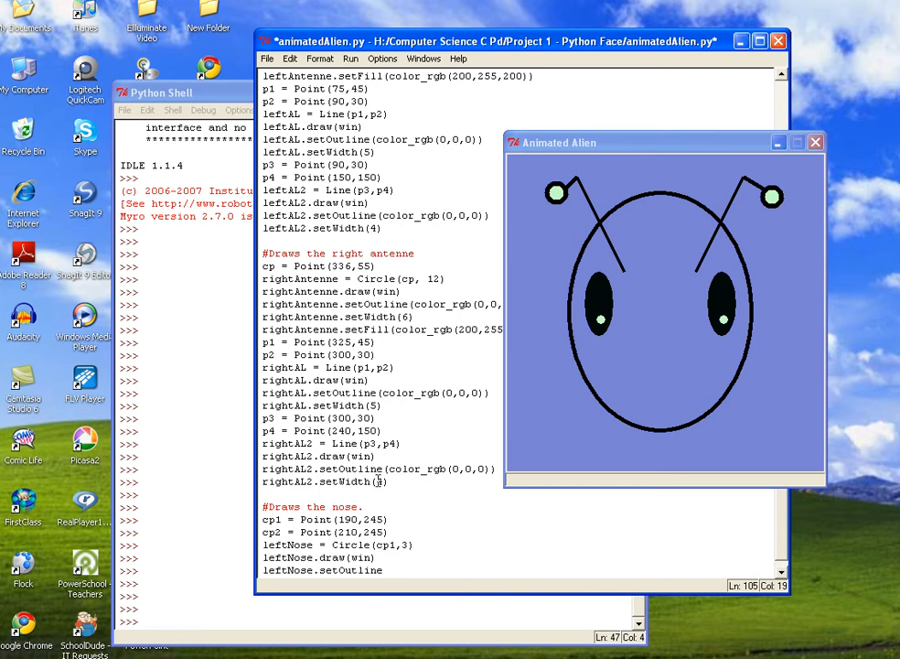
double_click(439, 469)
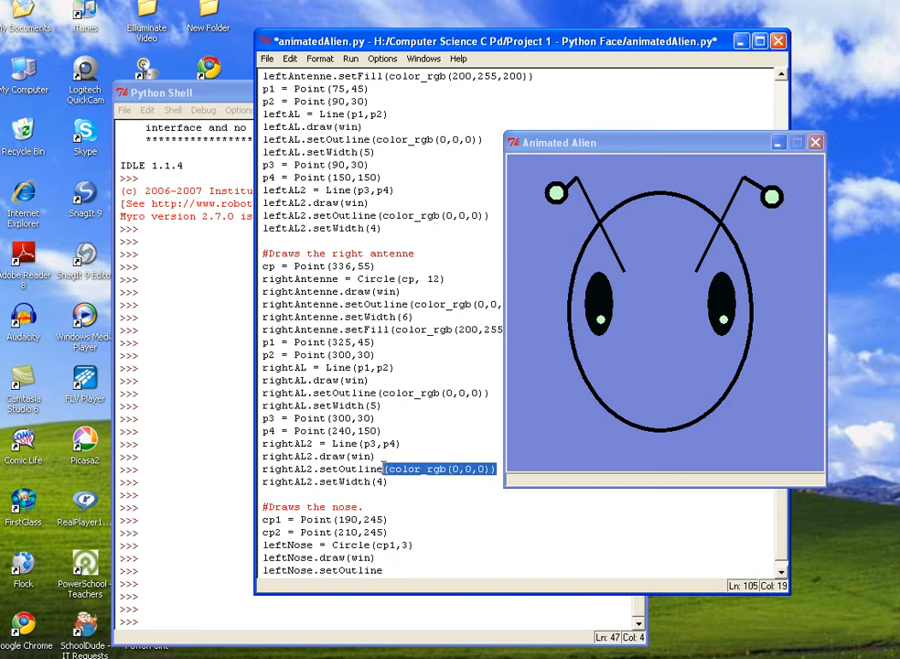
click(395, 569)
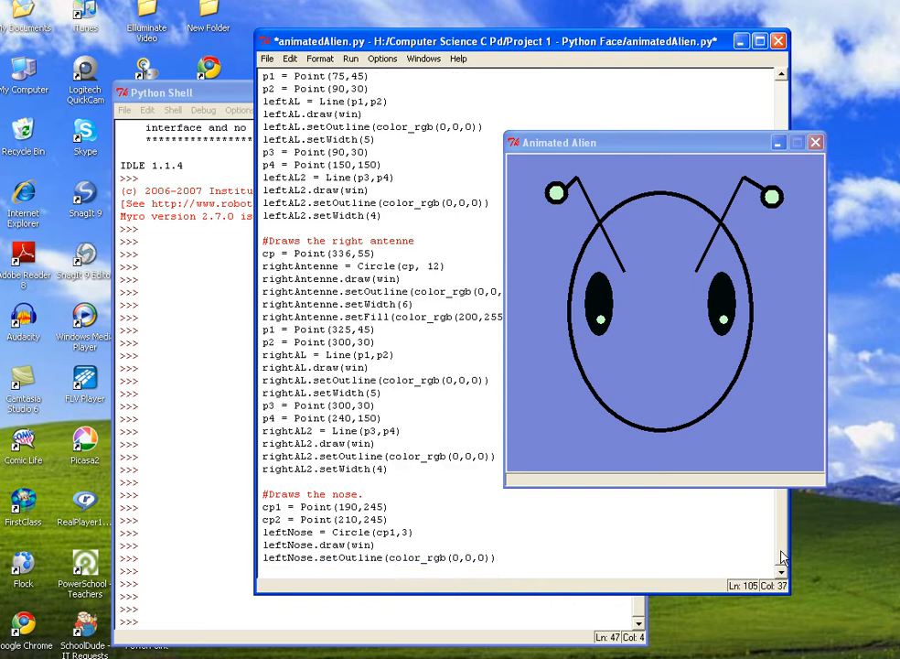
click(604, 548)
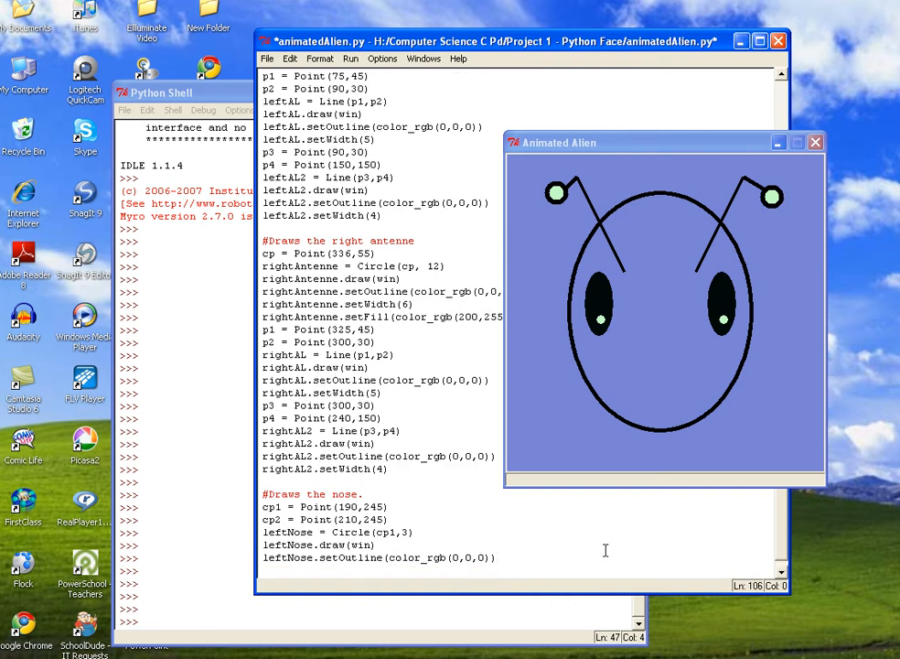
- Give leftNose a black fill with setFill(color_rgb(0,0,0))
text(leftN)
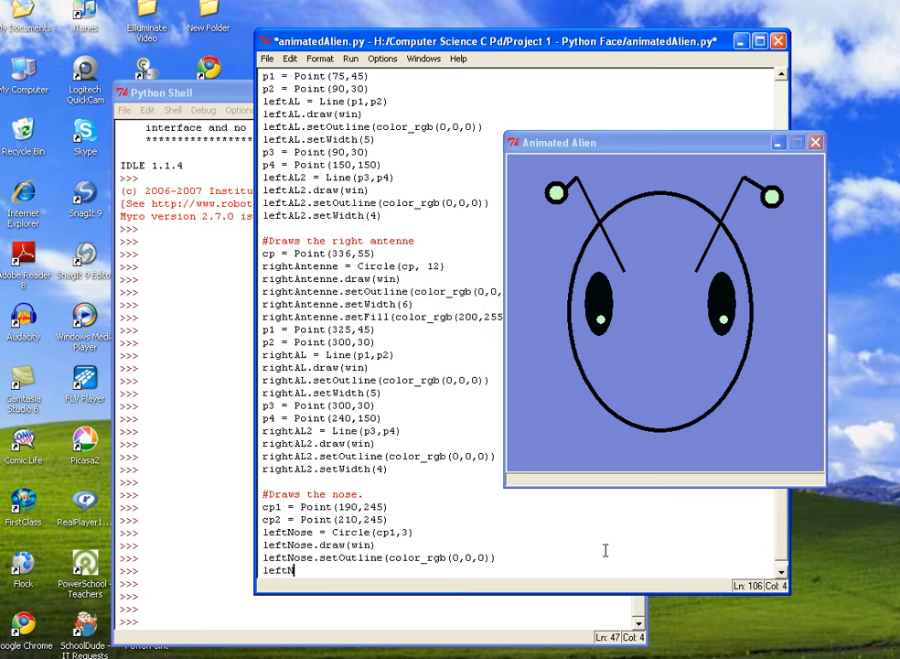
text(oste)
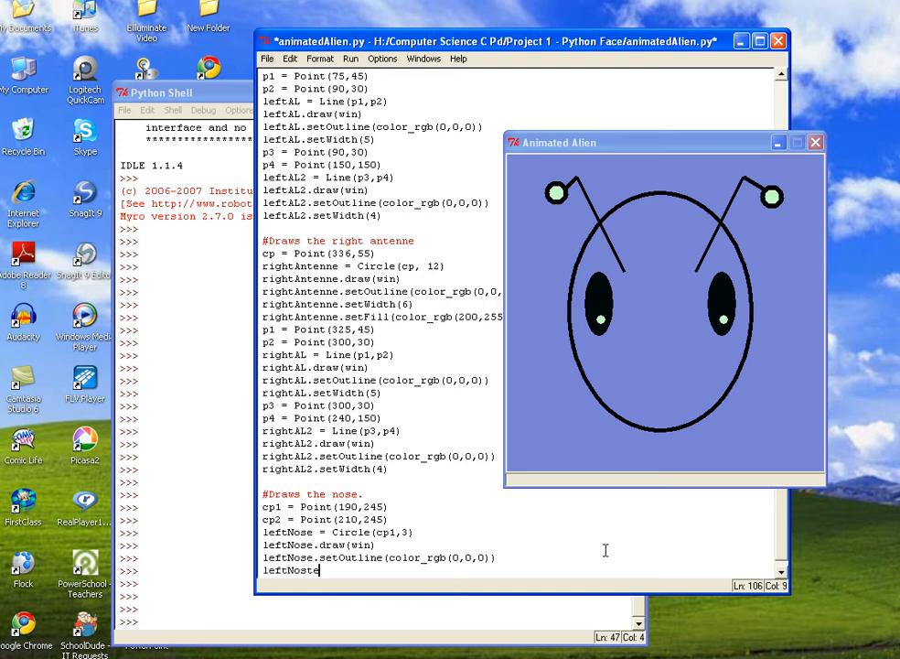
text(.setFill)
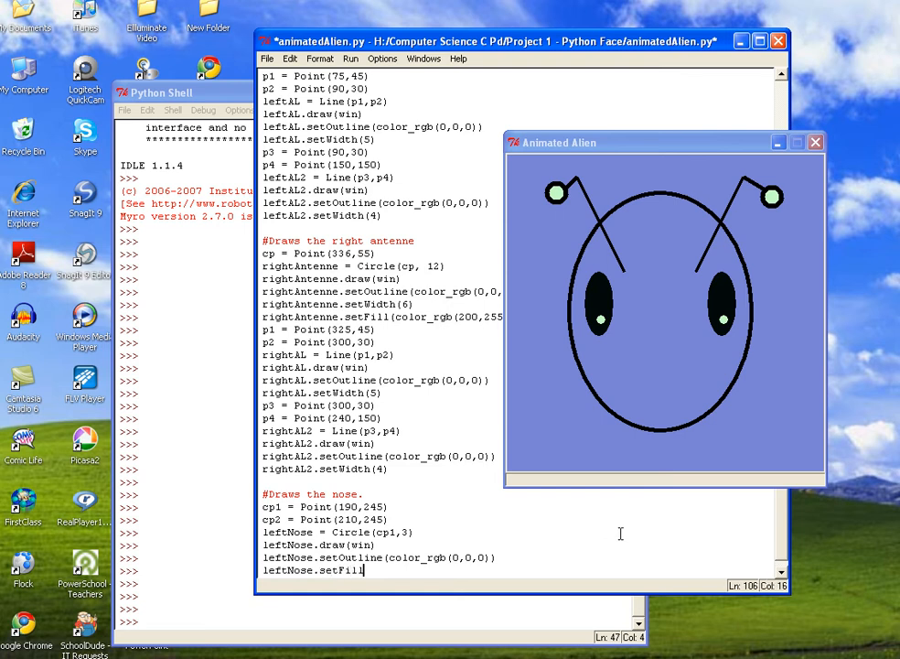
double_click(443, 556)
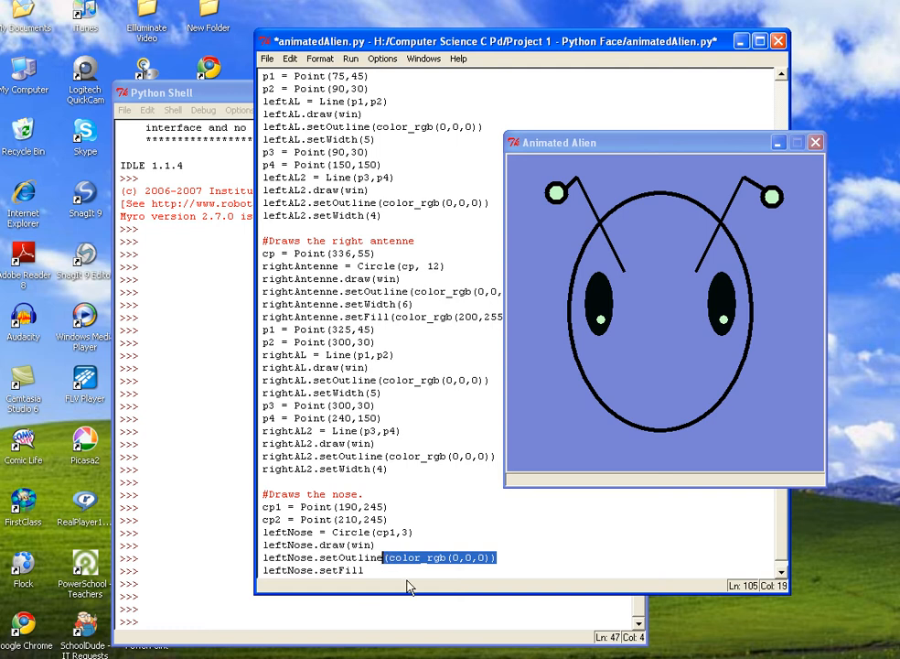
click(373, 570)
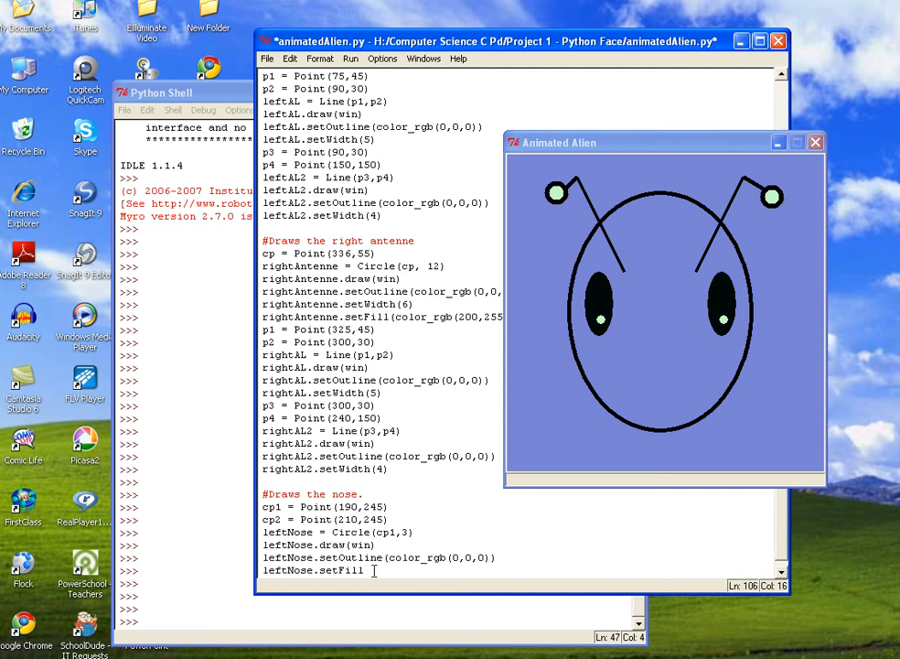
text((color_rgb(0,0,0)))
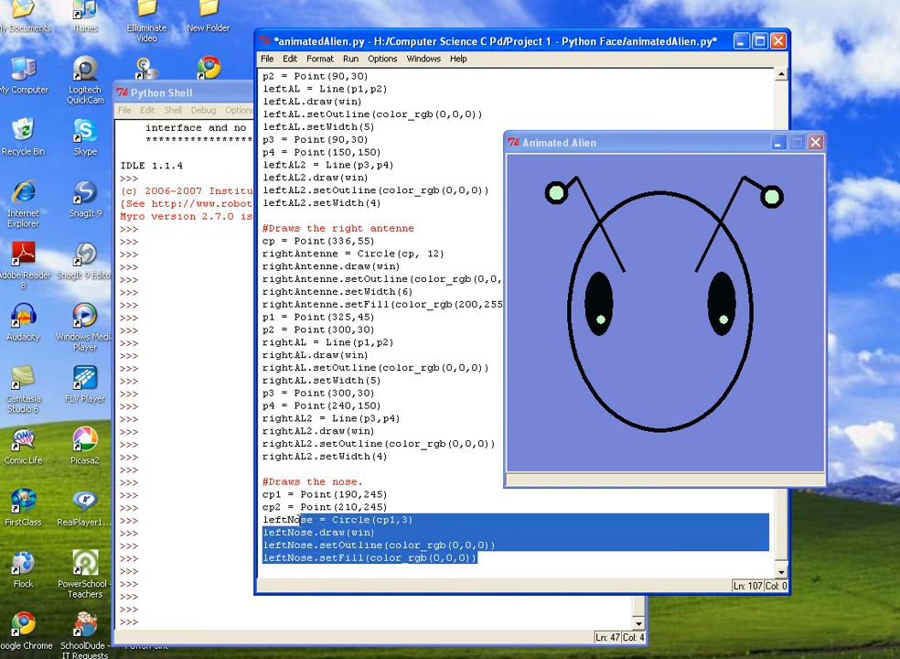
- Duplicate the leftNose lines as rightNose centred at cp2 with black outline and fill
click(306, 567)
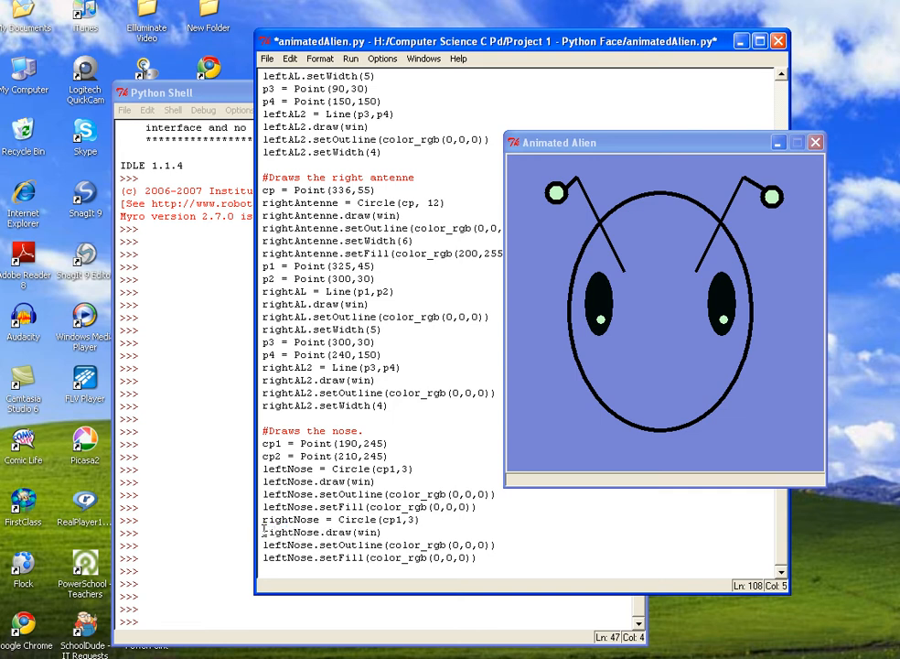
double_click(274, 545)
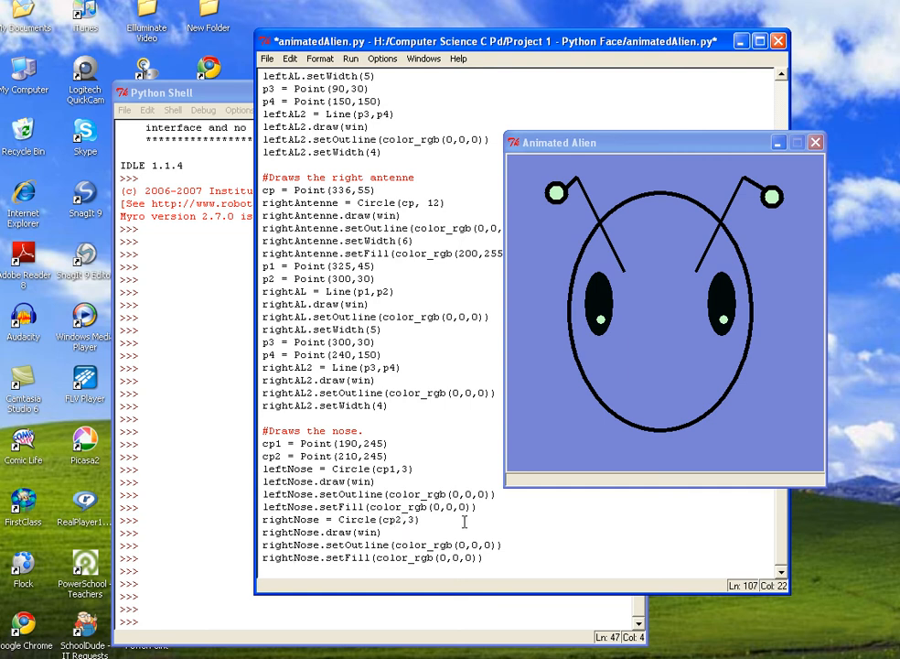
- Run the module, confirming the save, then return to the script editor
click(352, 56)
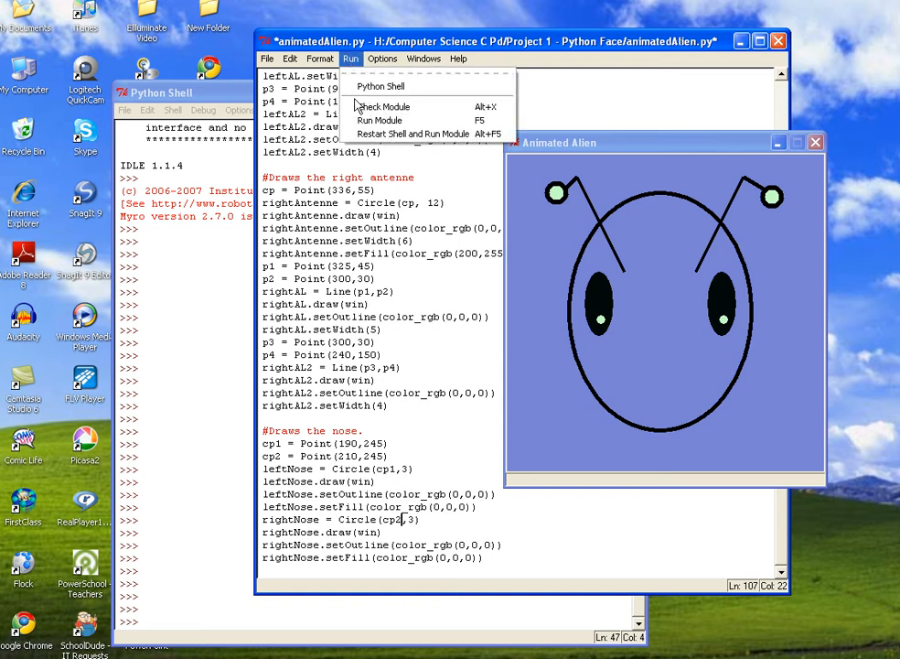
click(378, 121)
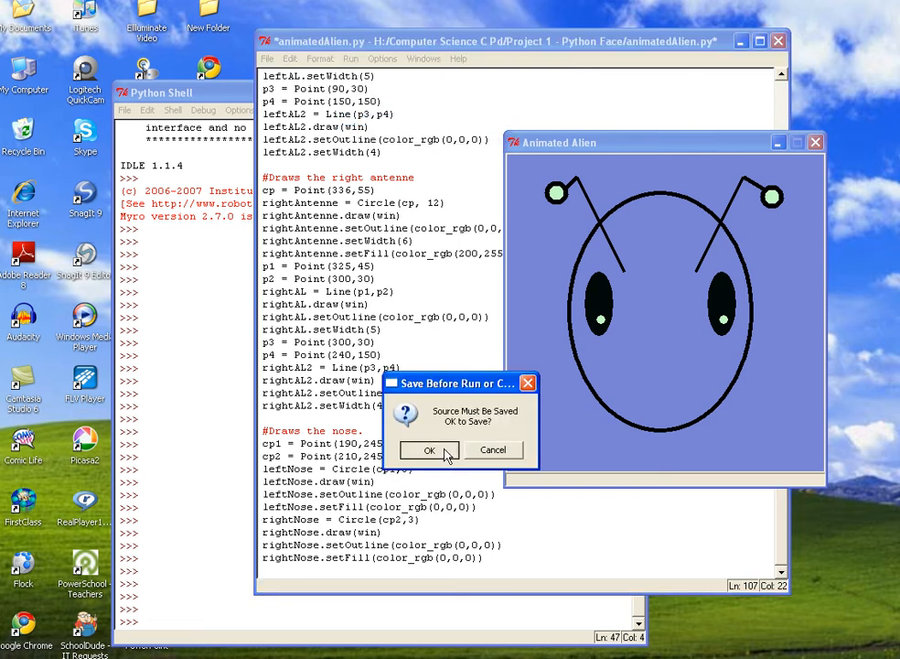
click(428, 450)
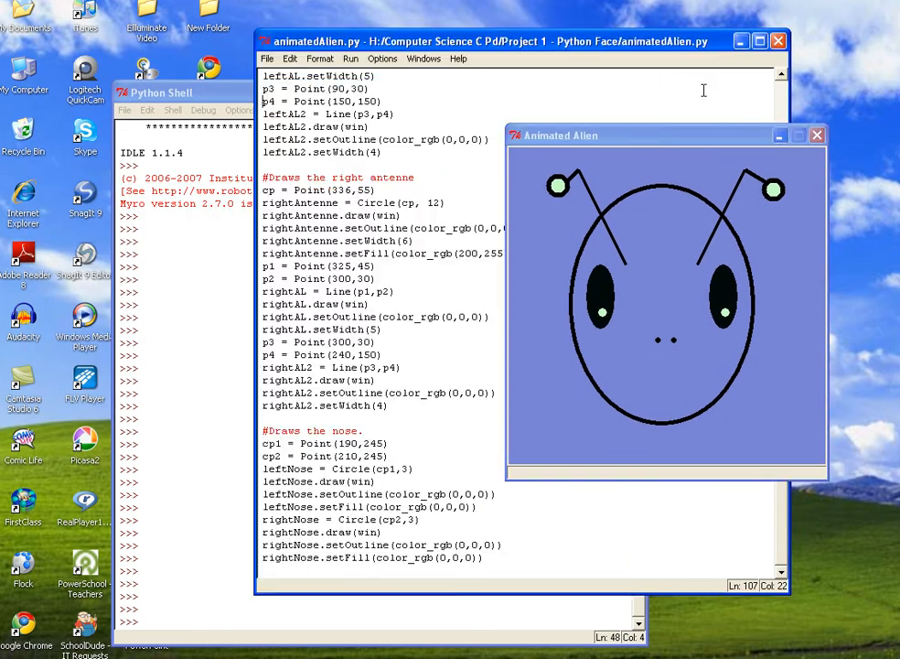
click(479, 545)
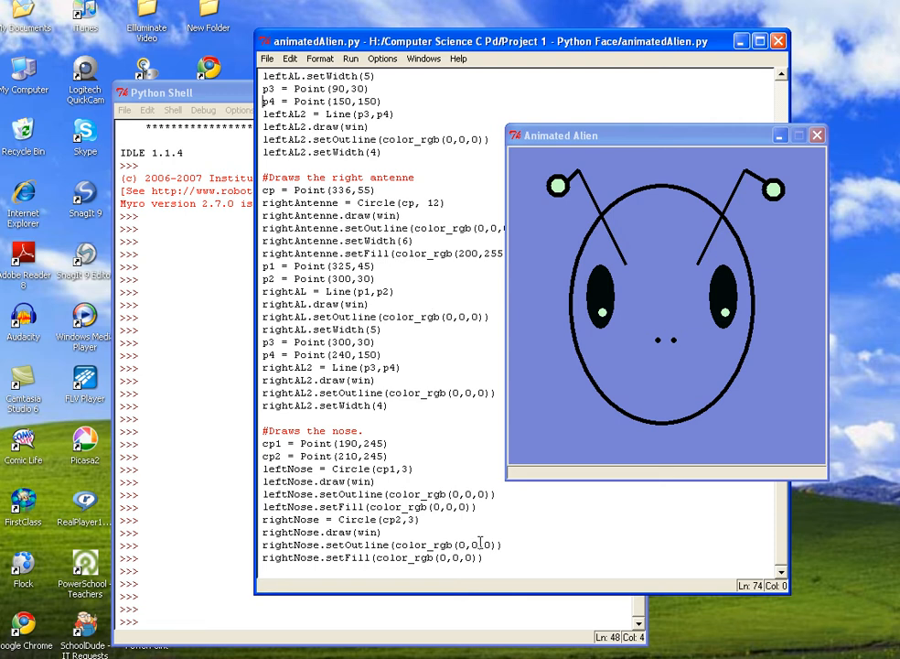
click(492, 556)
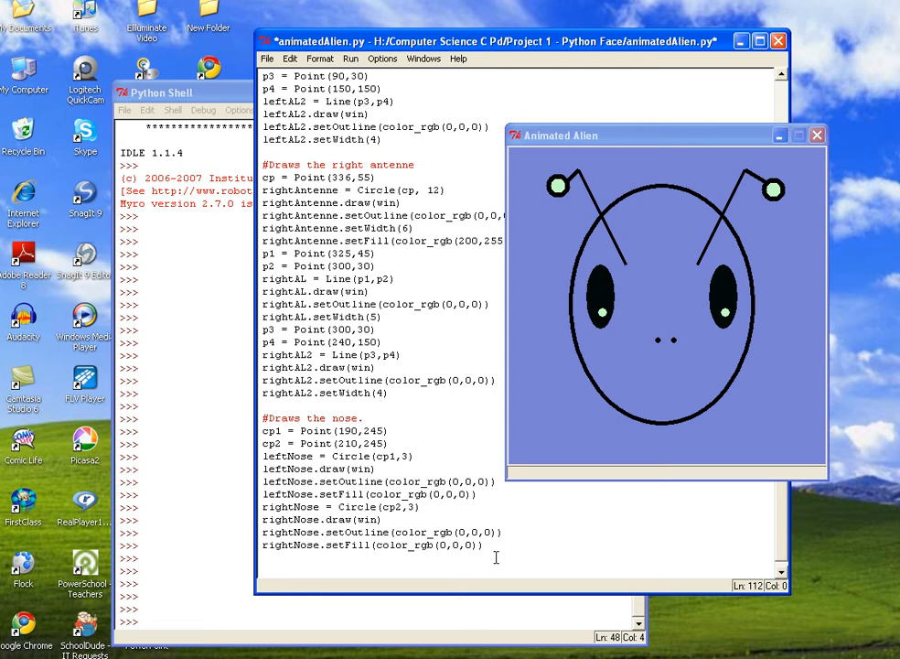
- Add the comment '#Draws the mouth.' to start the mouth section
text(#)
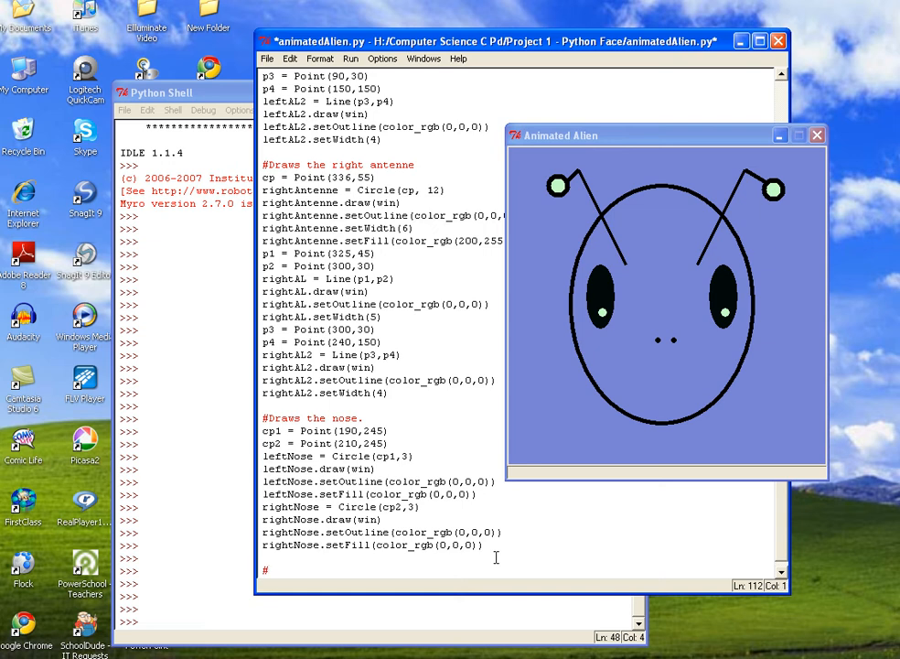
text(Draws)
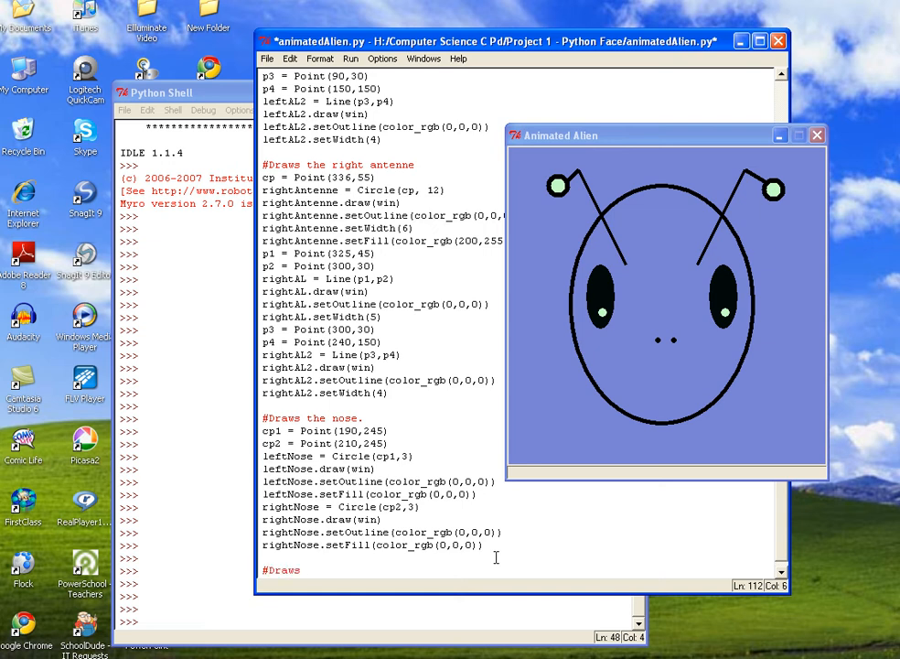
text(the)
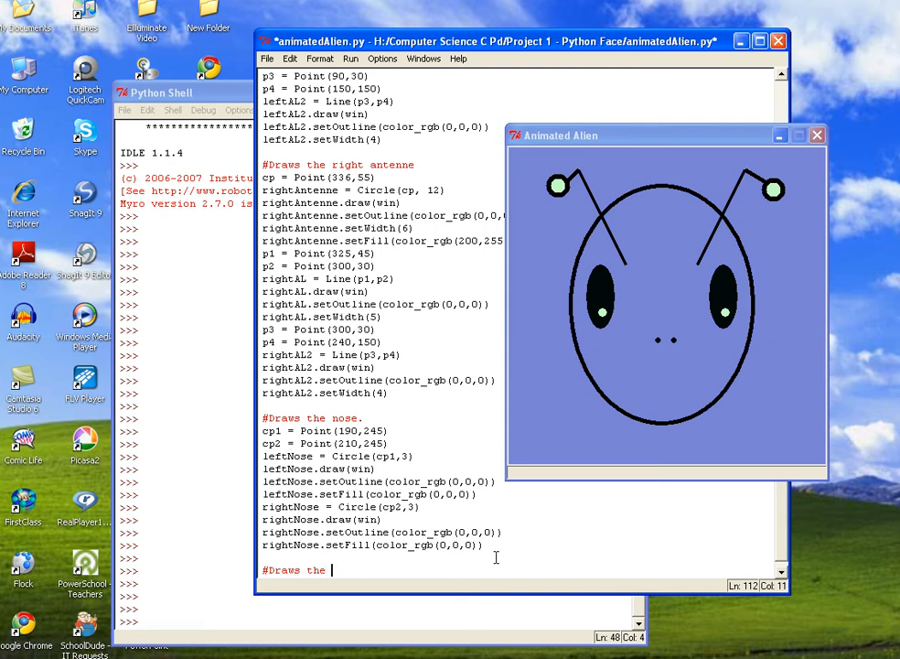
text(mouth.)
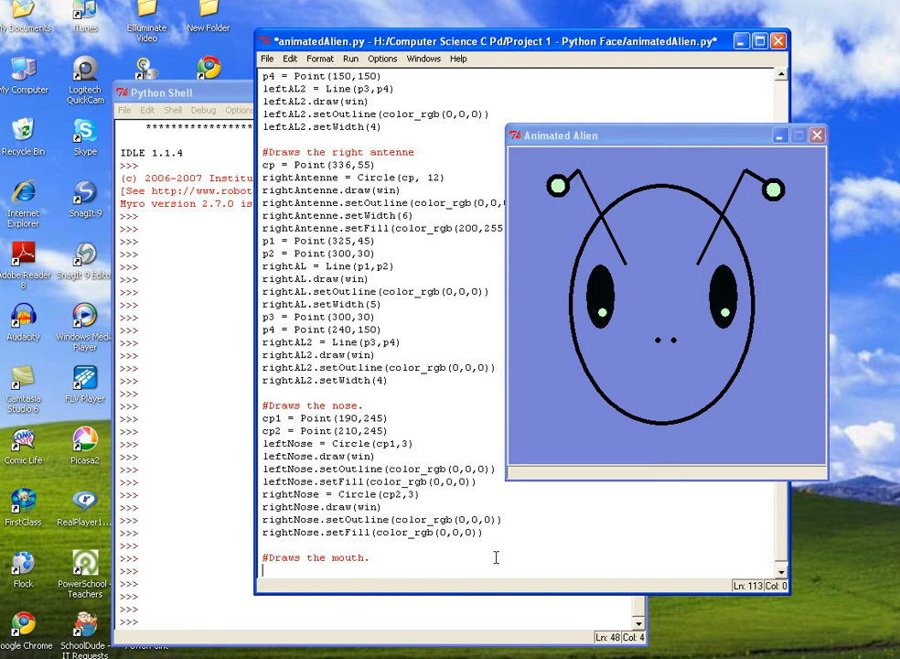
- Define the mouth centre point cp1 = Point(175,260)
text(cp)
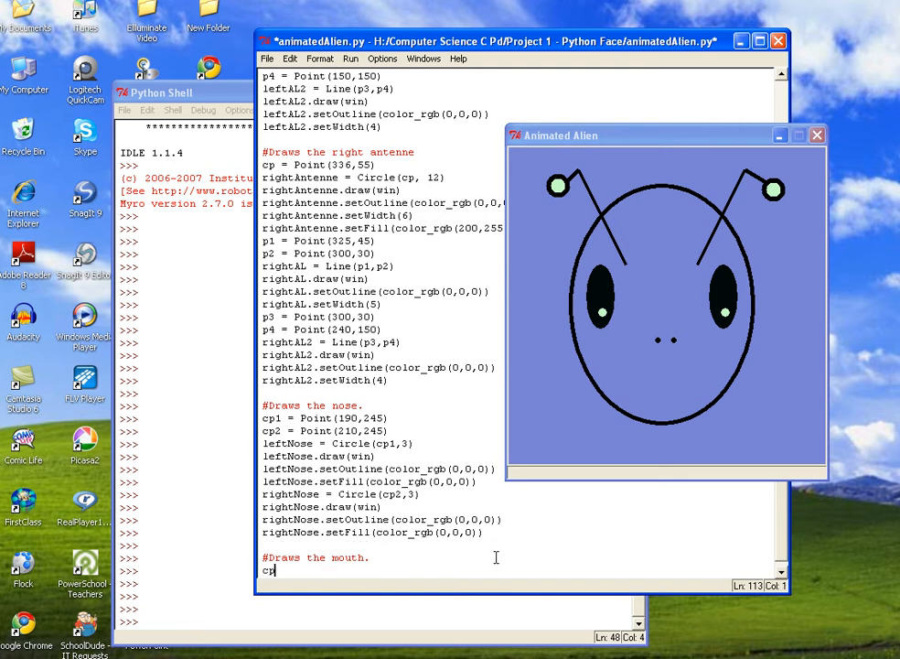
text(1)
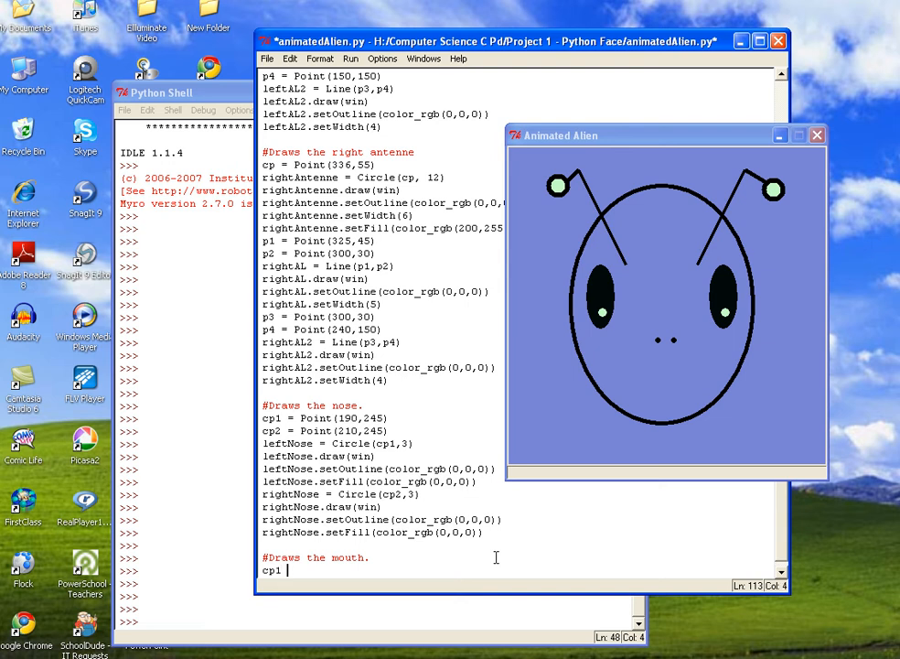
text(= P)
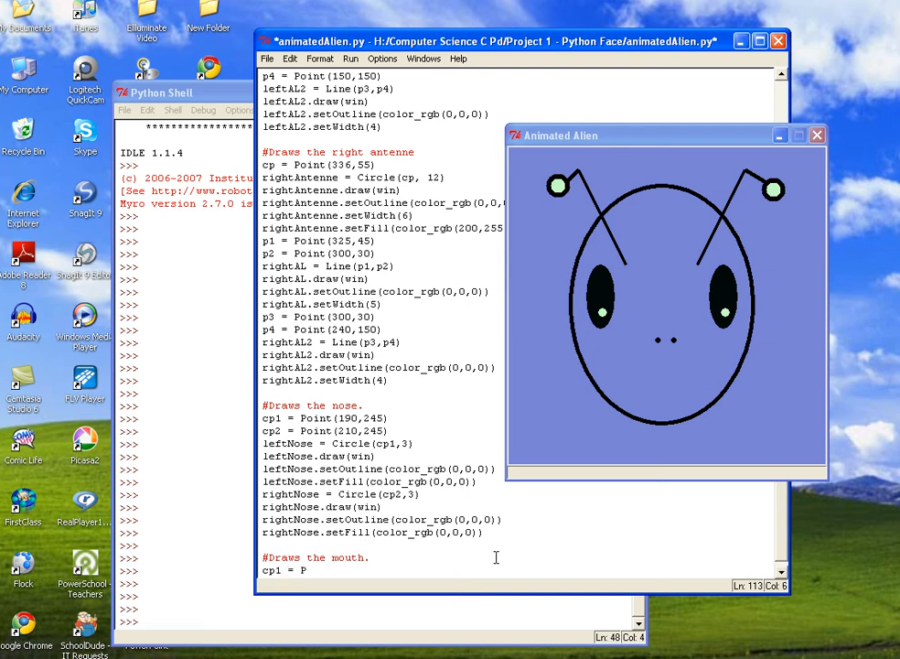
text(oint)
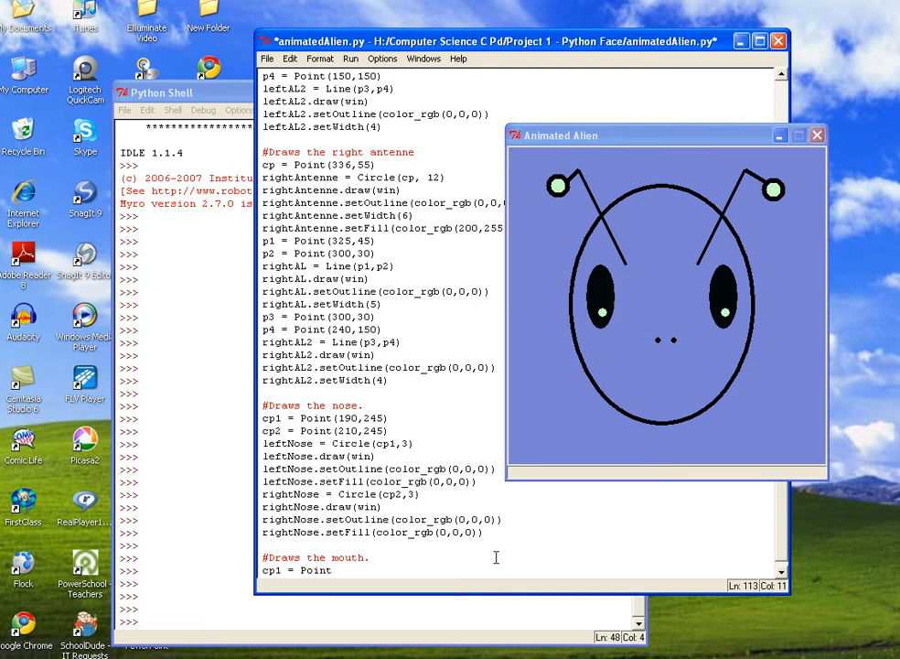
text(1)
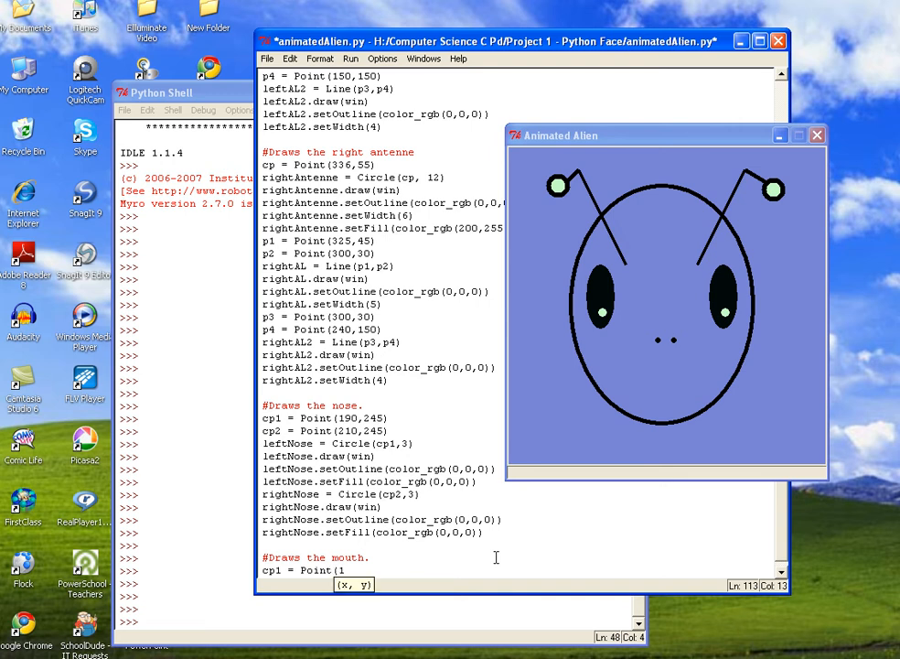
text(75,)
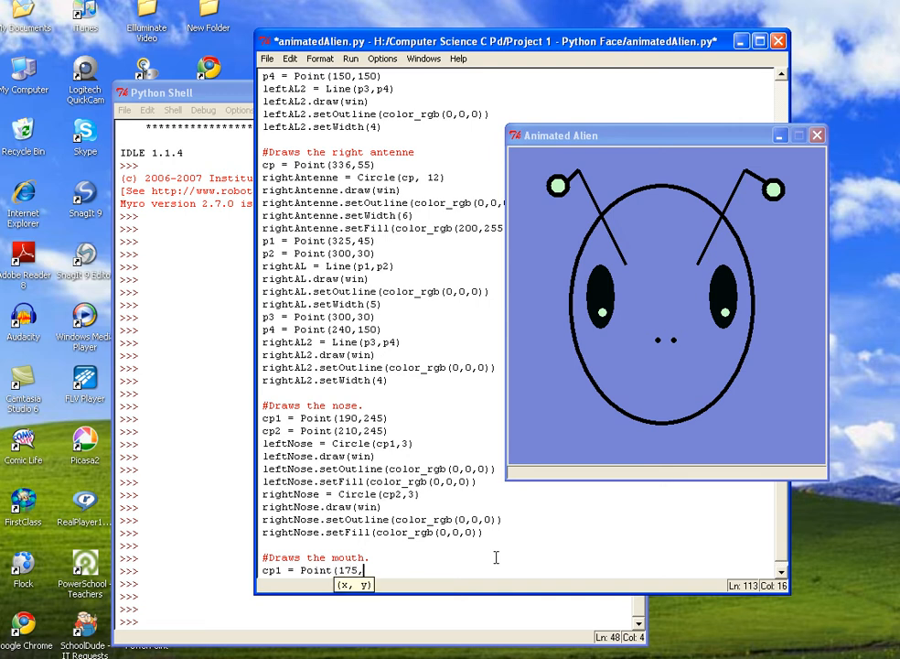
text(260)
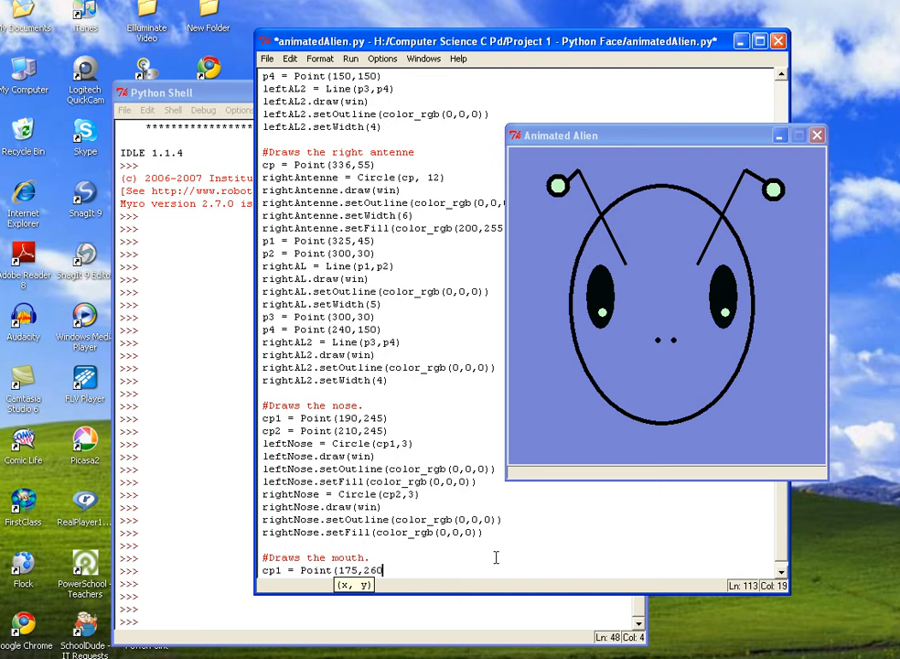
text())
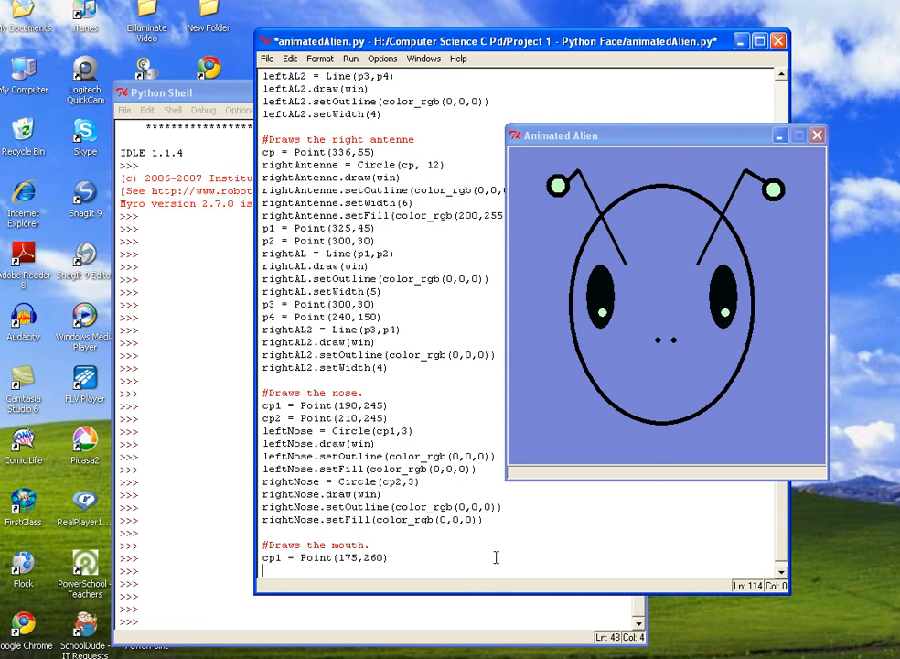
- Create oMouth as a radius-15 circle at cp1 and draw it in the window
text(oM)
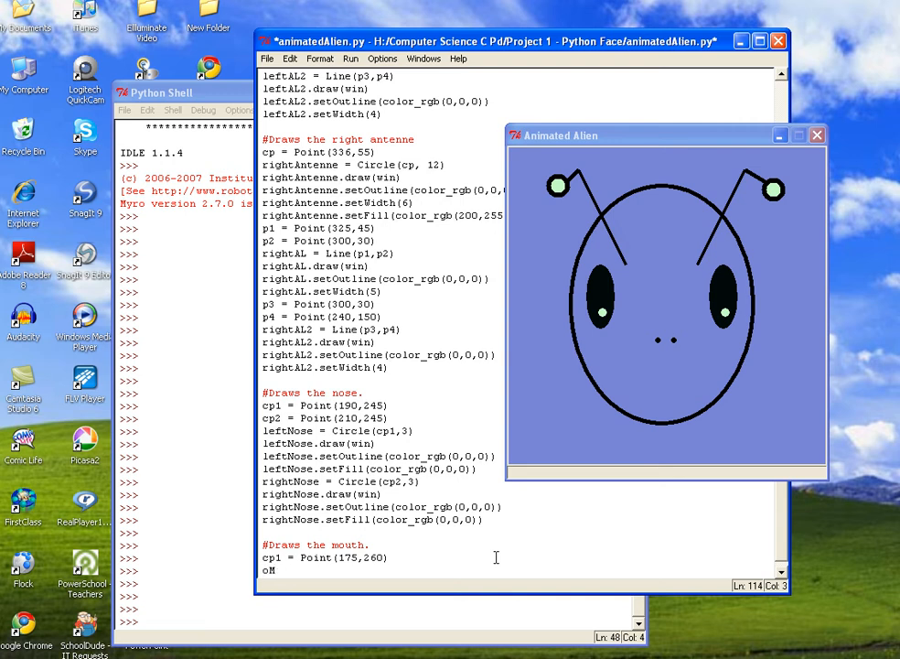
text(outh)
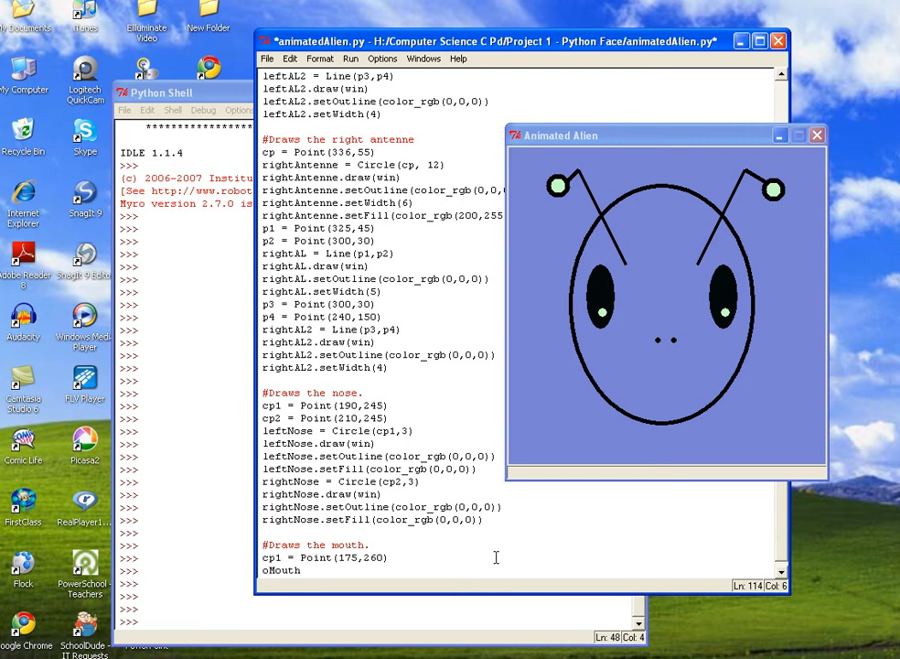
text(= Circl)
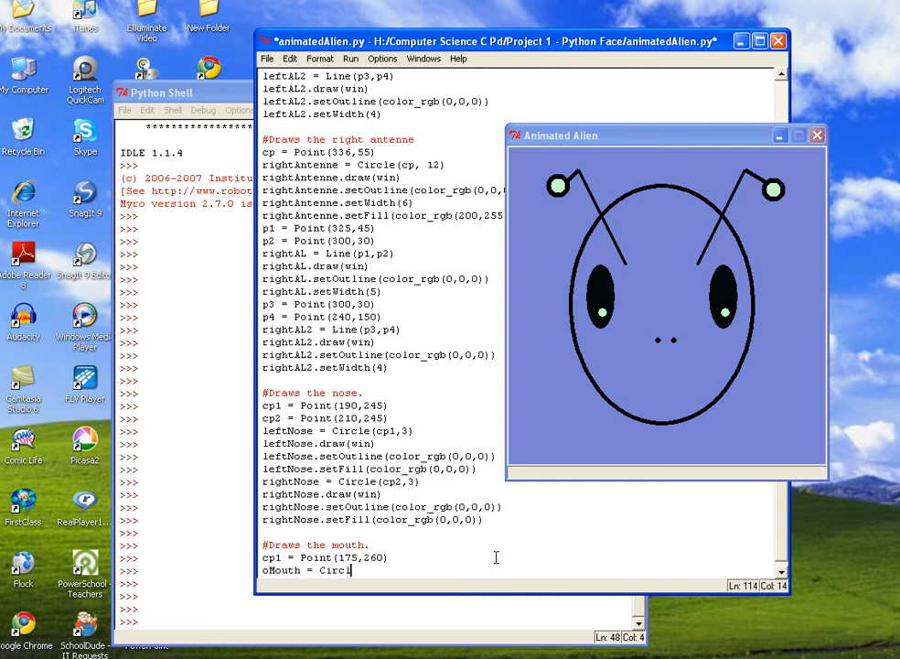
text(e(cp)
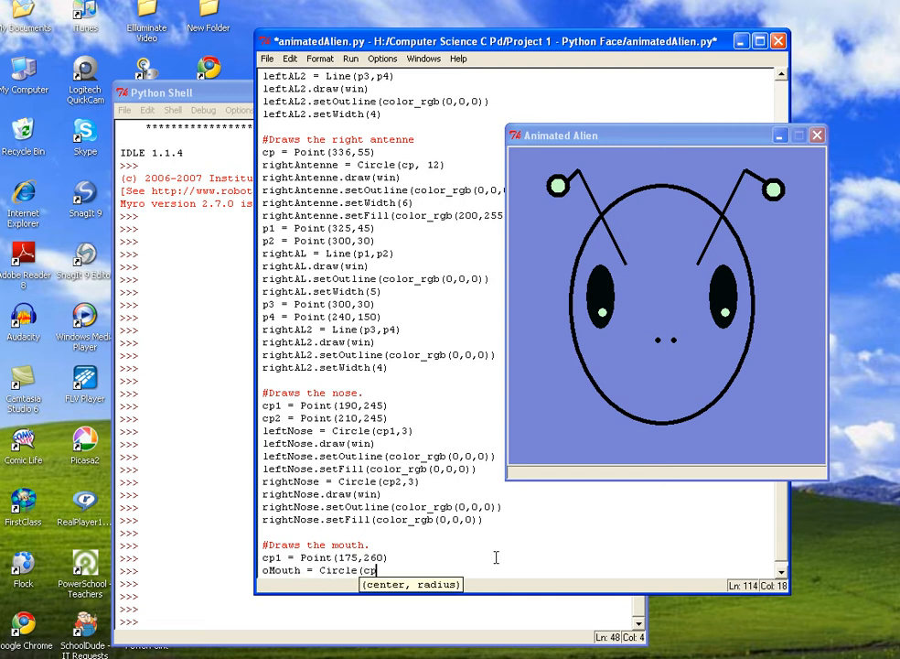
text(,)
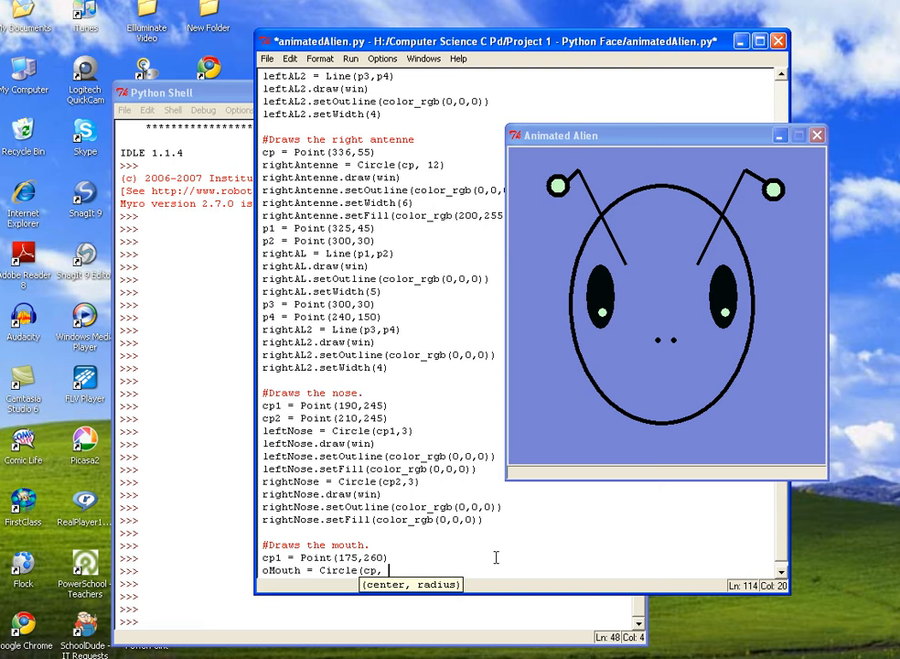
text(15))
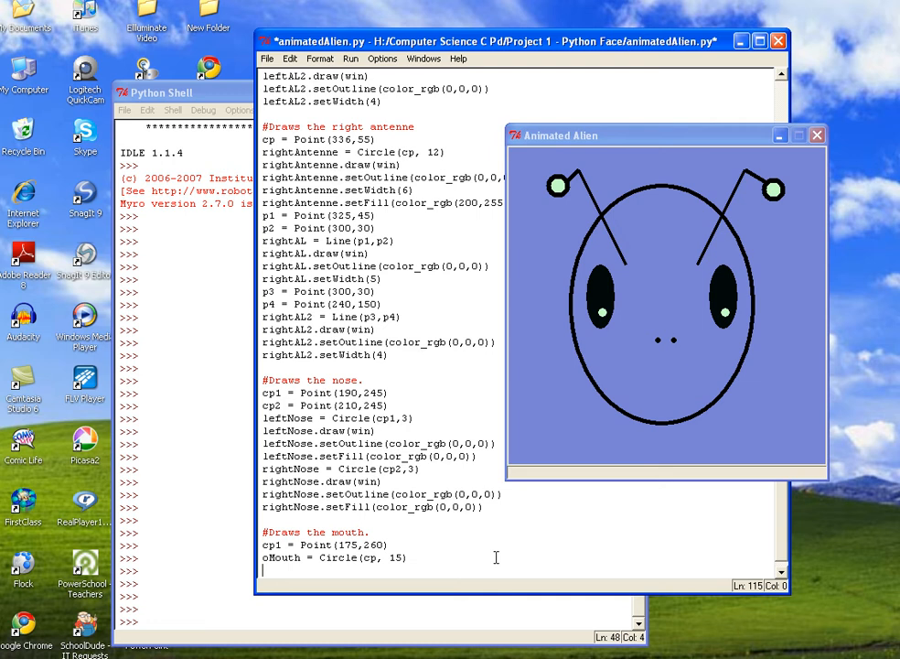
text(oMouth)
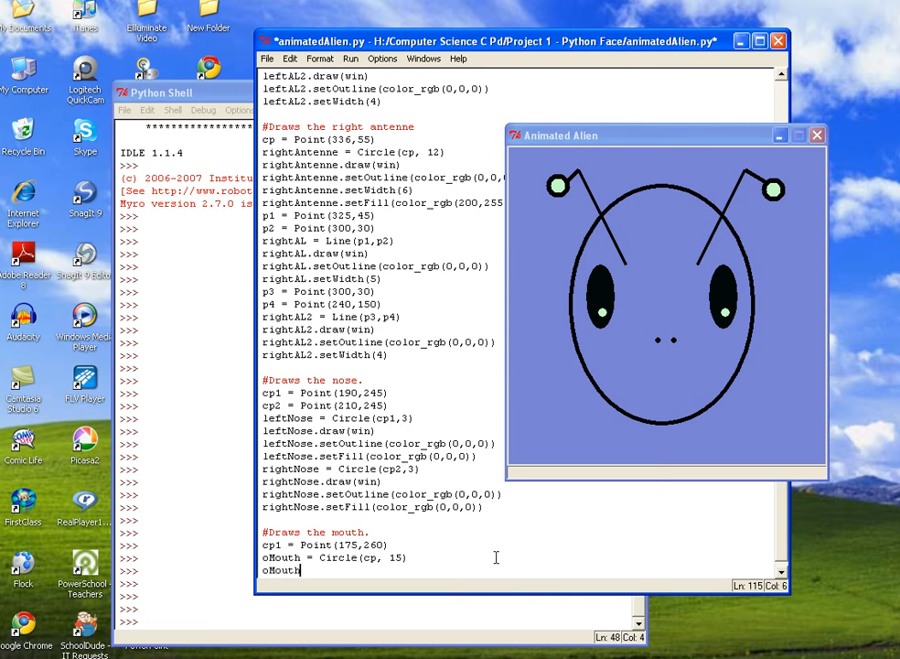
text(.draw(m)
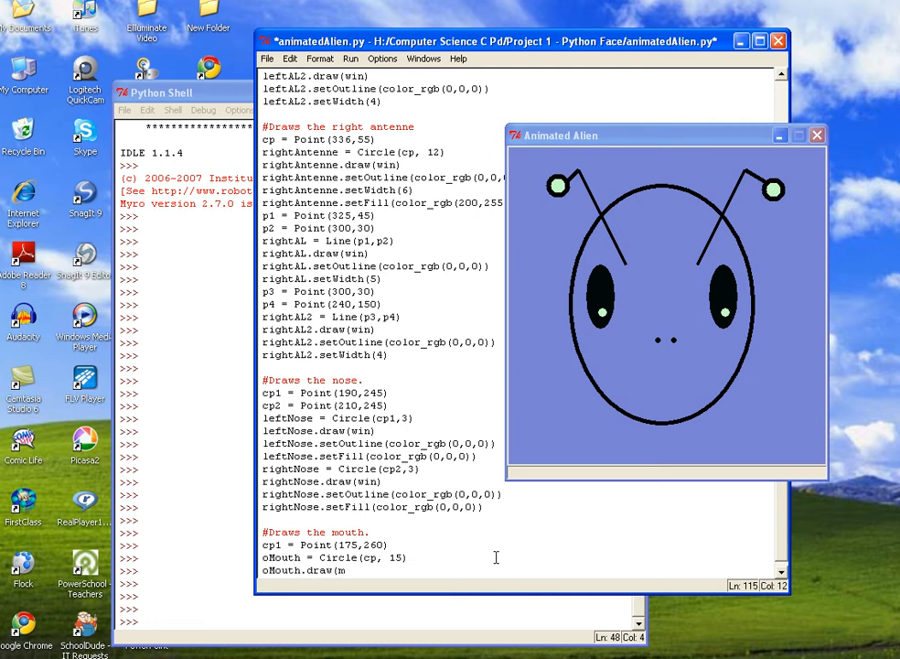
text(win))
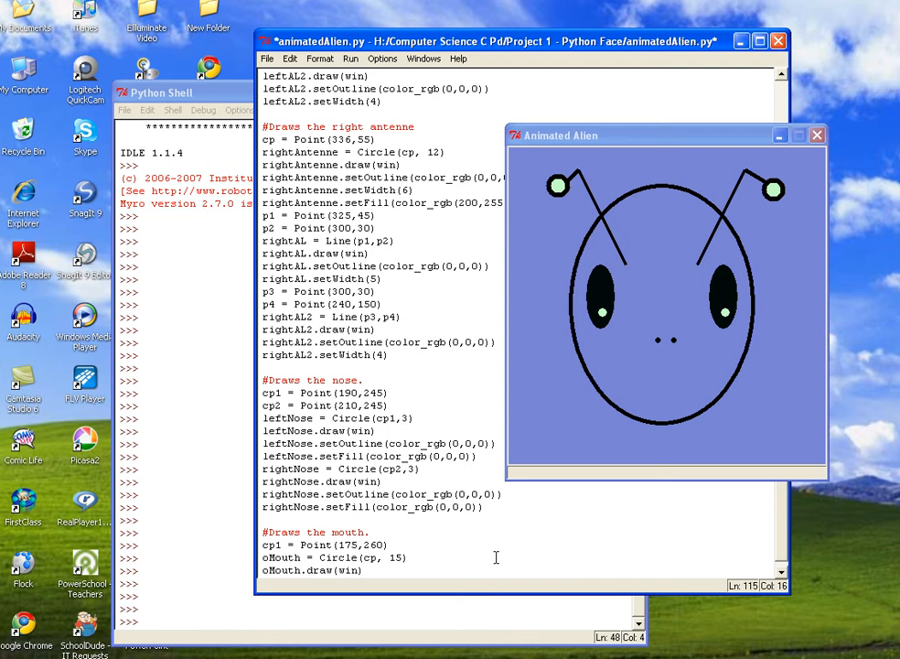
- Give oMouth a black outline with setOutline(color_rgb(0,0,0))
scroll(down, 3)
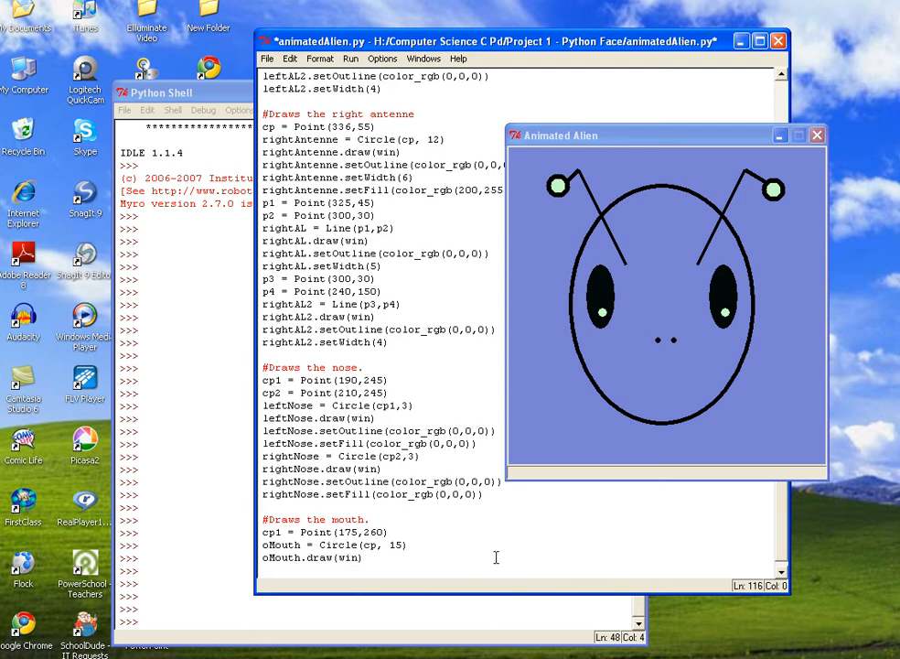
text(oMouth)
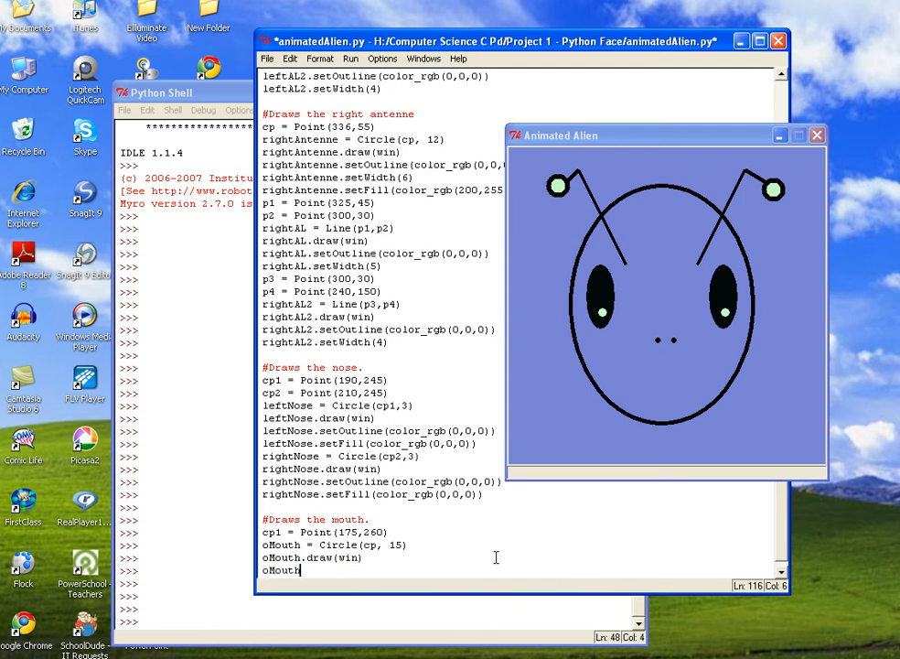
text(.set)
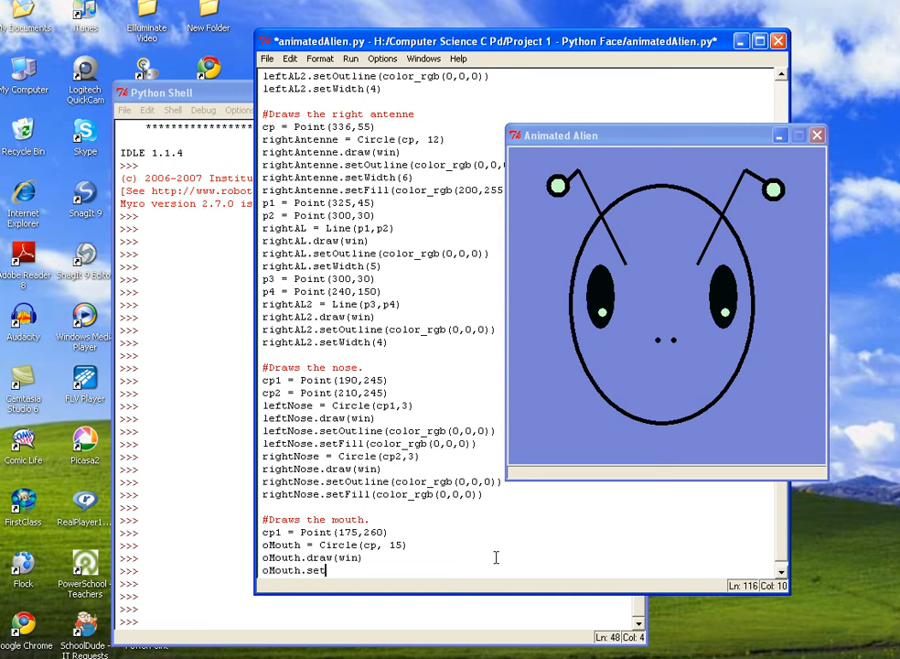
text(Outline)
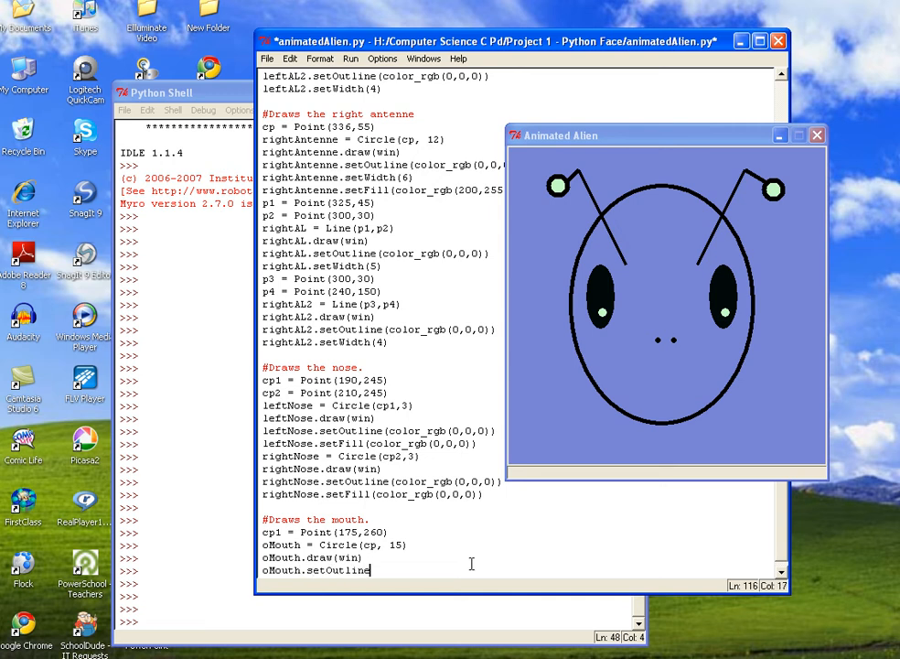
double_click(429, 494)
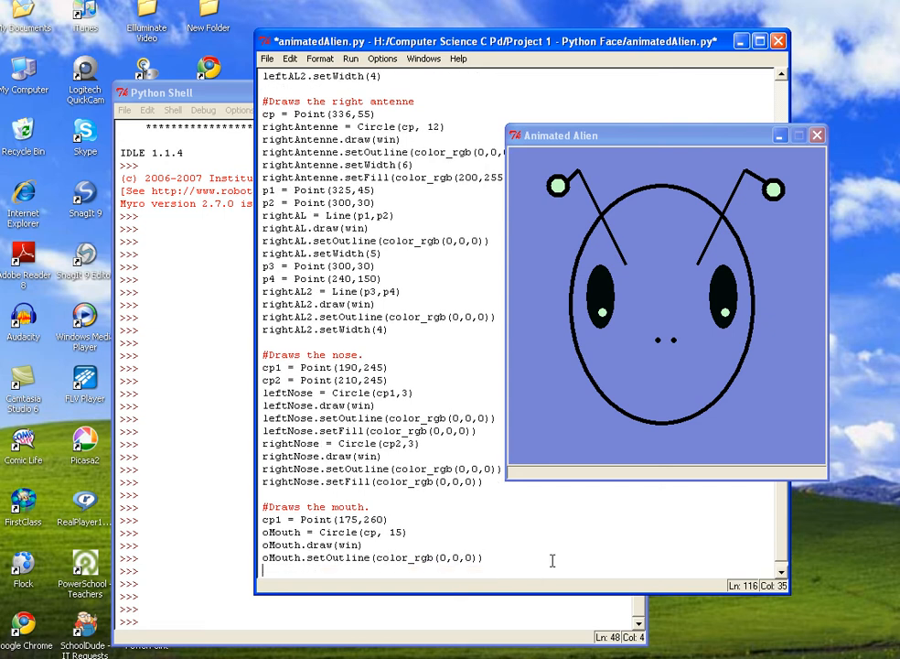
- Set the mouth outline width to 5 with oMouth.setWidth(5)
text(o)
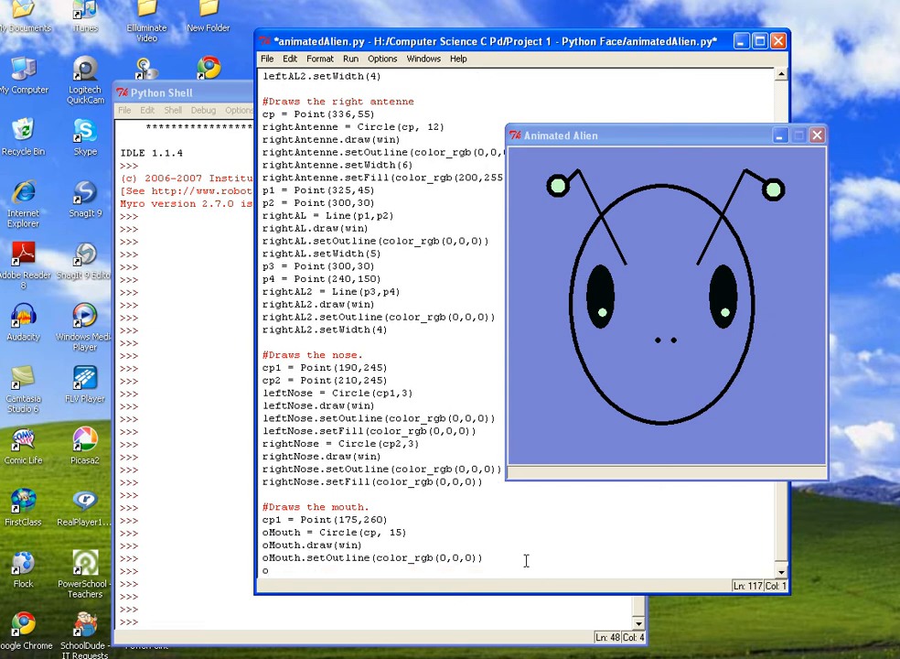
text(Mouth.)
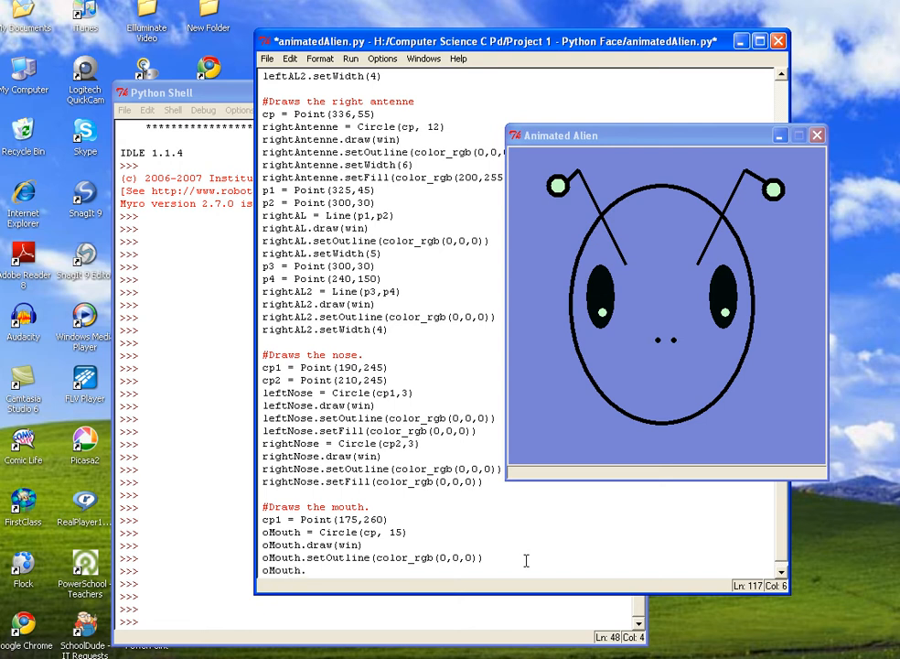
text(.setWidth)
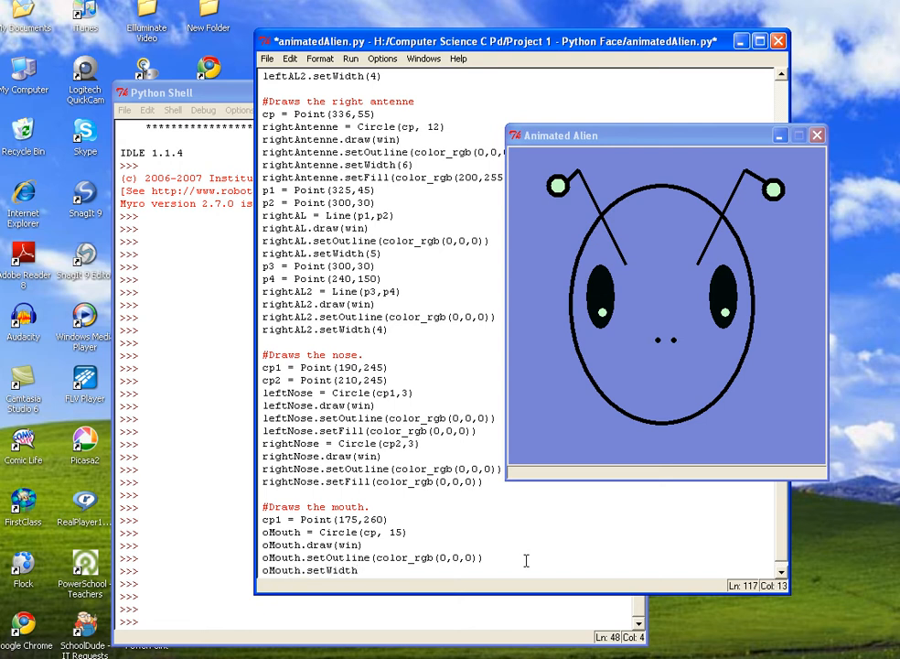
text((5)
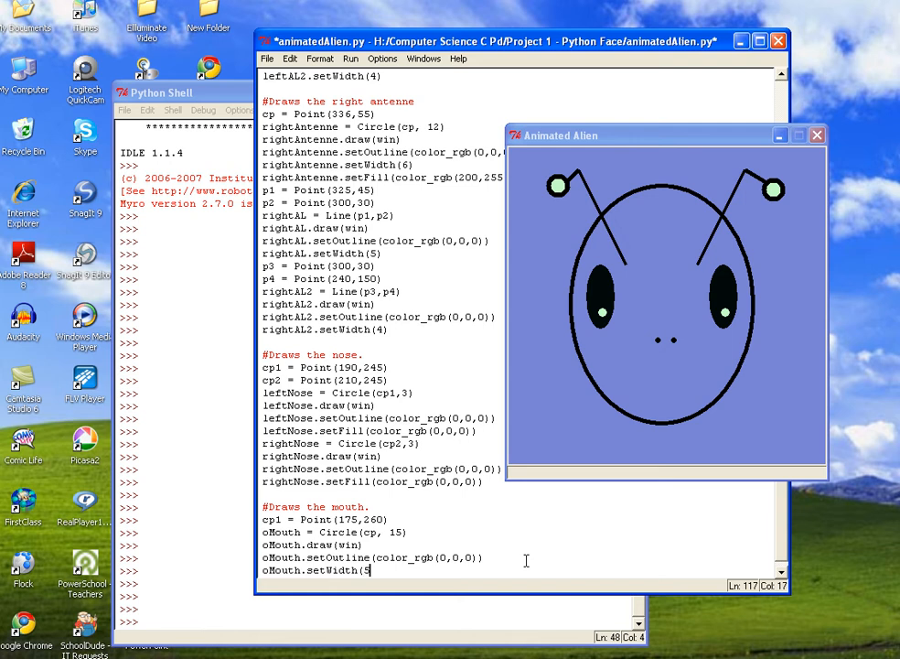
text())
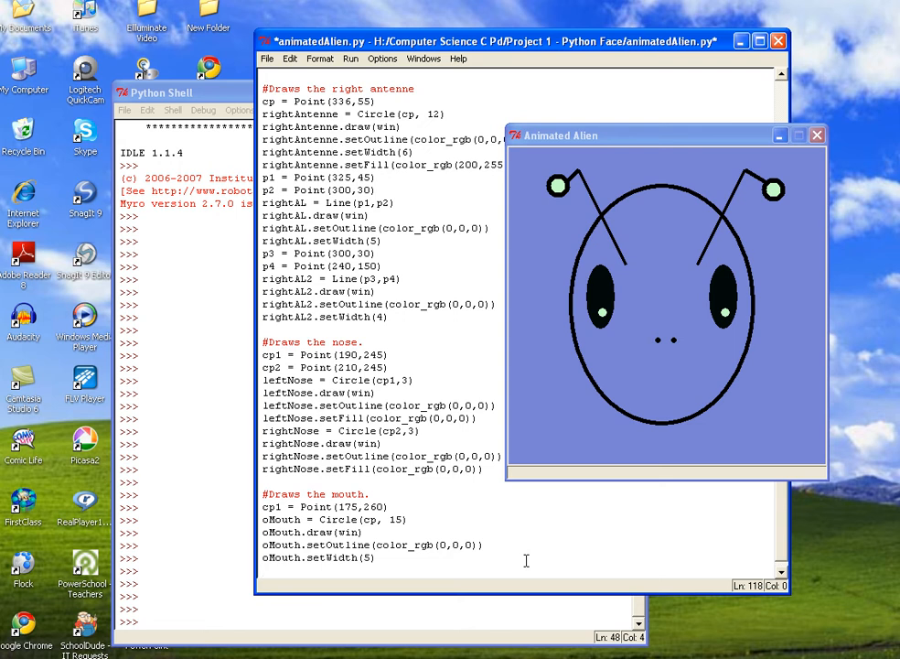
- Give the mouth a pale green fill of color_rgb(200,255,200)
text(oMouth.)
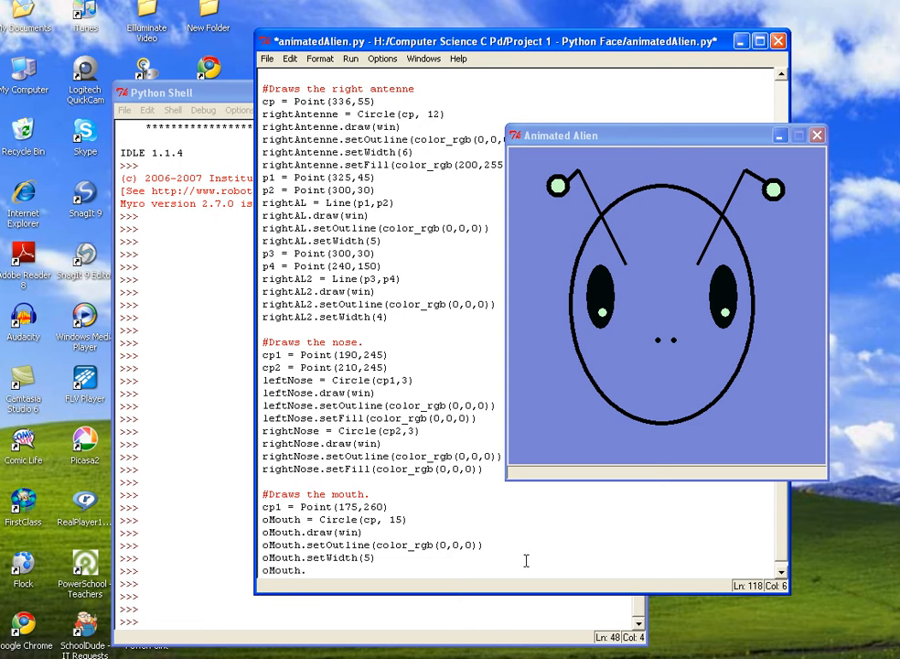
text(setFill(color_rgb(200,255,200)
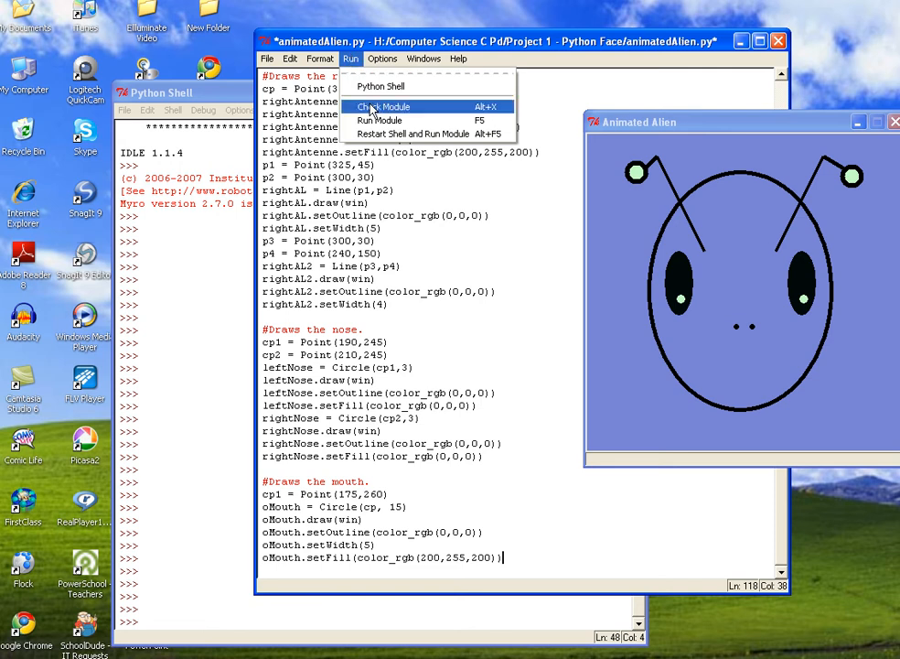
- Run the module, confirming the save, and move the new Animated Alien window aside
click(379, 120)
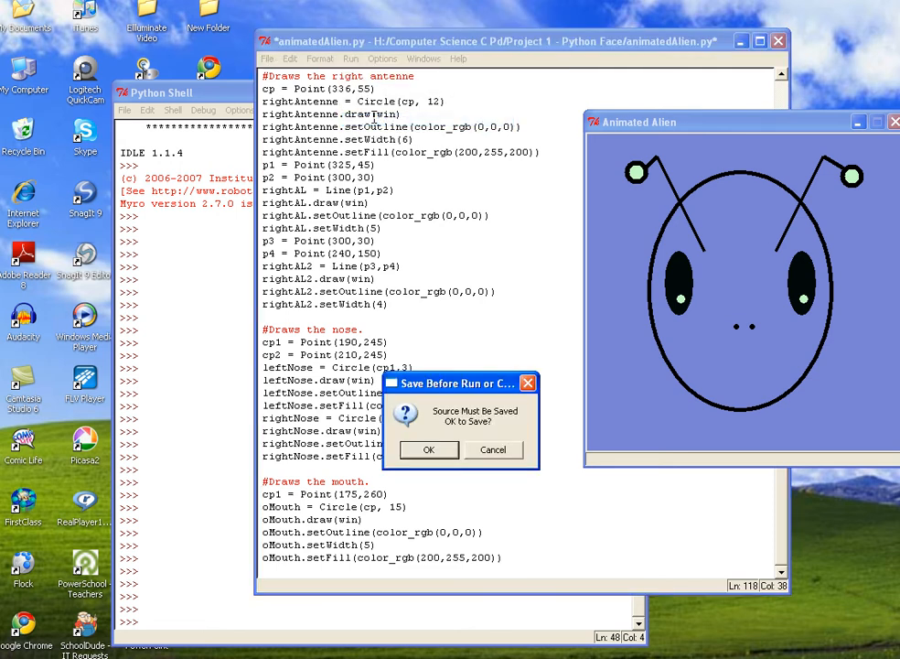
click(429, 450)
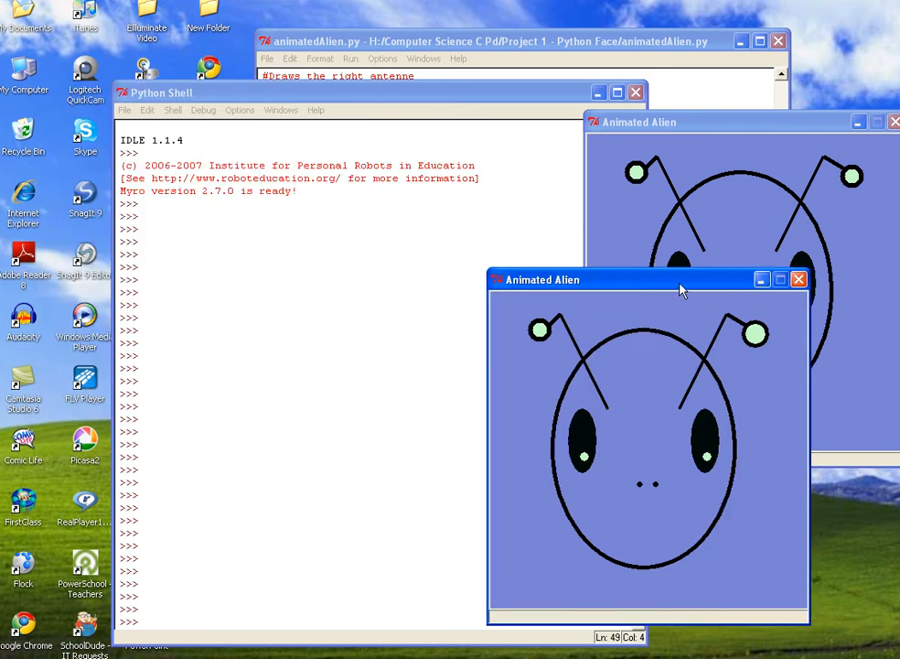
drag(680, 289, 641, 202)
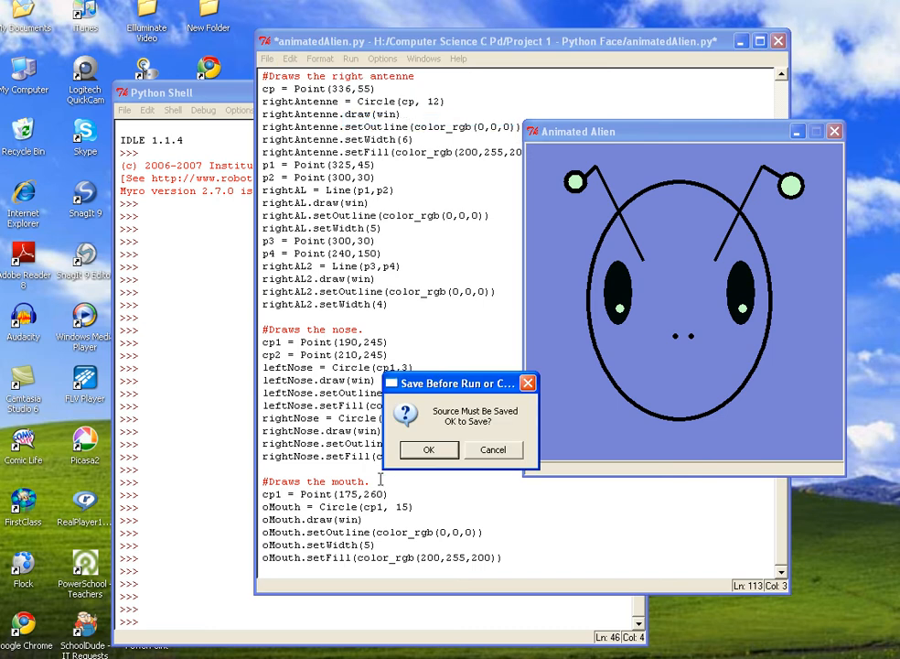
- Confirm the save to rerun, view the green mouth below the nose, and return to the editor
click(428, 450)
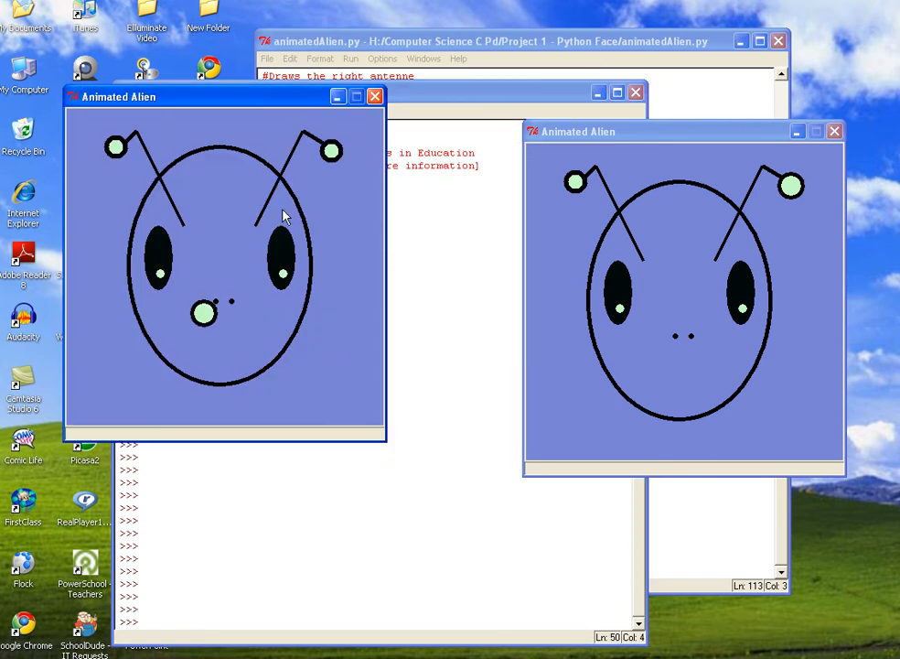
click(373, 95)
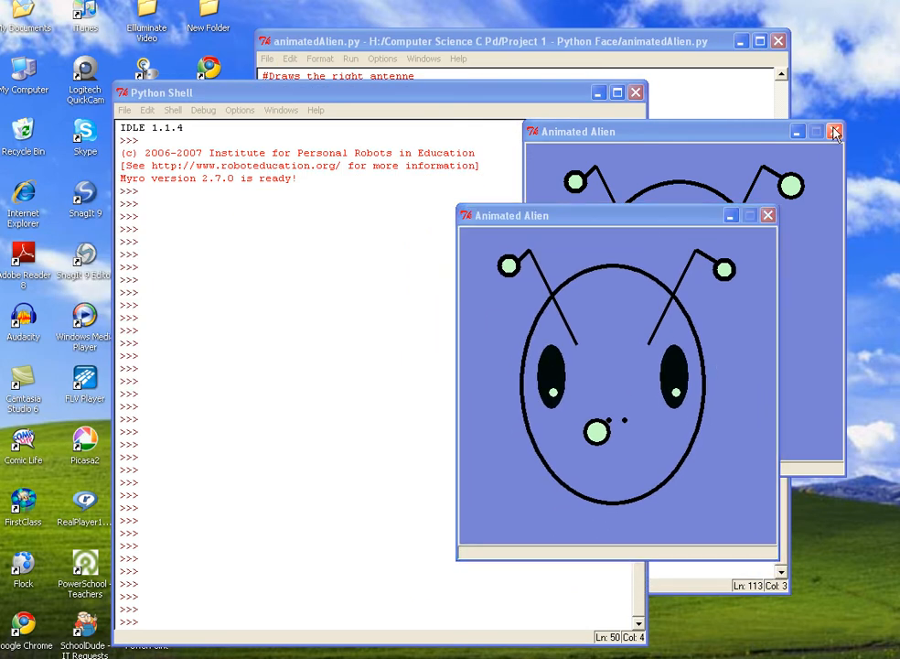
click(834, 132)
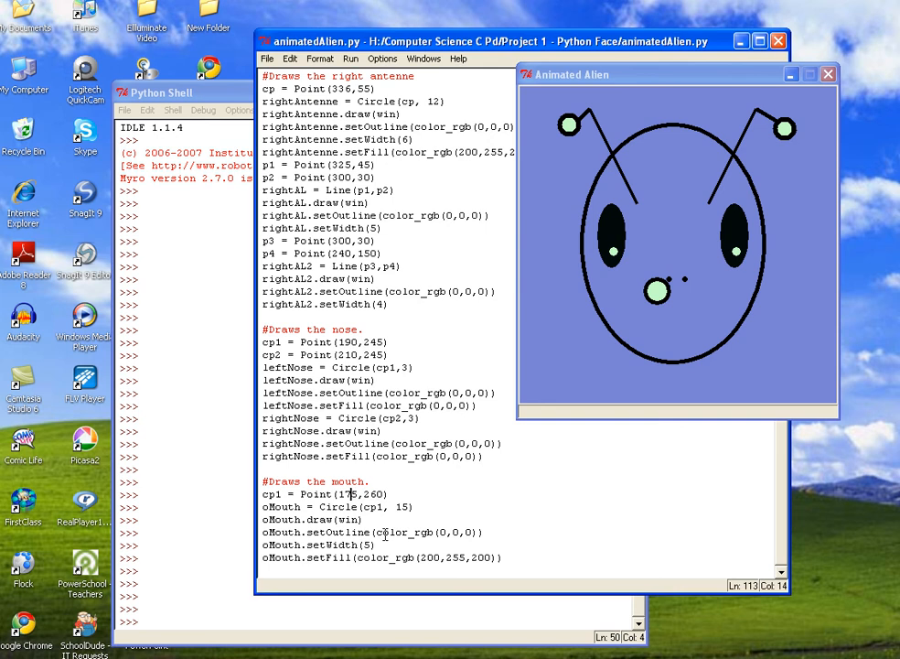
- Change the mouth centre to Point(195,300) and rerun to check it sits lower
text(195)
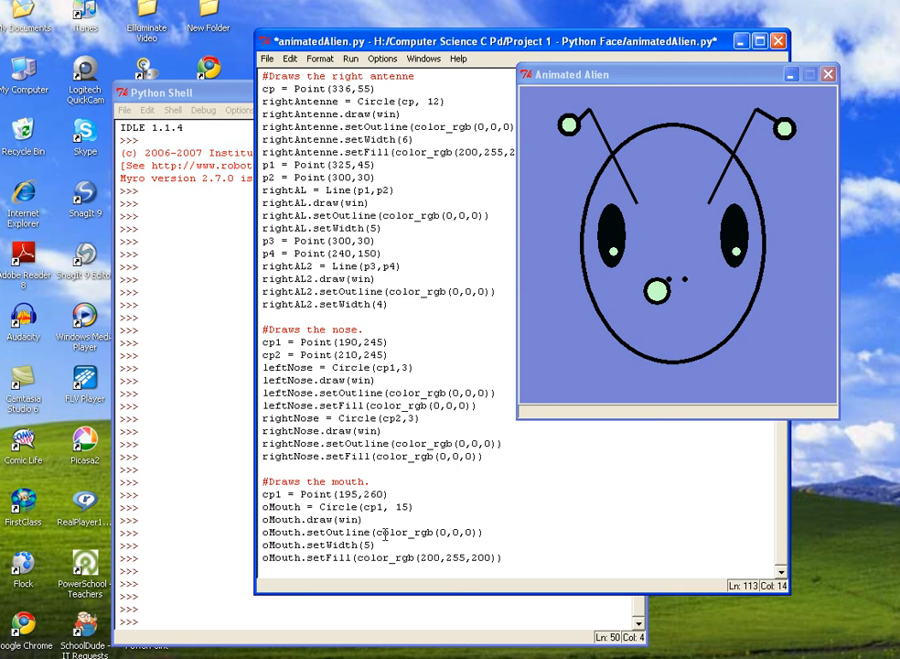
double_click(366, 494)
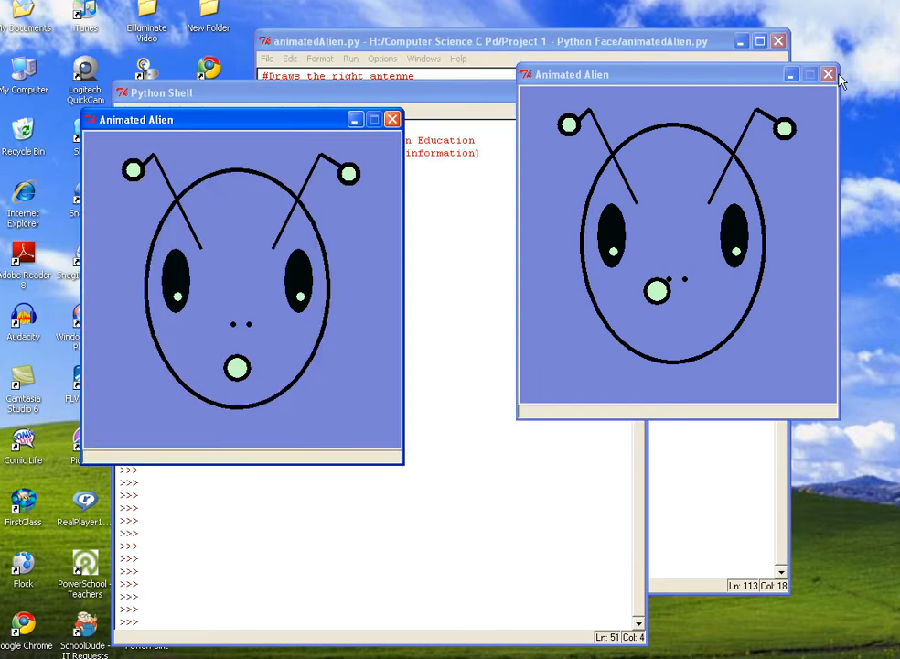
click(827, 73)
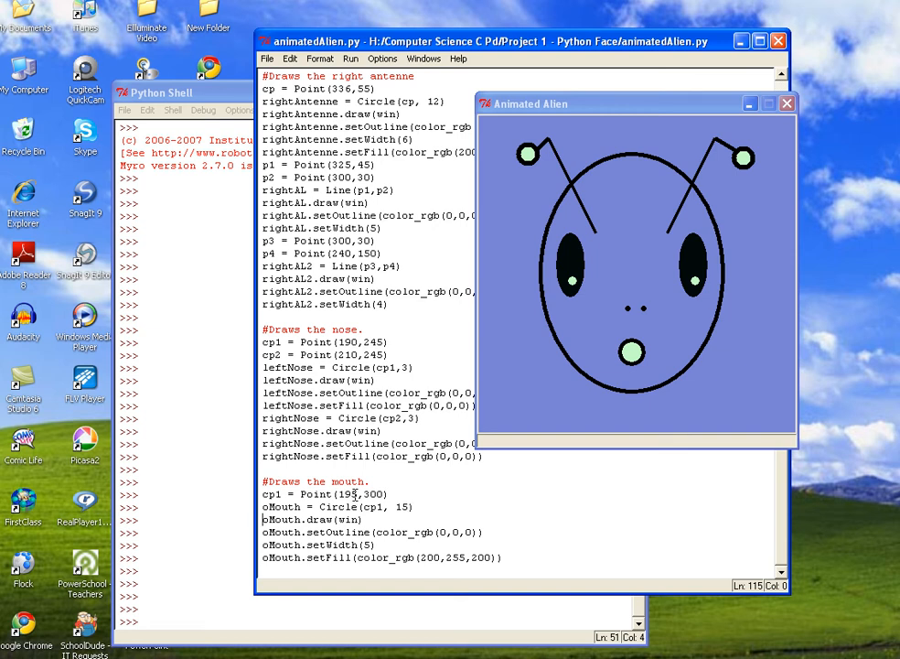
- Change the mouth centre's x to 200 and begin a new line after the setFill statement
double_click(346, 494)
text(20)
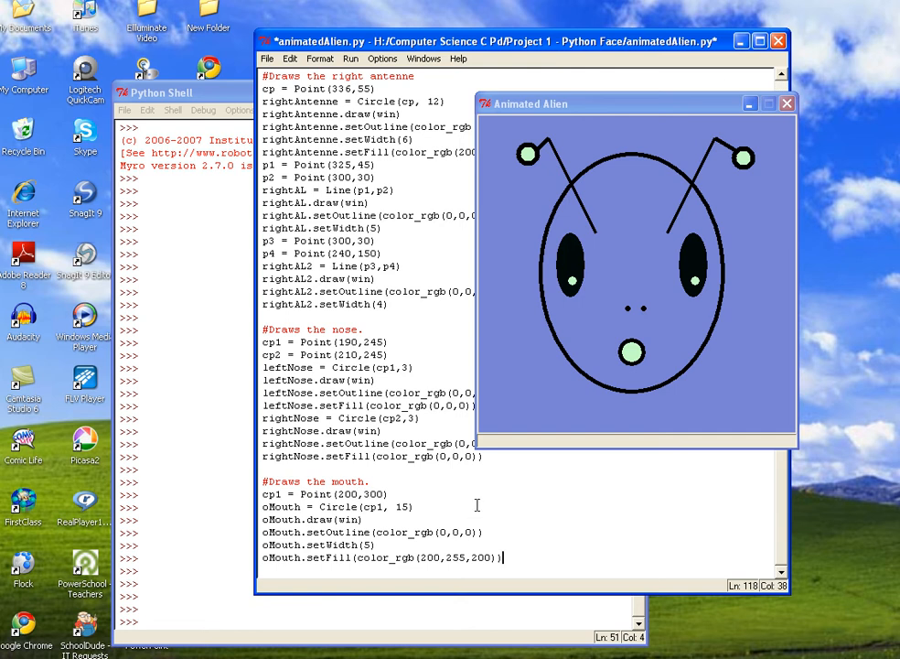
key(Return)
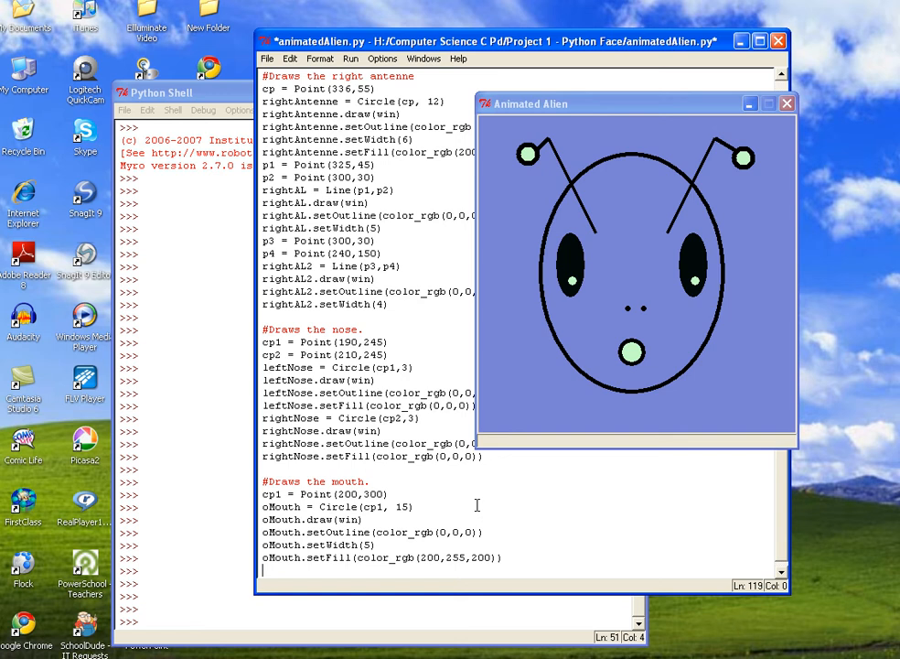
- Define p1 = Point(150,260) and p2 = Point(220,260) below the mouth code
text(p1 =)
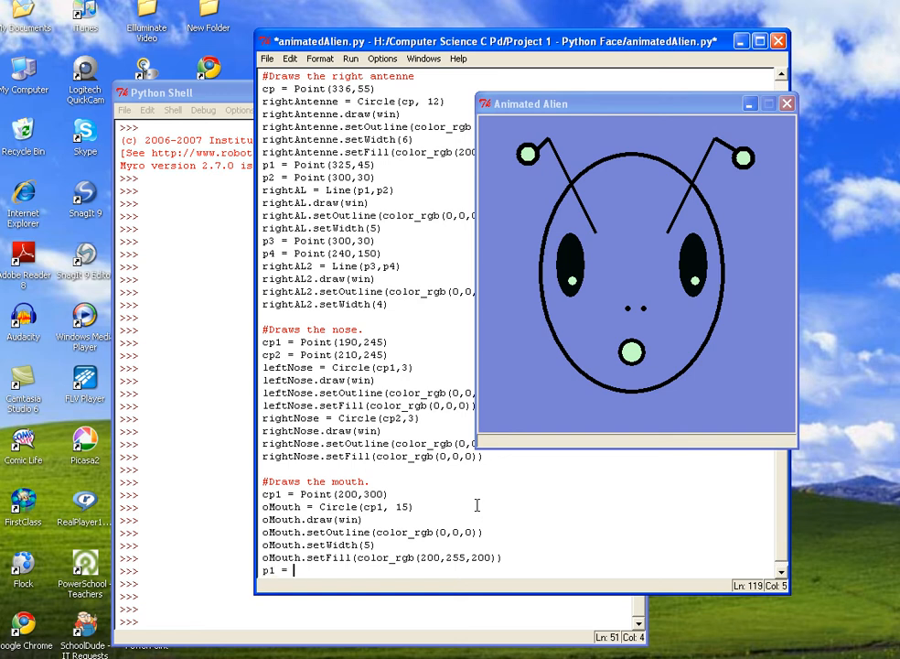
text(Point(1)
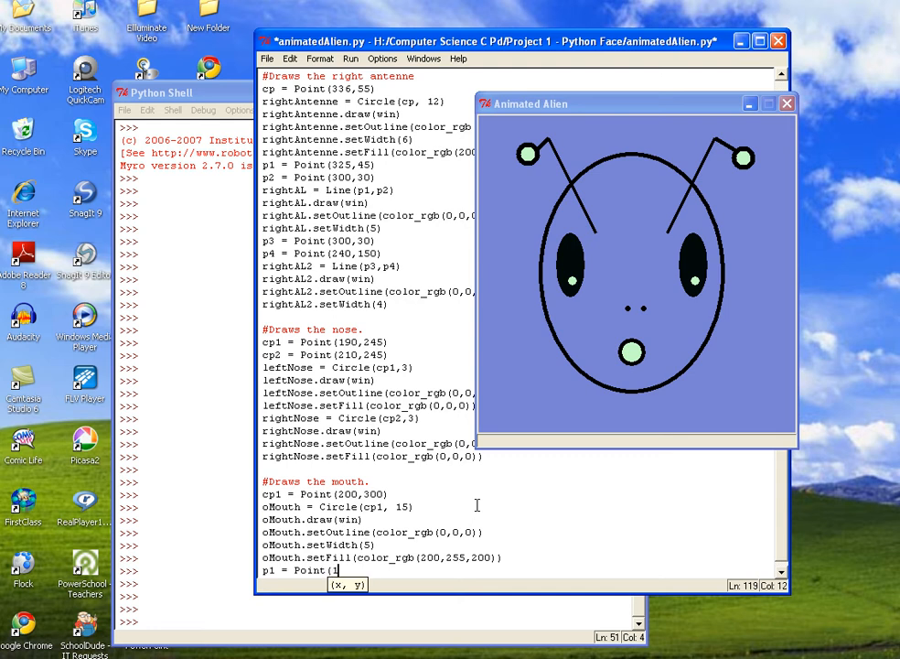
text(50,)
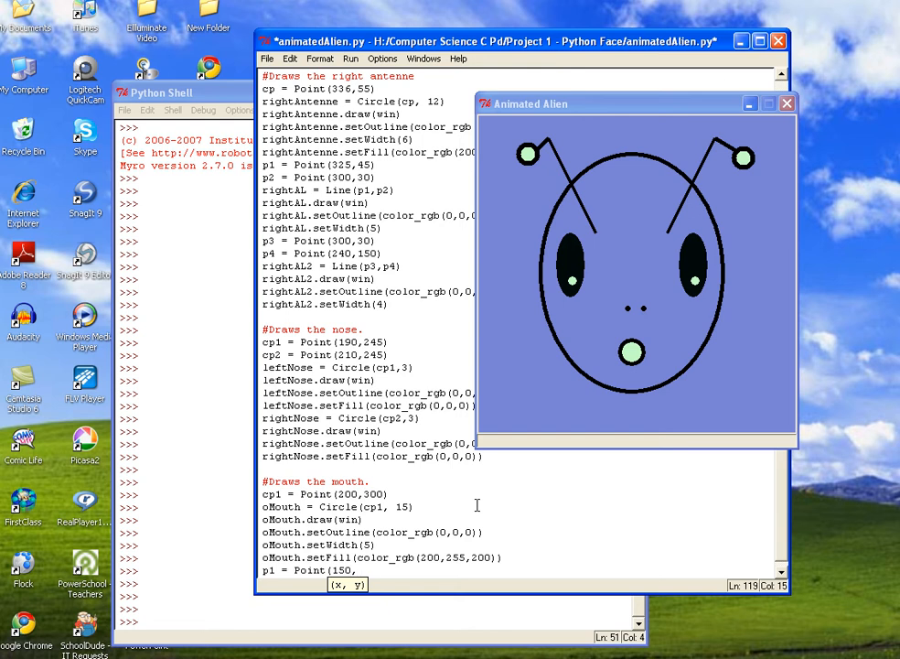
text(260)
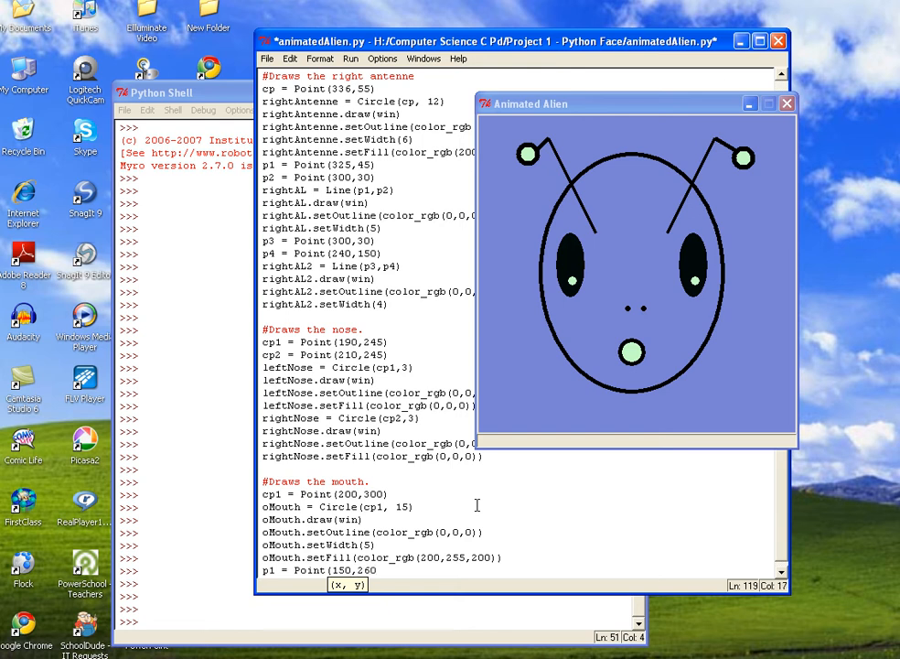
scroll(down, 3)
text(p2 = Point()
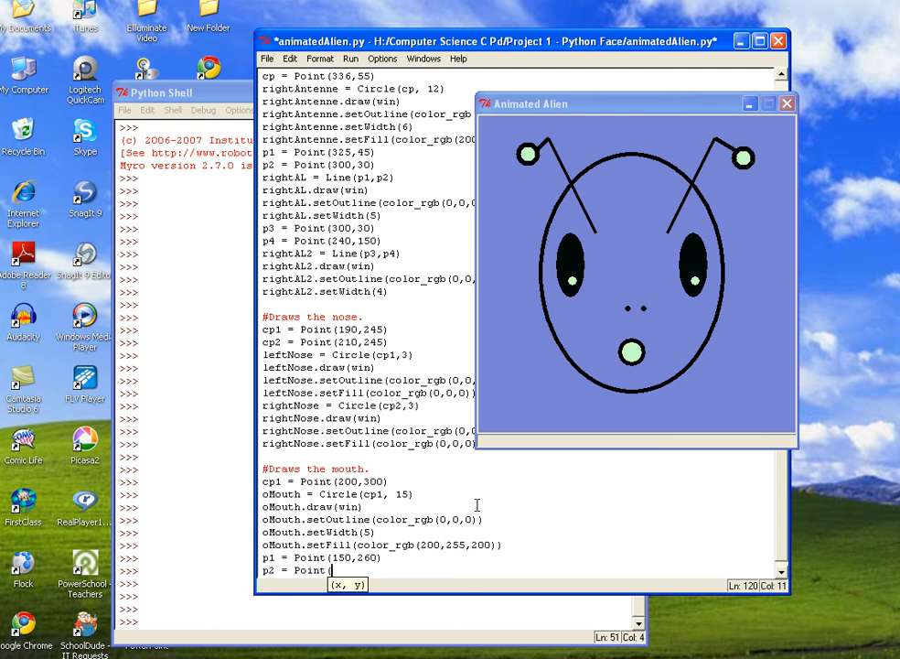
text(220,)
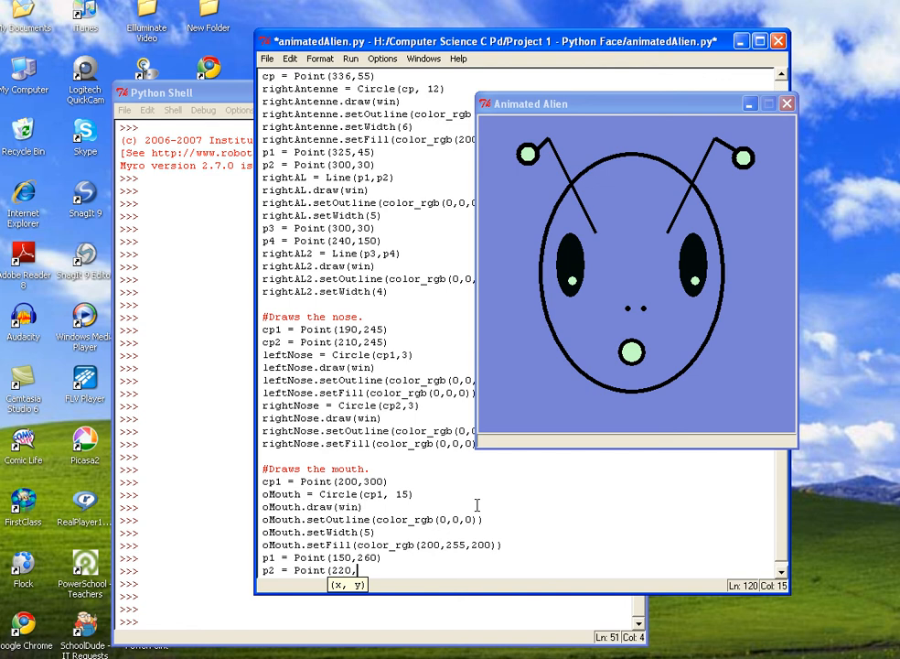
text(260)
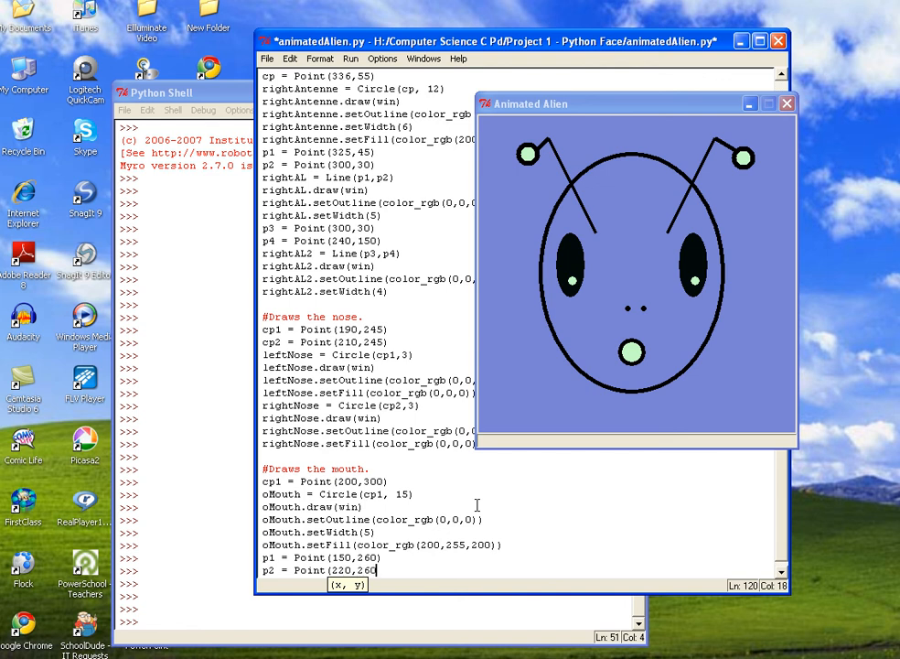
text())
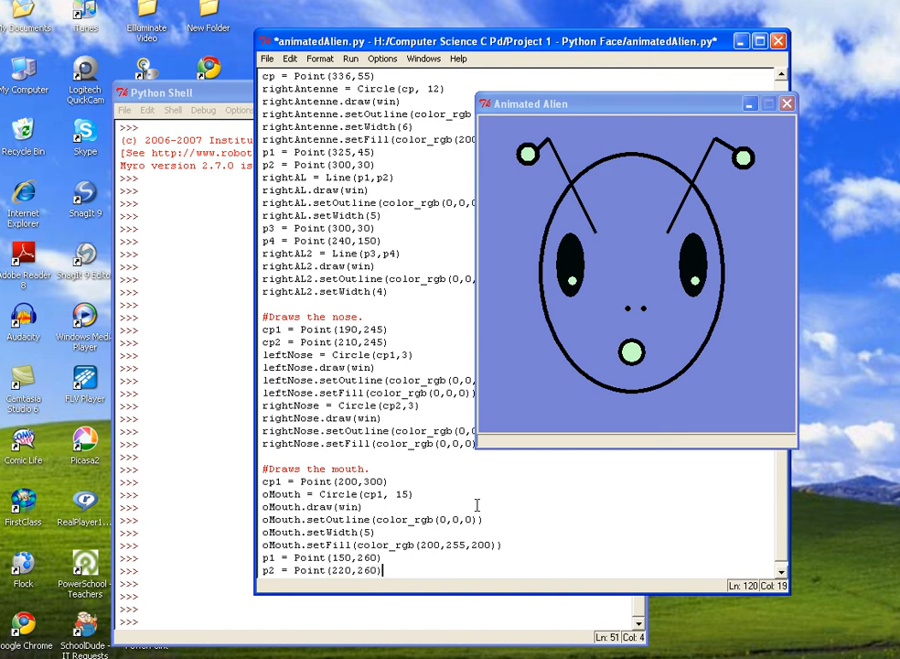
- Add cMouth = Line(p1,p2) and cMouth.draw(win) on new lines
key(Return)
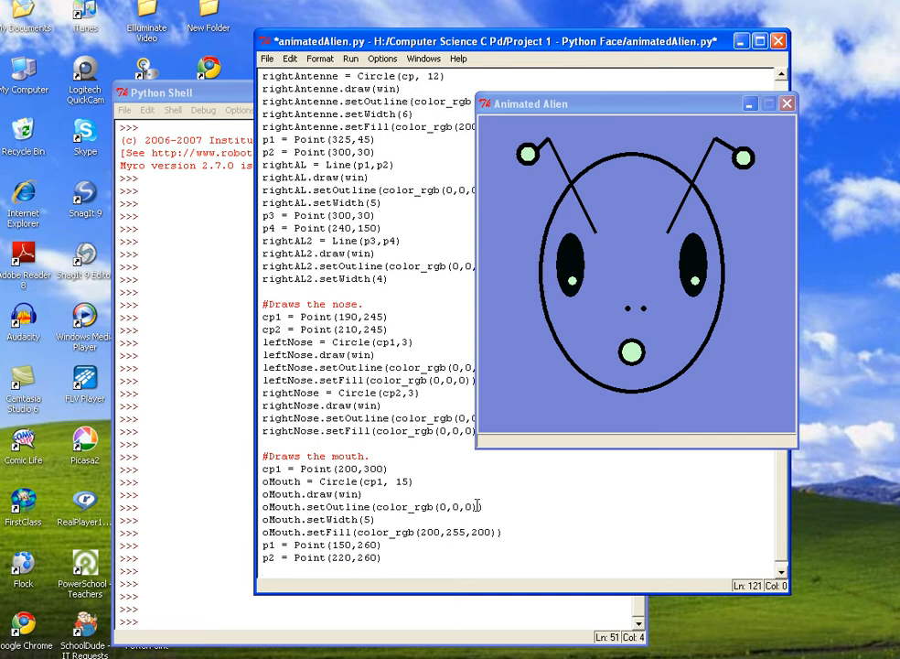
text(cM)
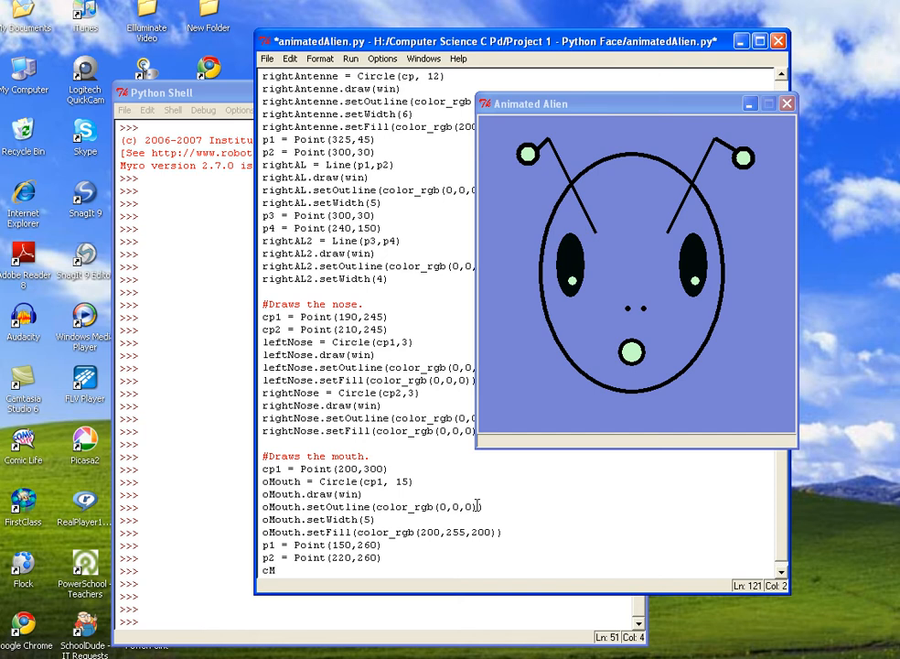
text(outh =)
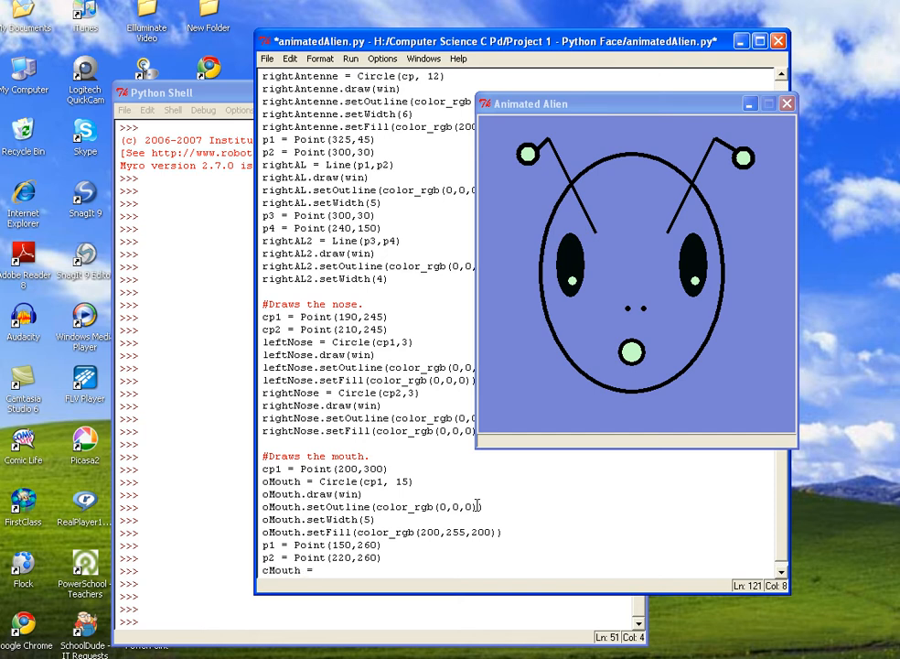
text(Line)
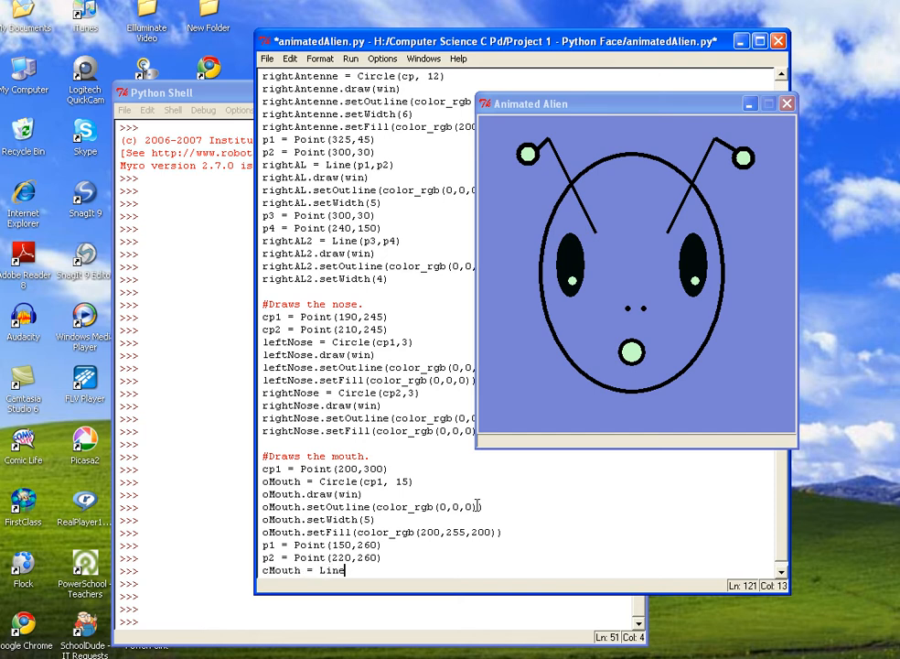
text((p1,p)
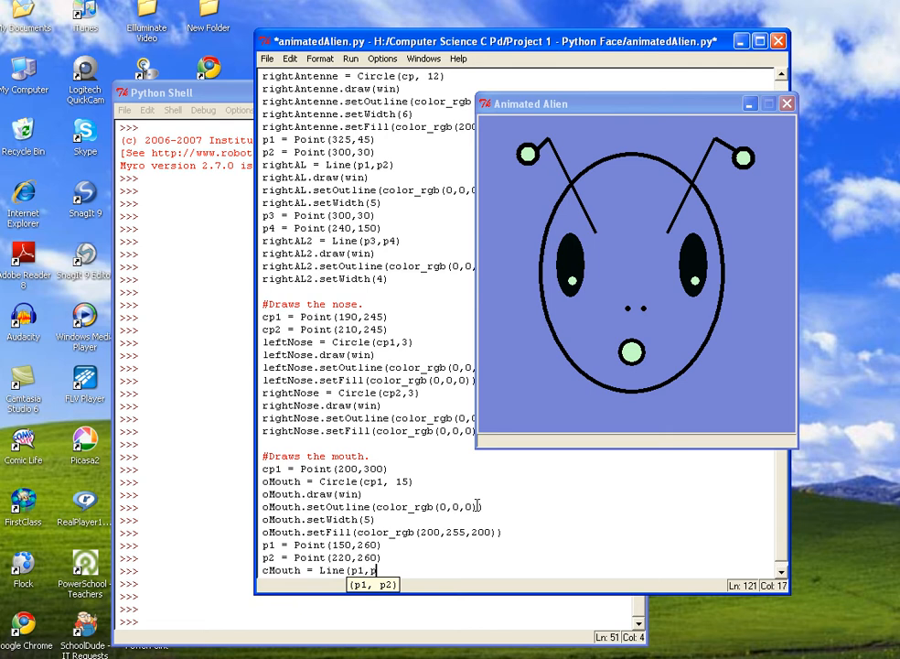
text(2))
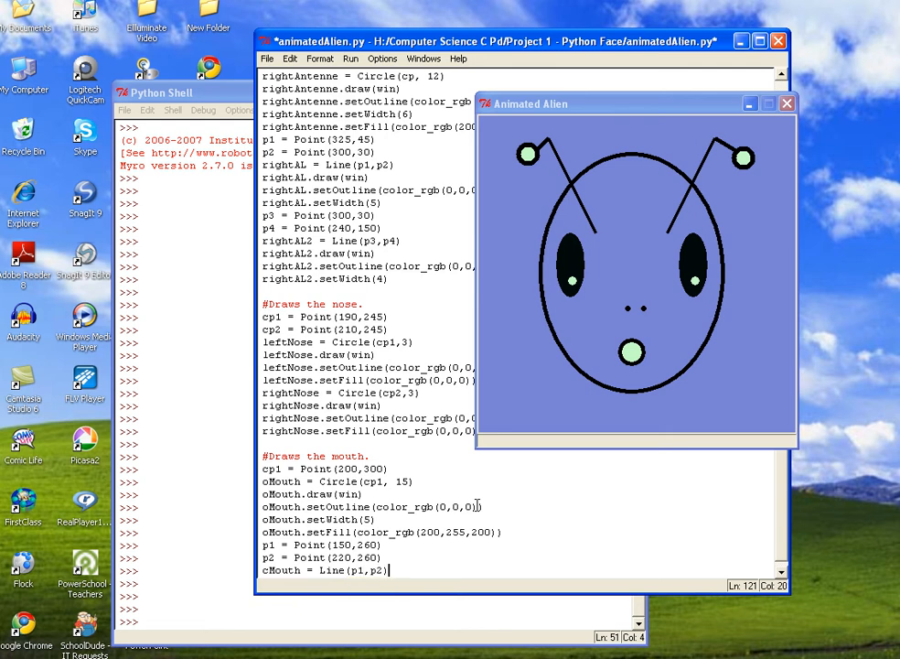
key(Return)
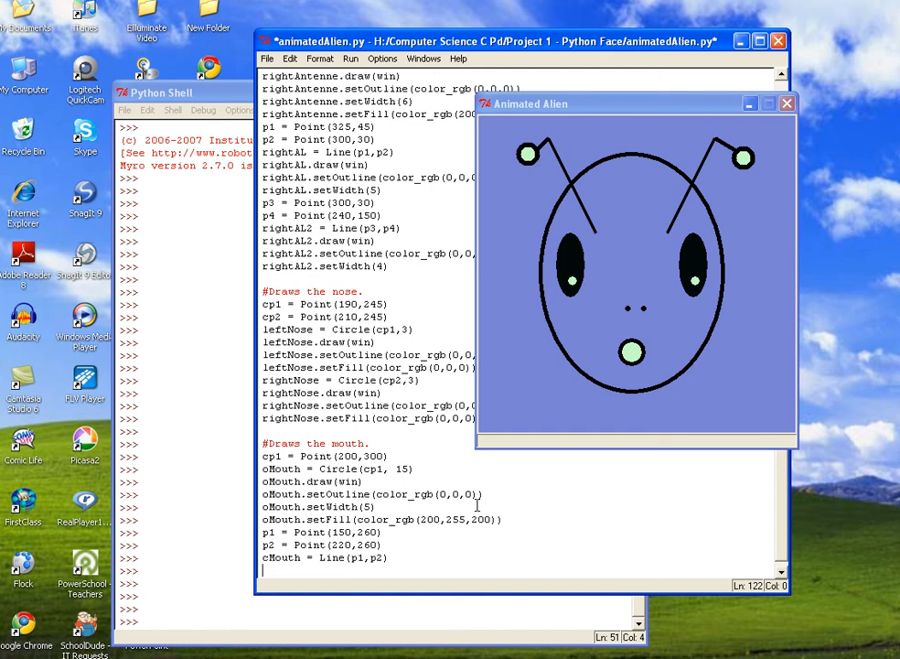
text(cMouth)
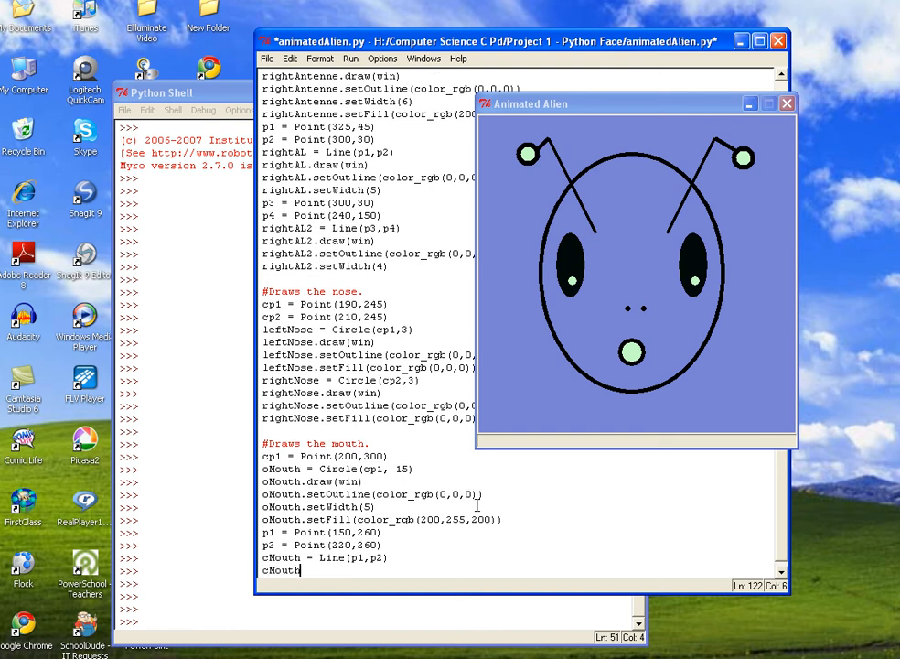
text(.d)
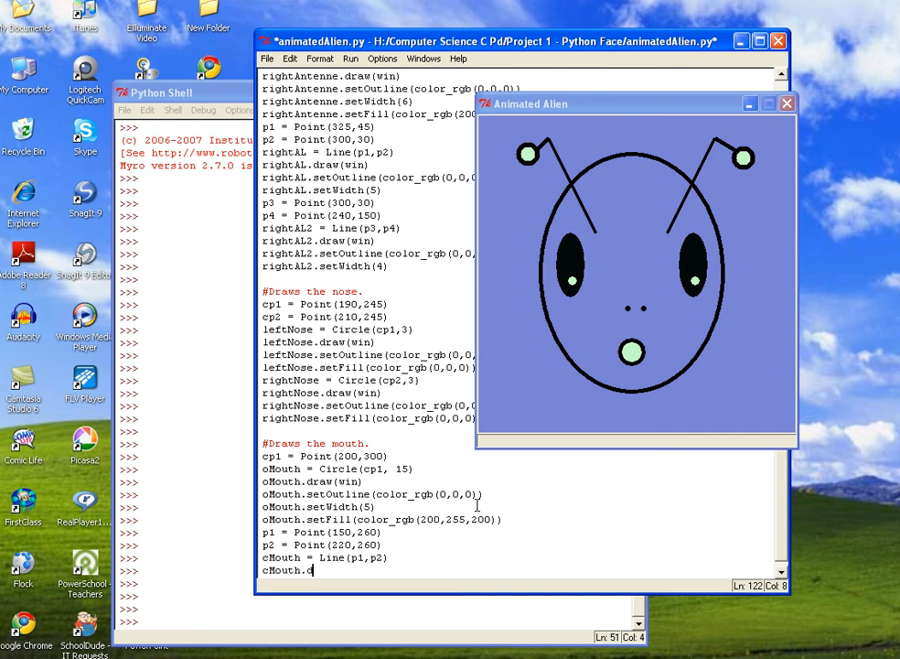
text(raw(win))
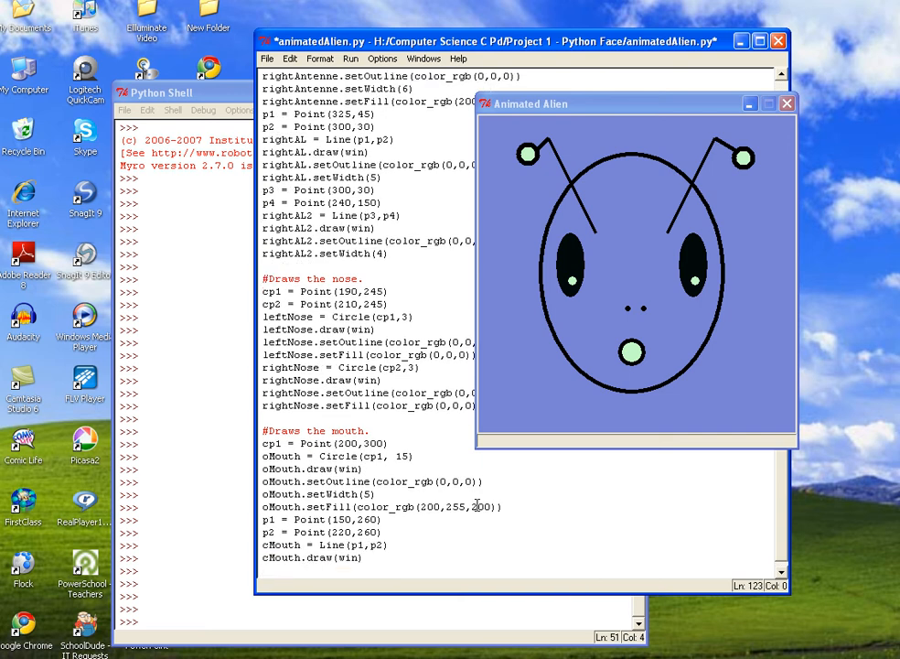
- Give cMouth a black outline with setOutline(color_rgb(0,0,0)) and width 5 with setWidth(5)
text(c)
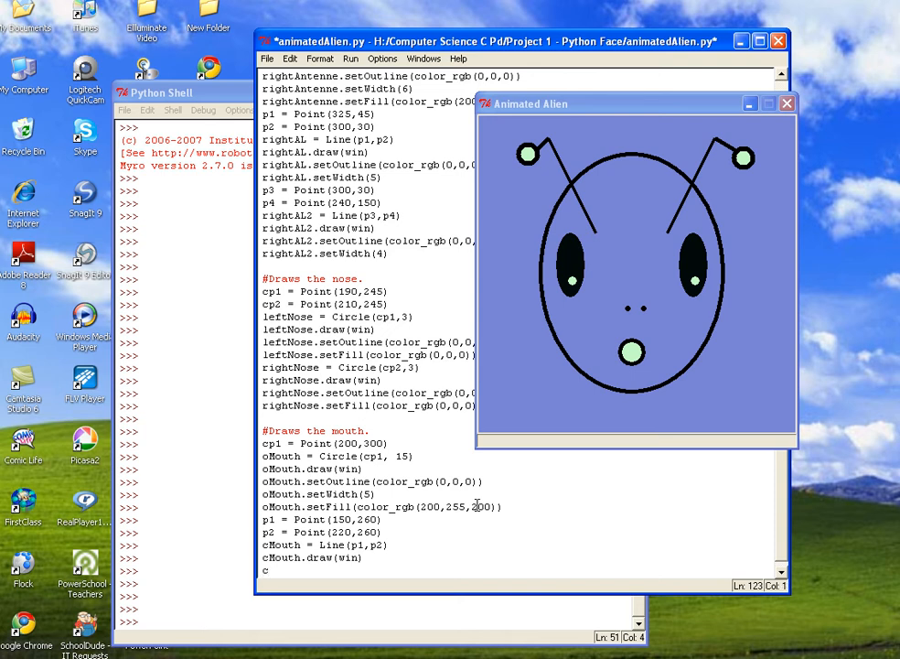
text(Mouth)
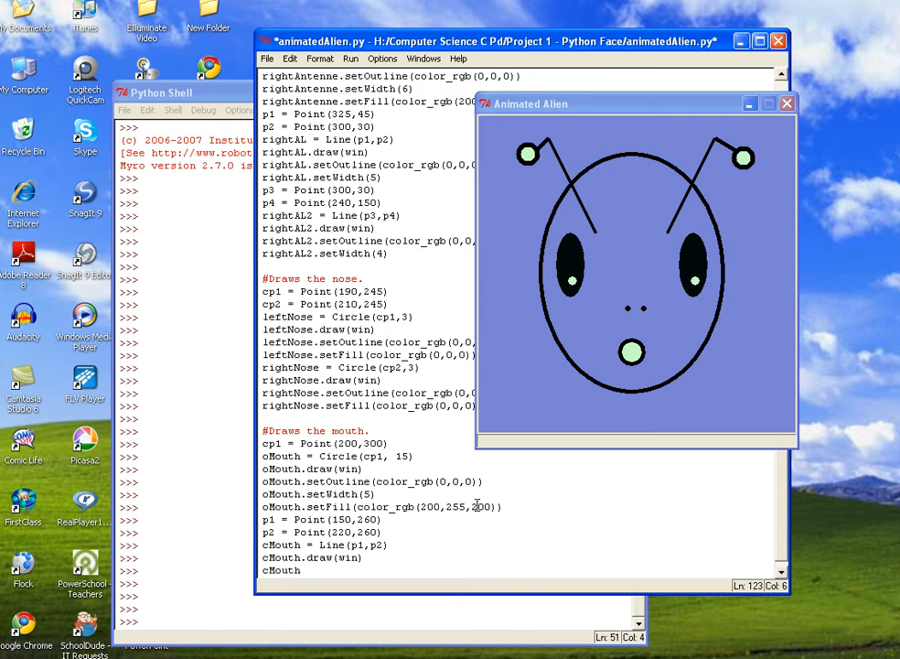
text(.setOutl)
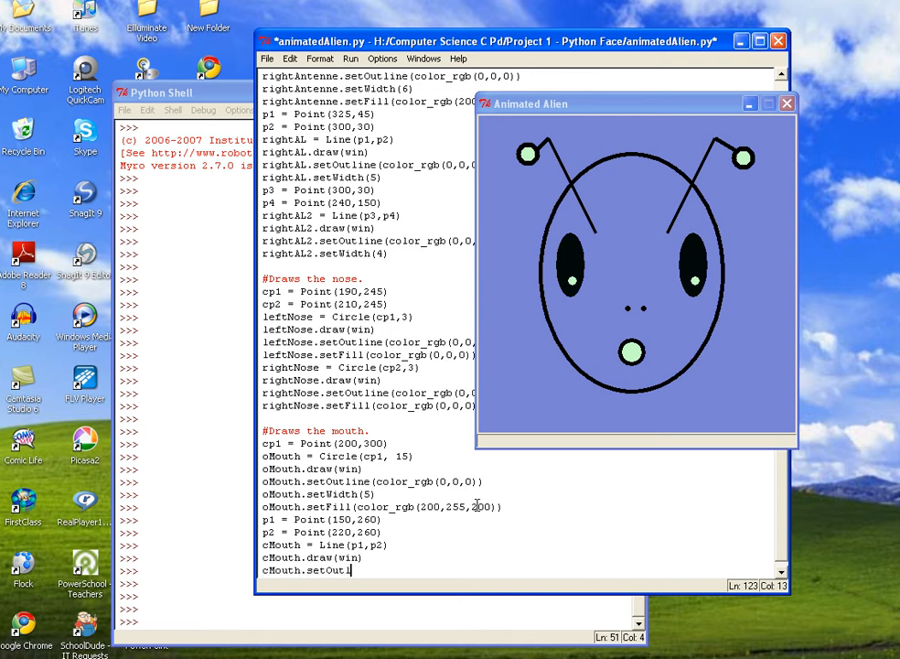
text(ine(color_rgb(0,0,0)
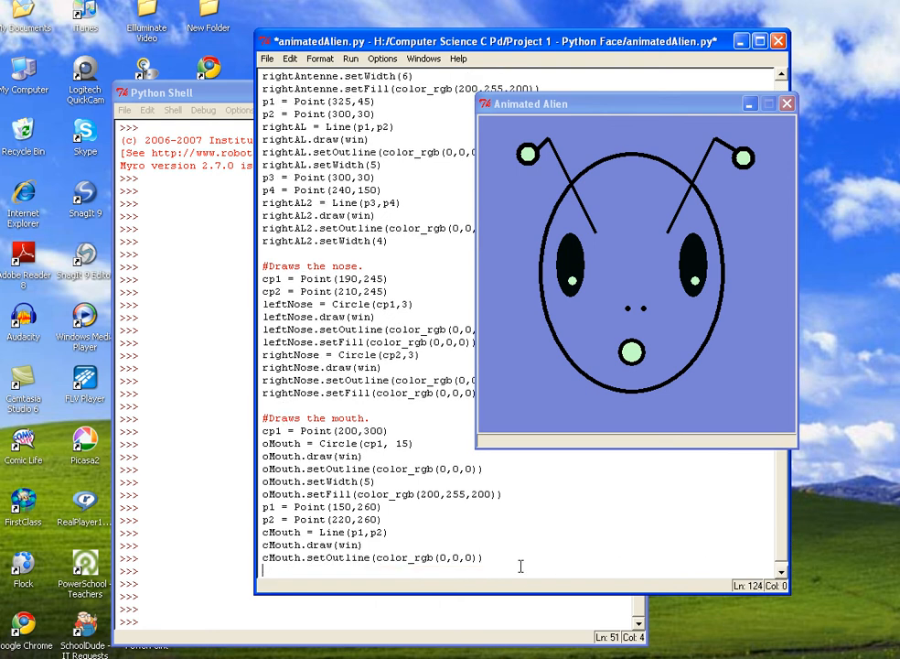
text(cMouth.set)
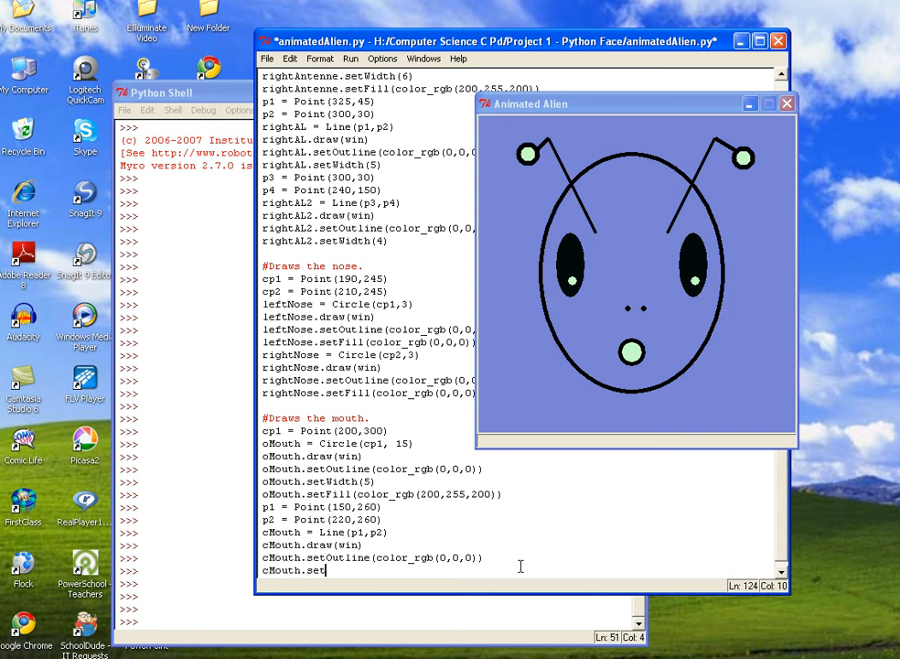
text(Width()
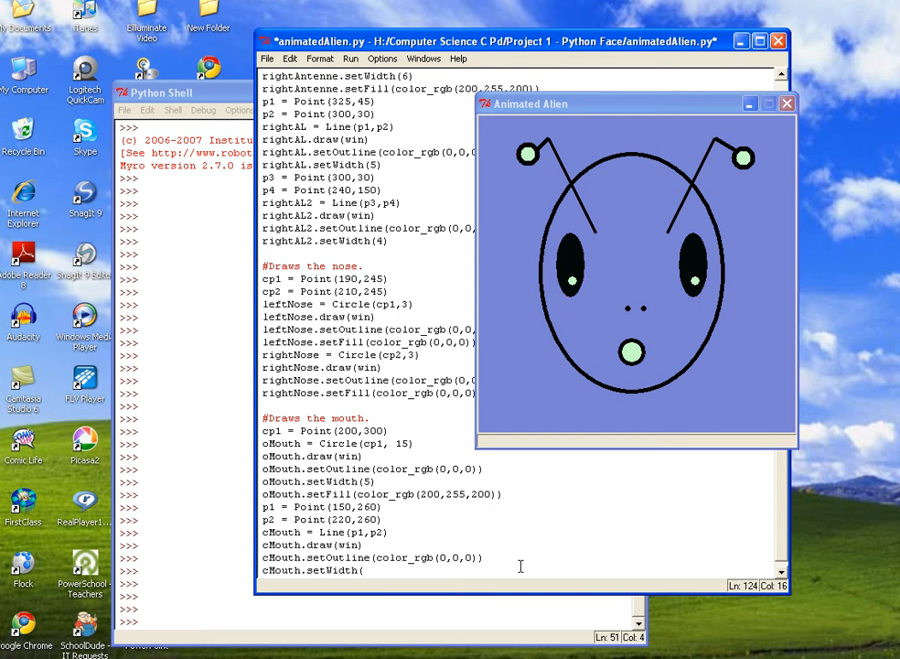
text(5)
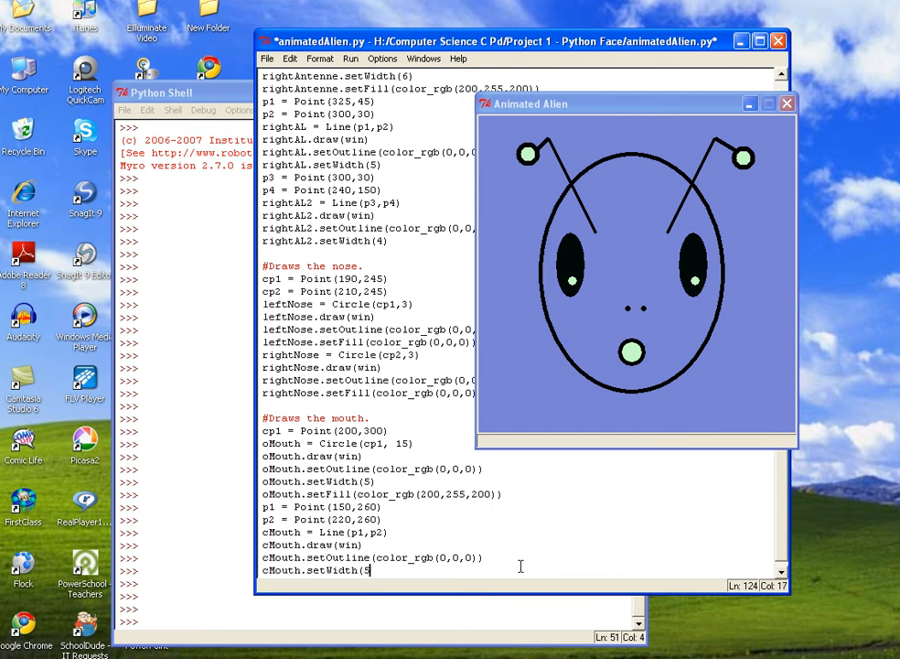
text())
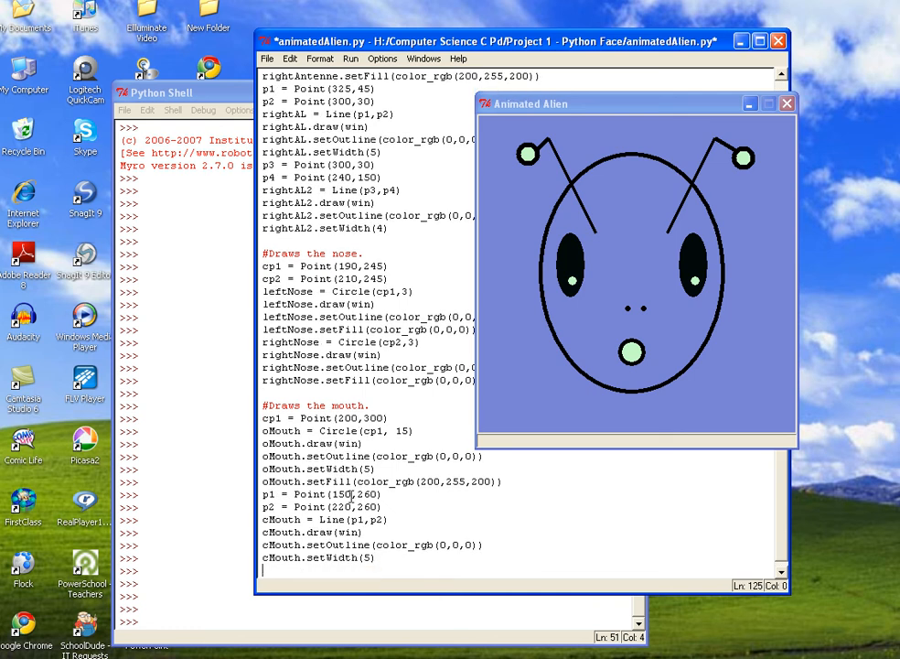
- Run the module, confirming the save, and move the Animated Alien window aside
click(352, 58)
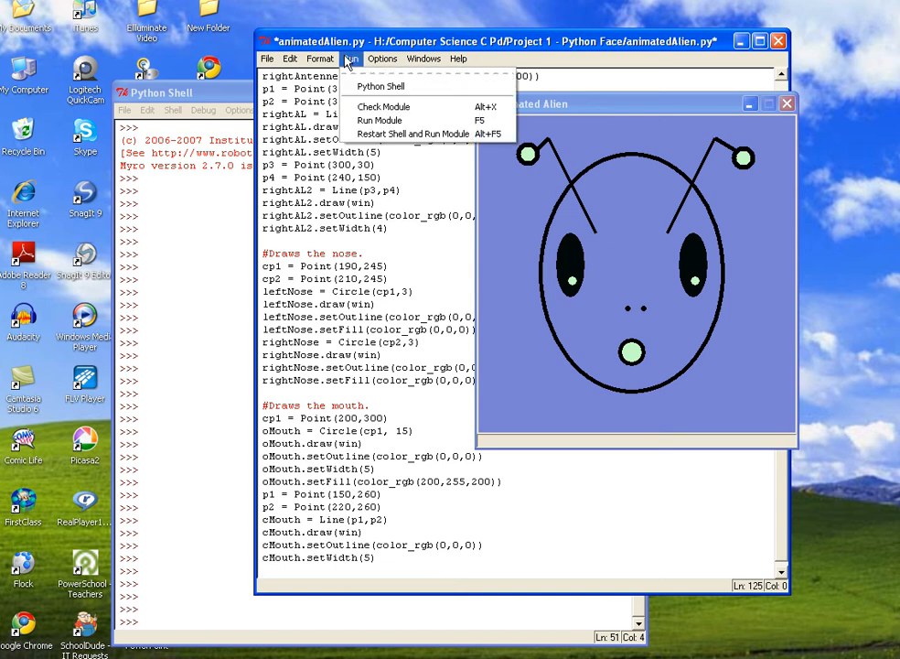
click(379, 120)
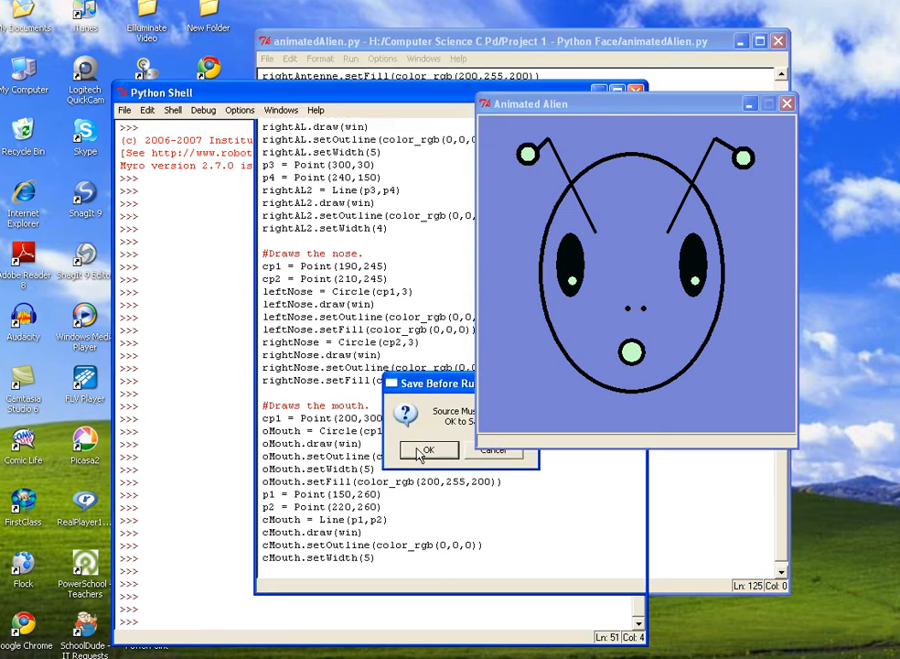
click(428, 450)
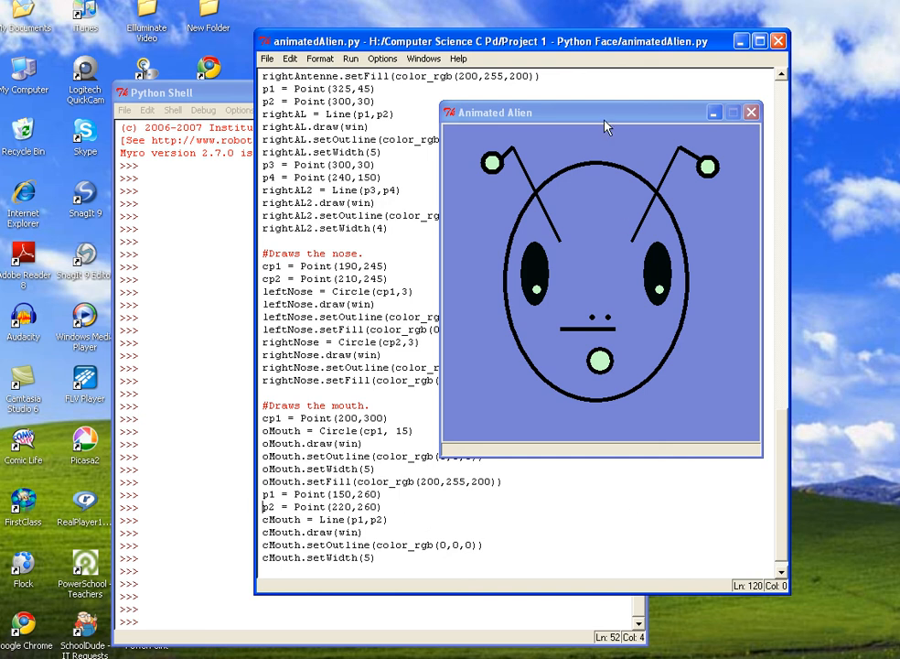
drag(600, 112, 640, 99)
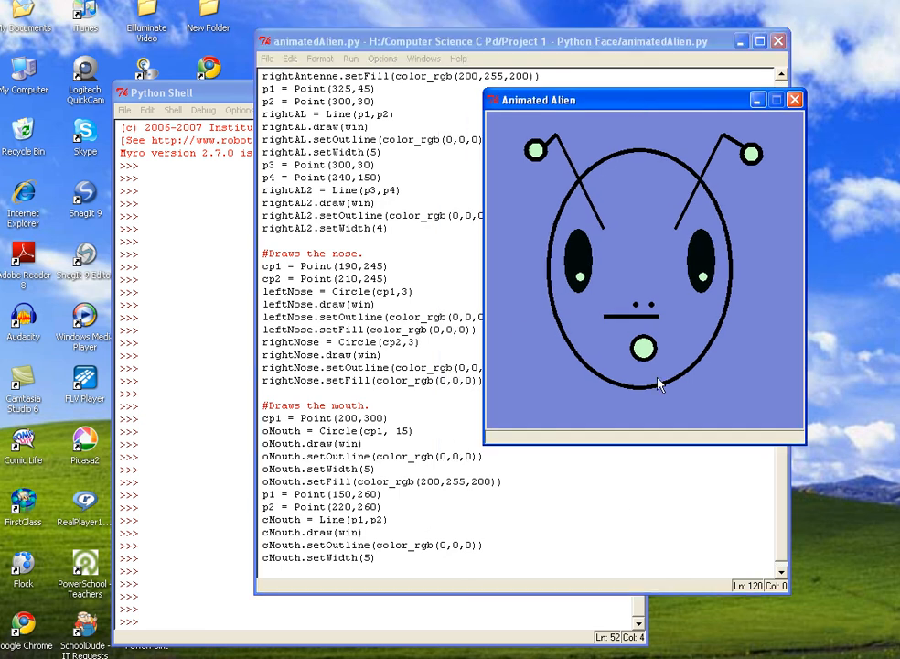
mouse_move(641, 362)
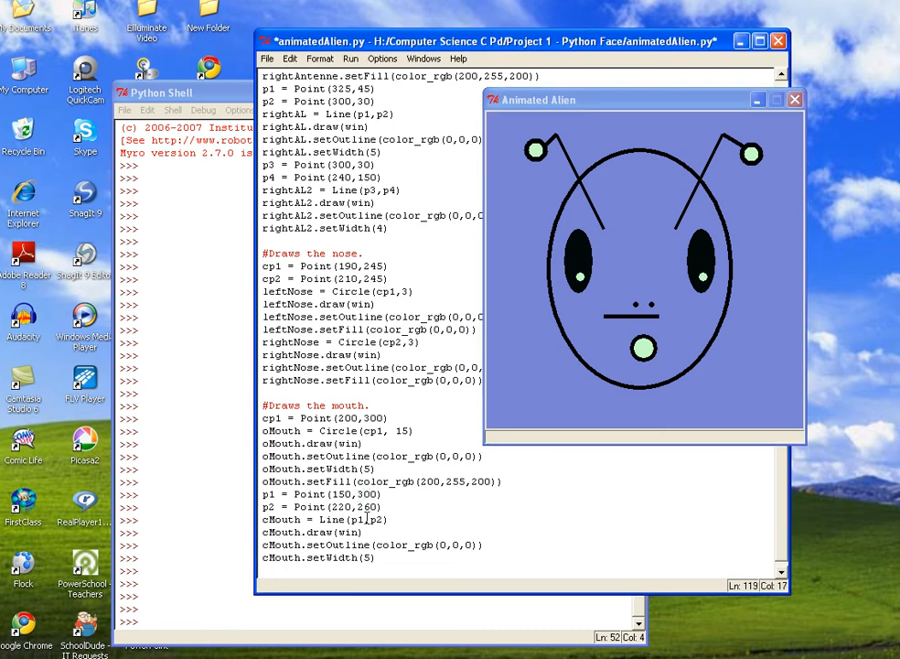
- Change the lip line endpoints' x-values to 170 and 230
double_click(366, 506)
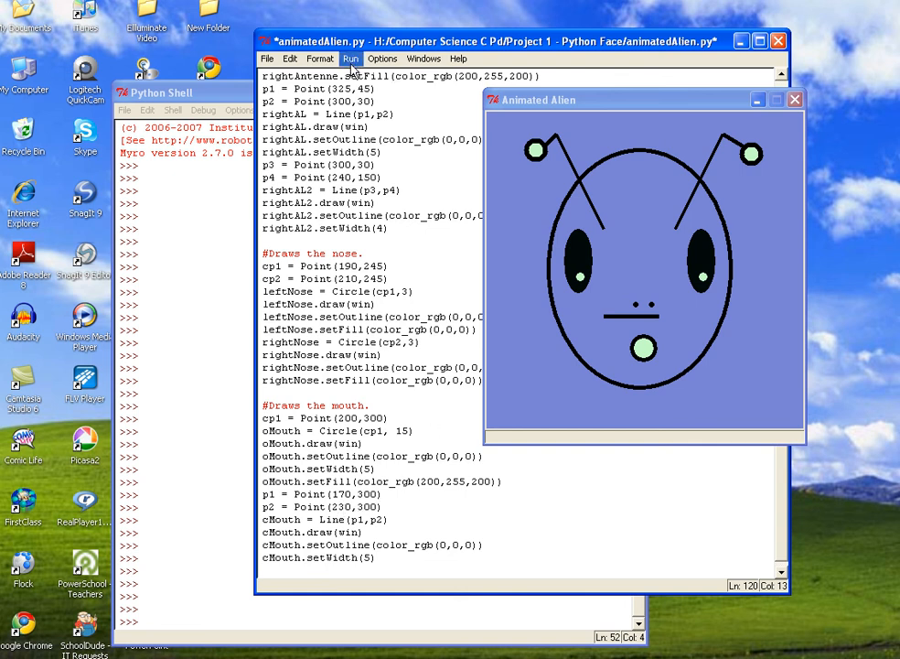
- Run the module, confirming the save, and close the earlier alien window
click(352, 57)
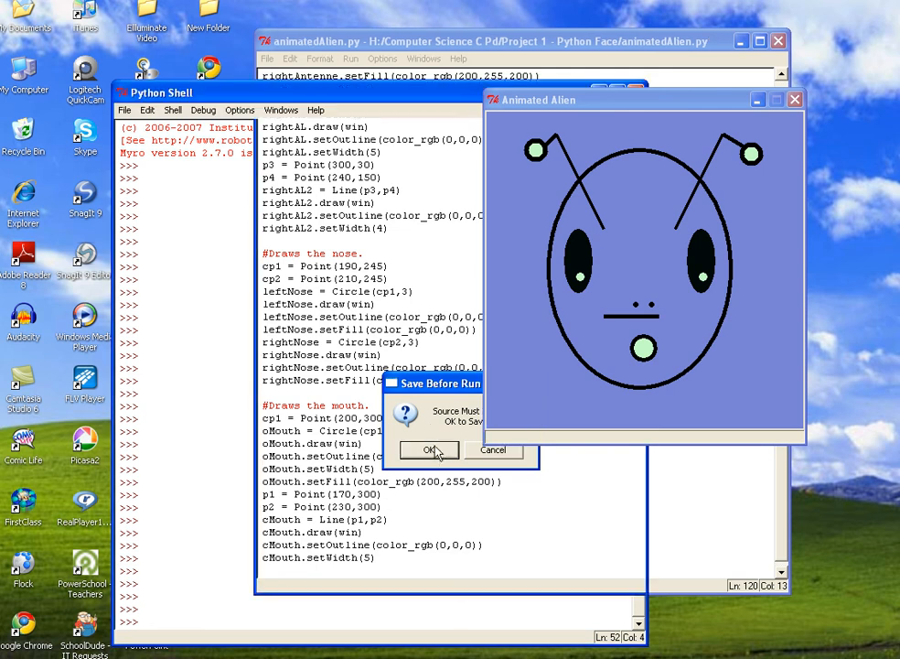
click(430, 450)
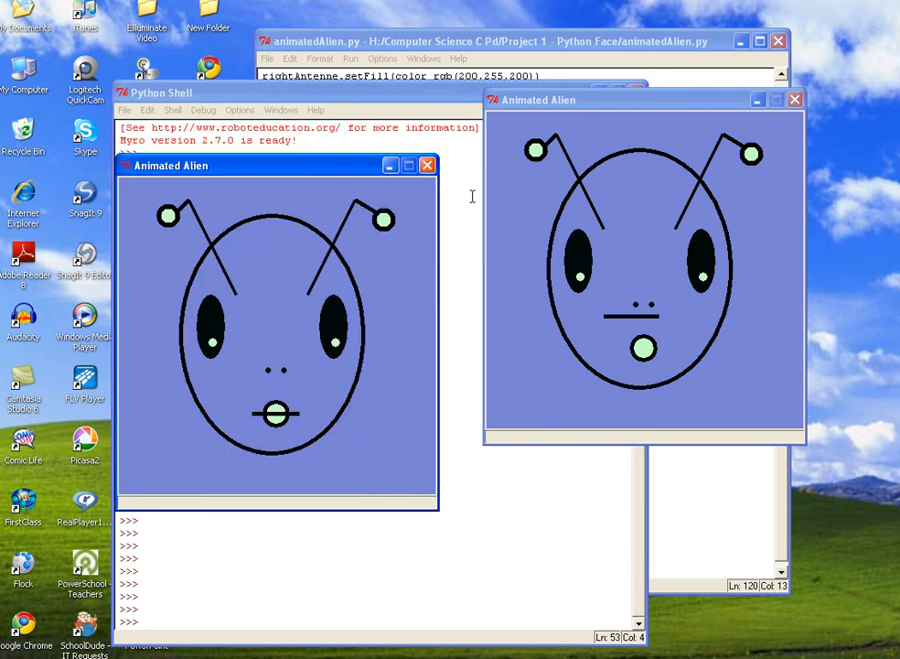
click(792, 99)
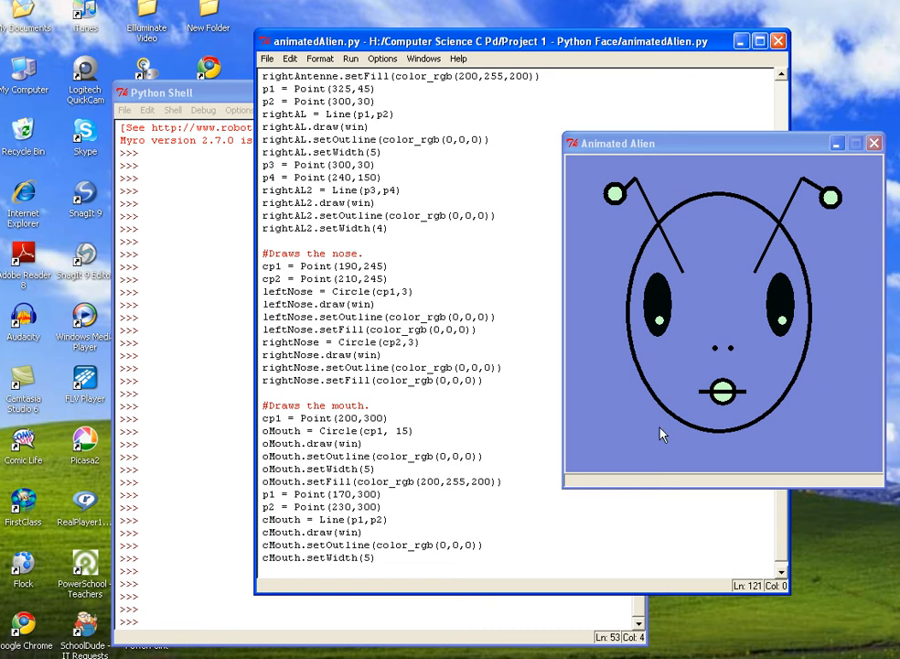
mouse_move(736, 410)
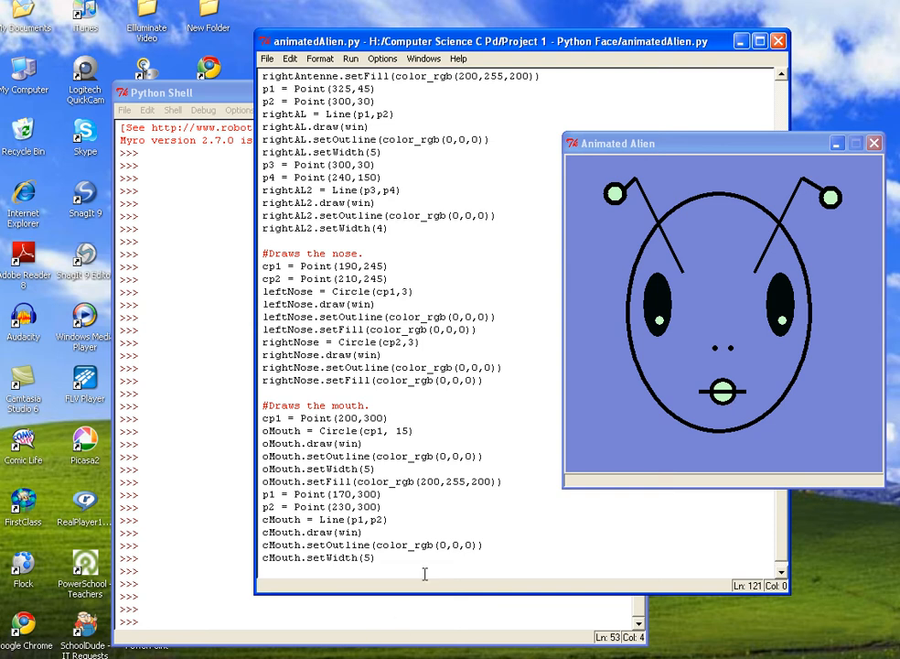
mouse_move(691, 454)
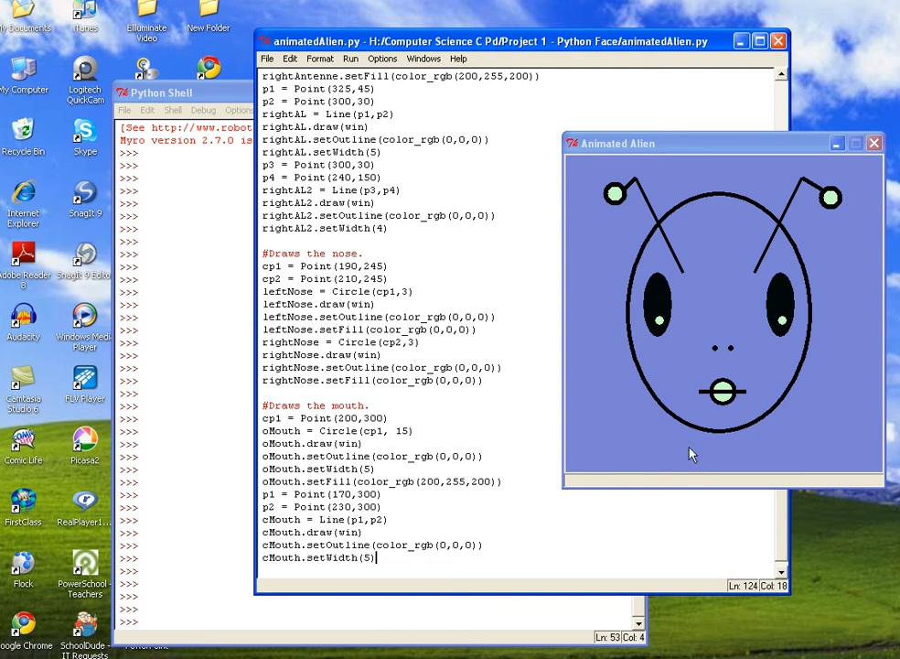
mouse_move(725, 404)
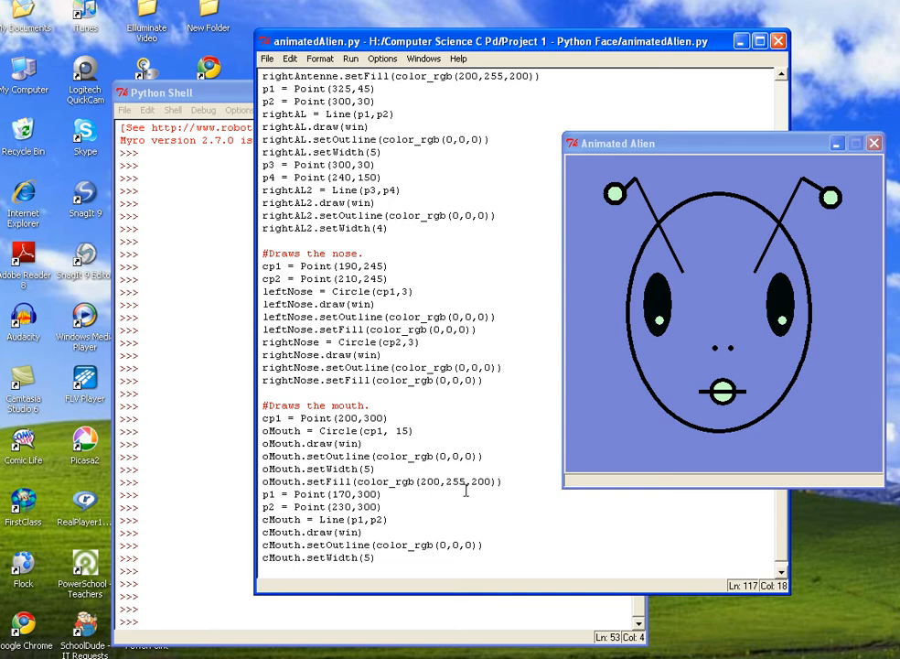
- Edit the cMouth.setFill colour to color_rgb(50,255,100)
click(377, 468)
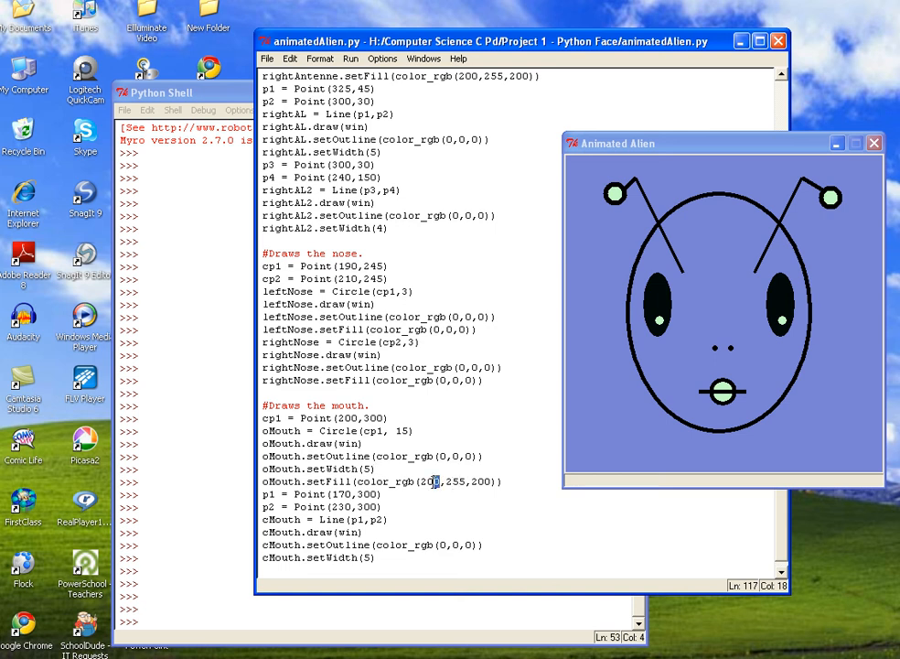
double_click(428, 481)
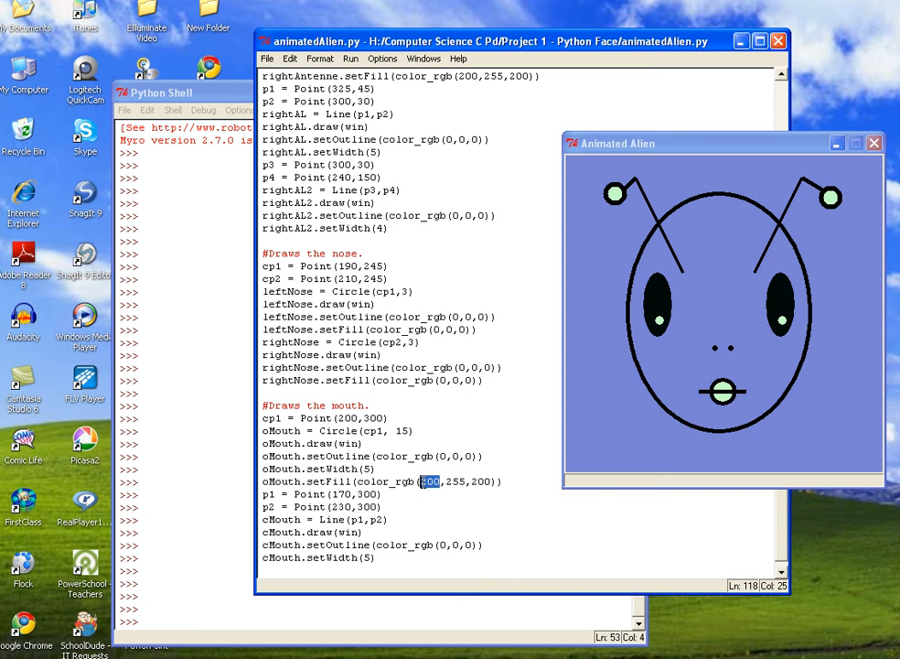
text(50)
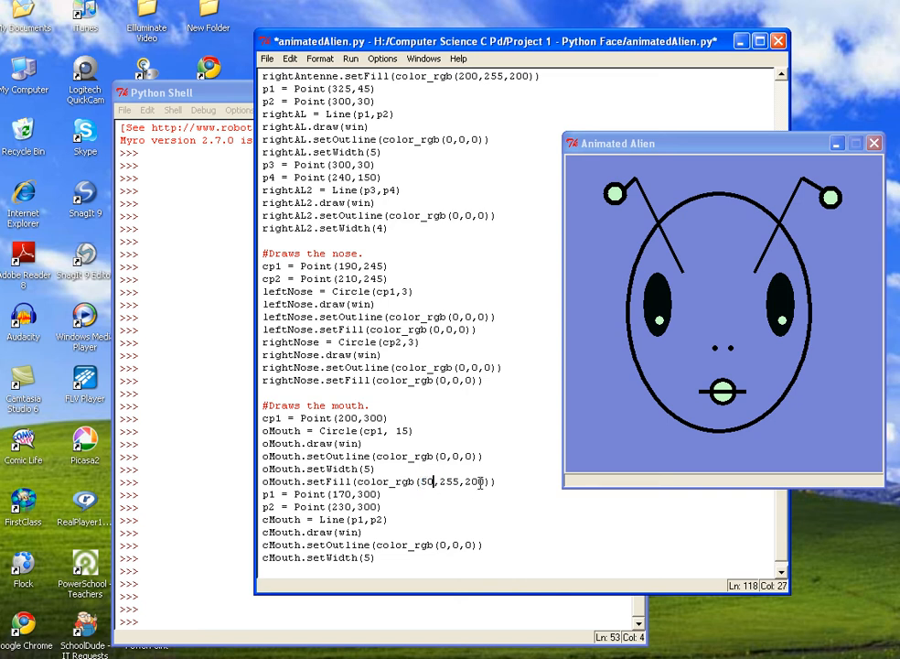
double_click(476, 481)
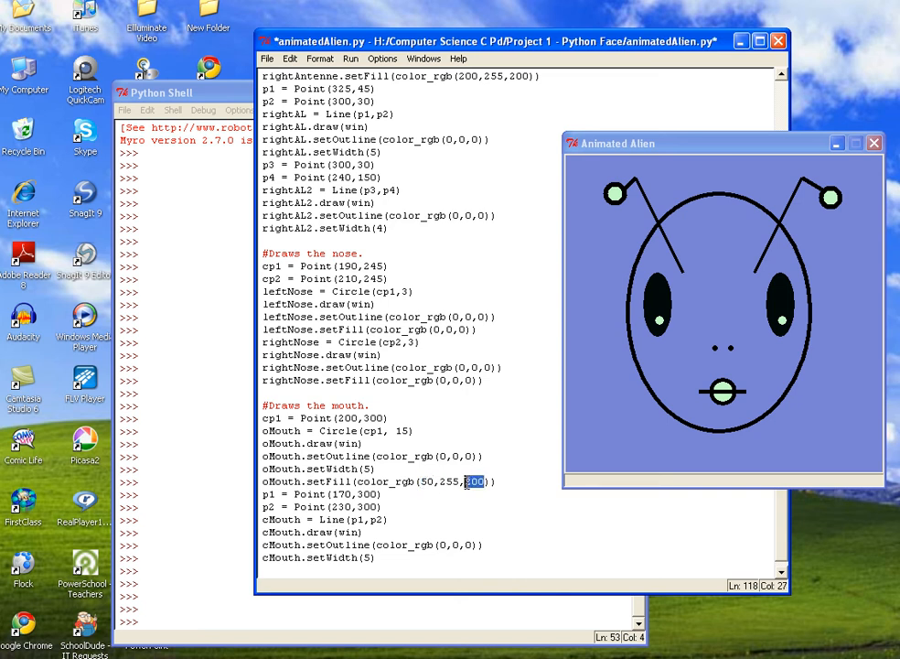
text(1)
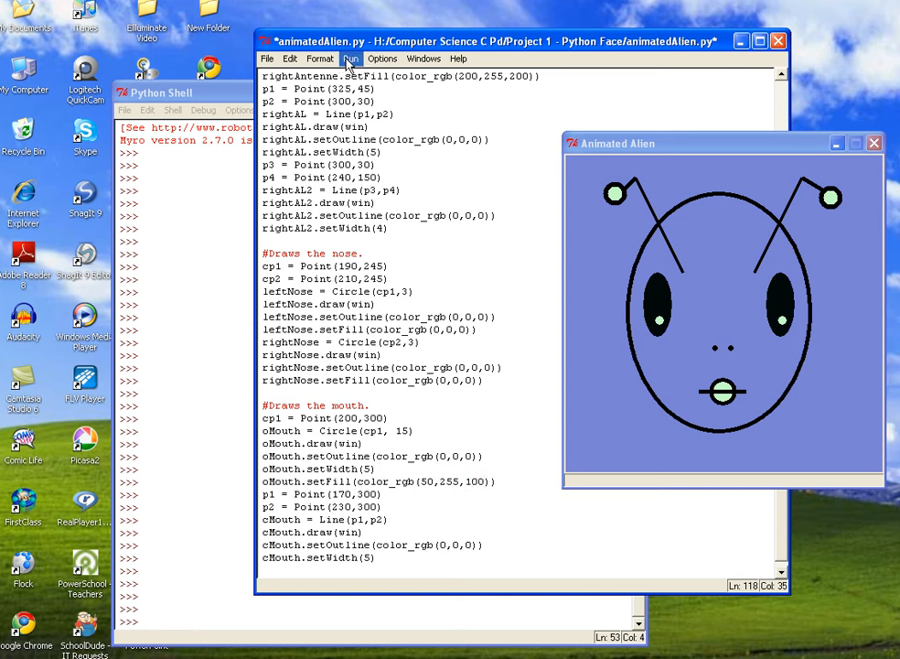
- Run the module, confirming the save, and return the cursor to the end of the script
click(351, 59)
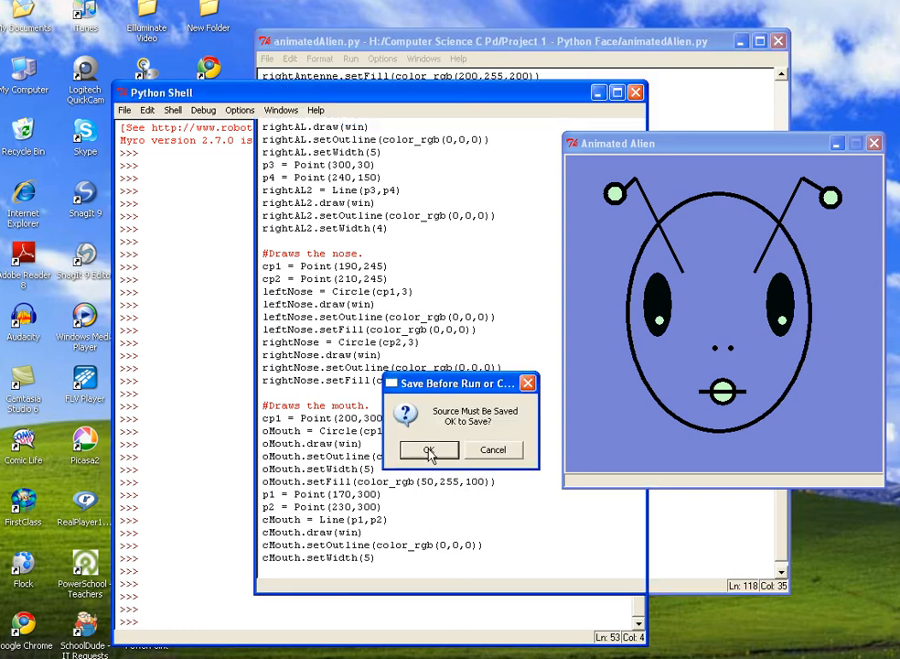
click(428, 450)
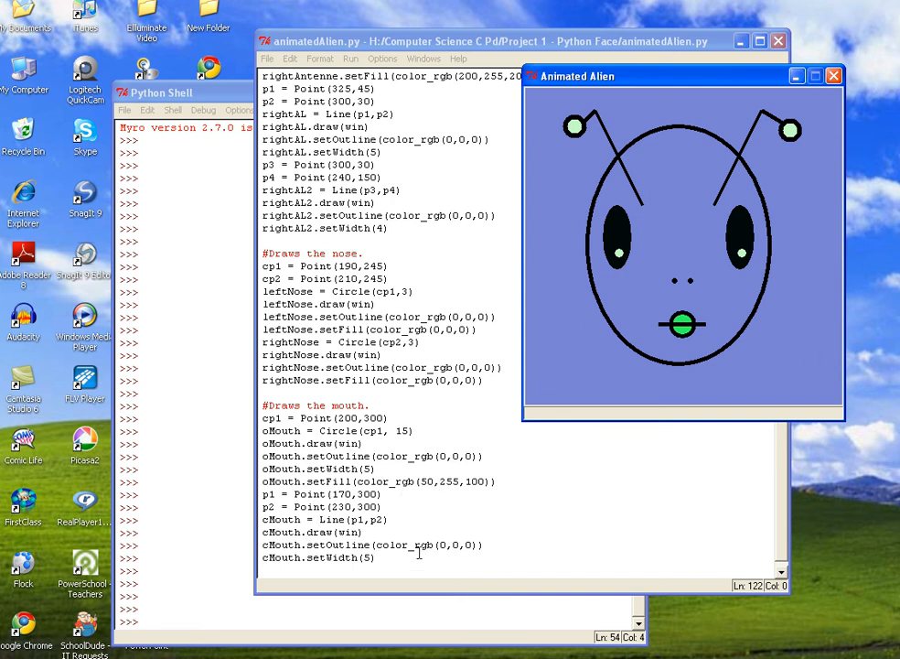
click(377, 556)
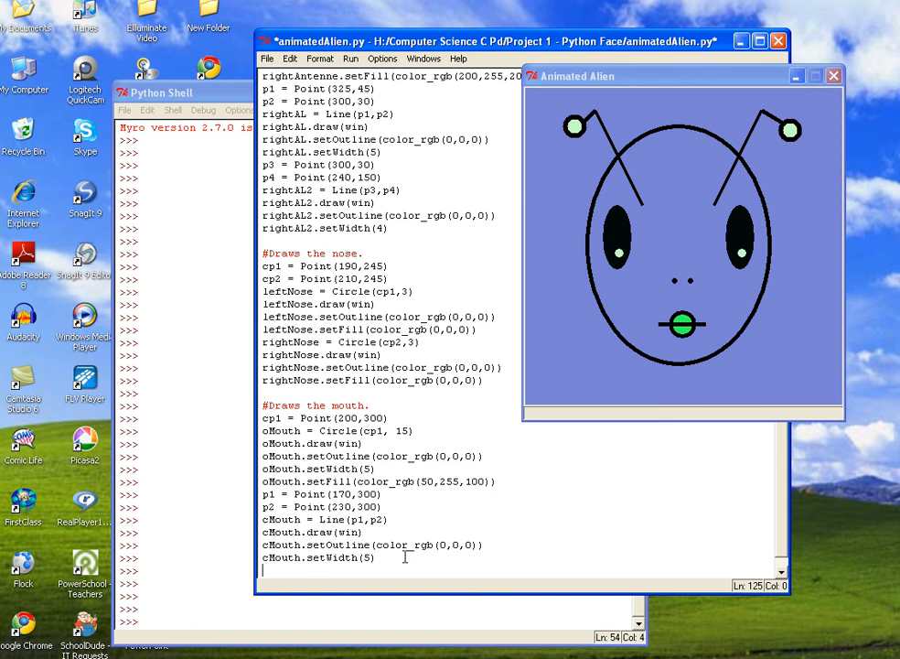
- Add cMouth.undraw() and wait(.5) at the end of the script
text(cMouth)
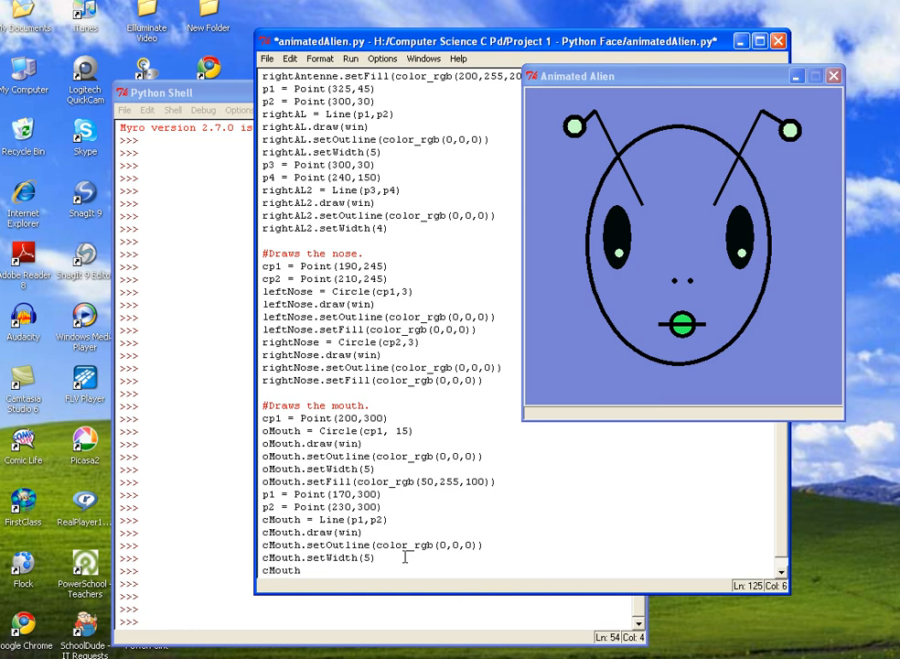
text(undraw)
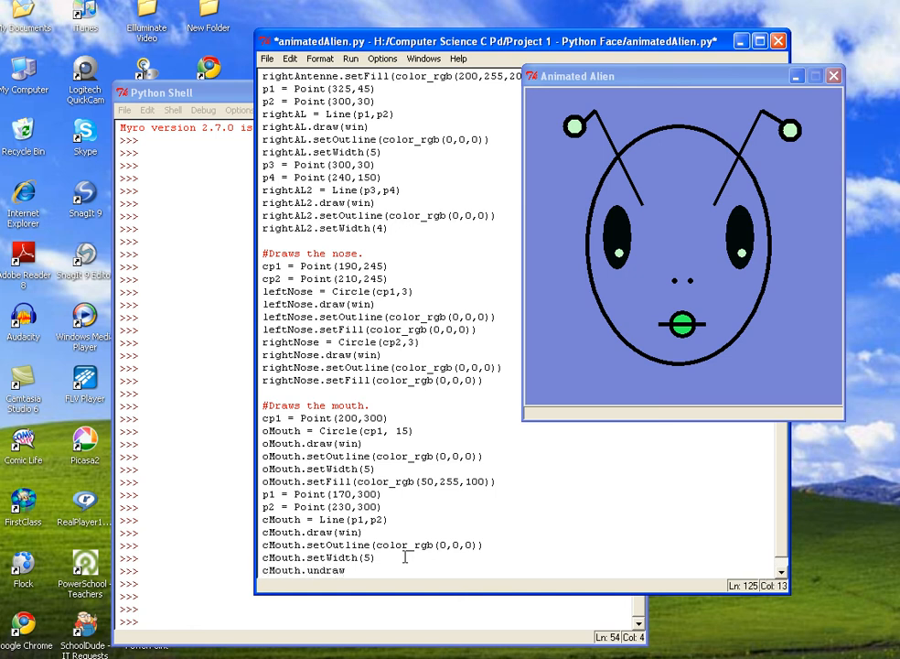
text(())
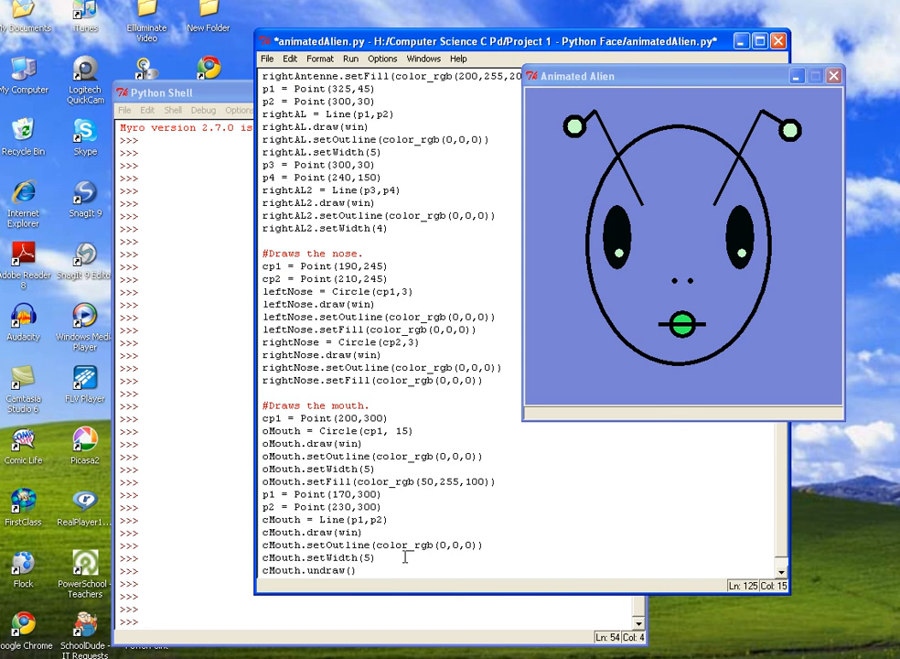
mouse_move(820, 456)
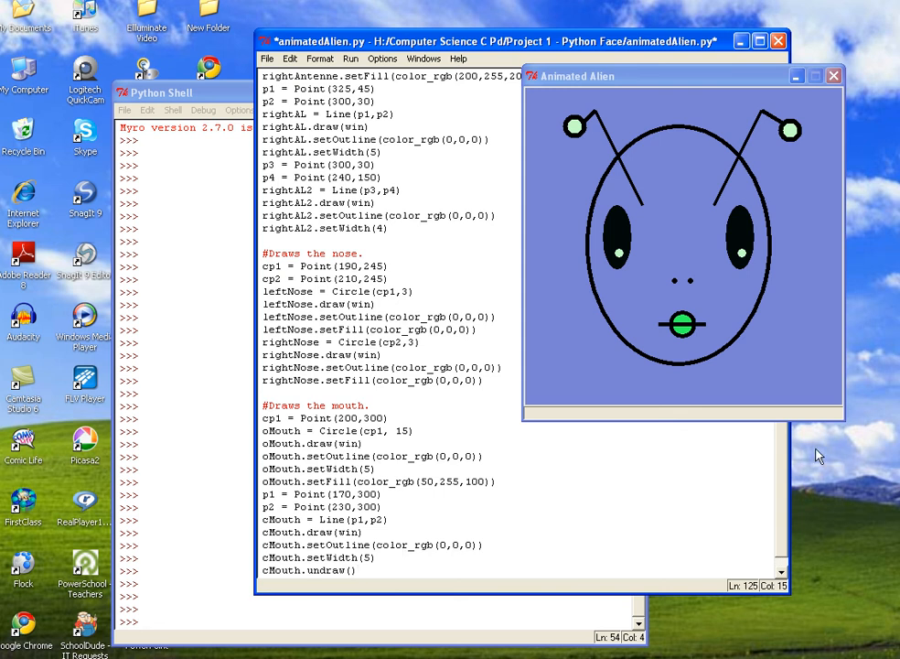
scroll(down, 3)
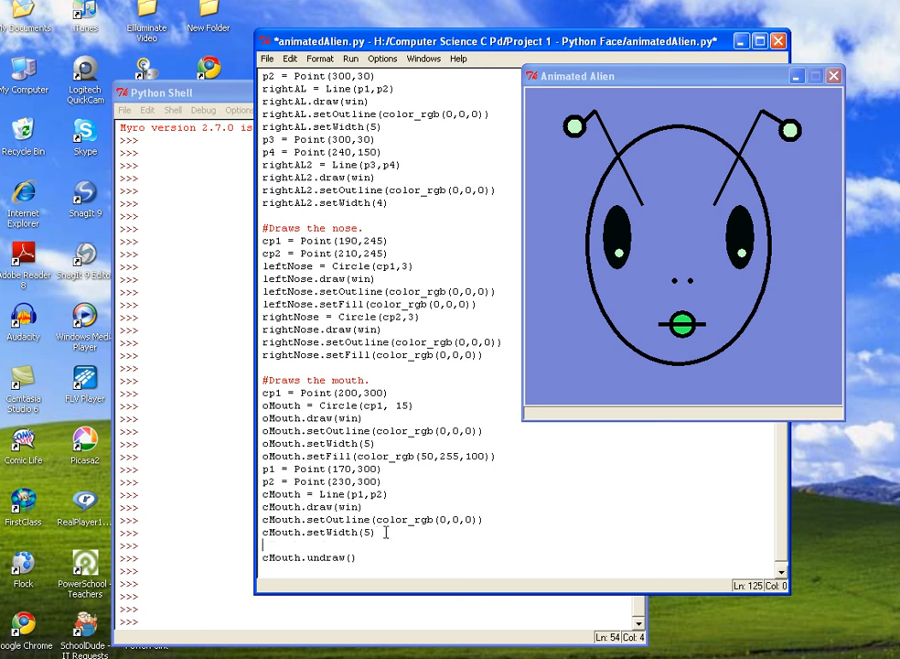
text(wai)
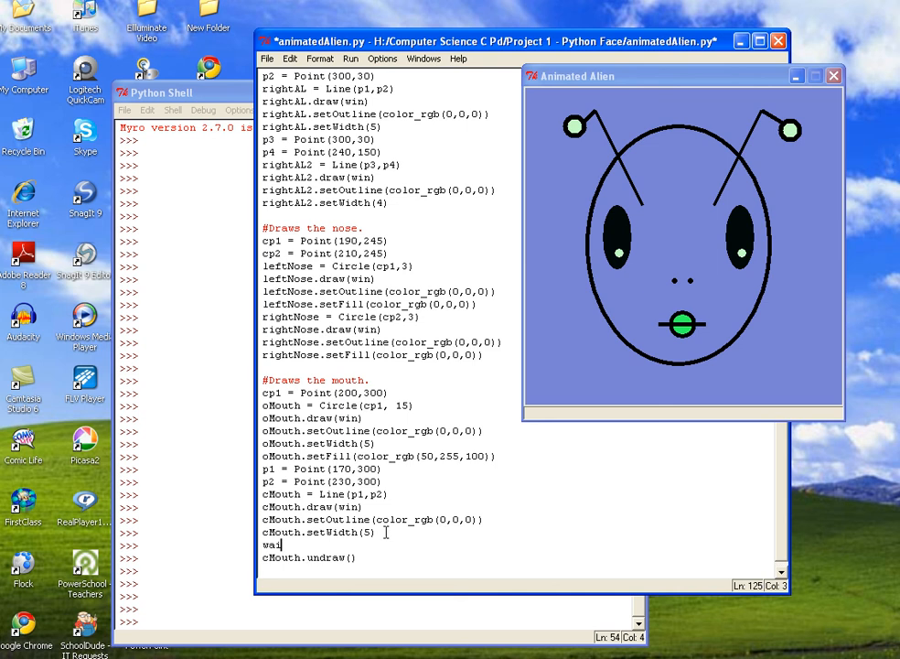
text(t)
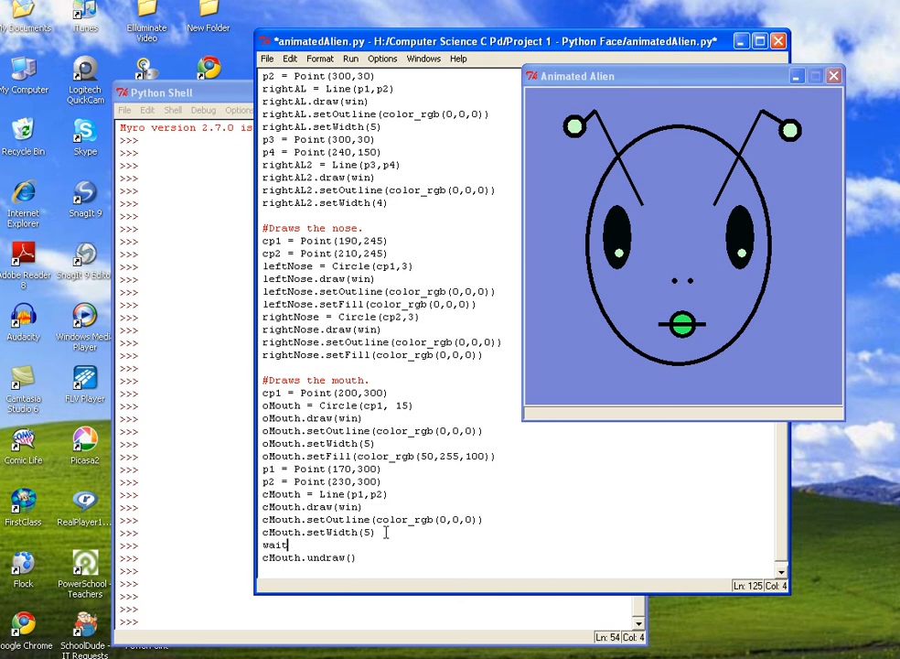
text(()
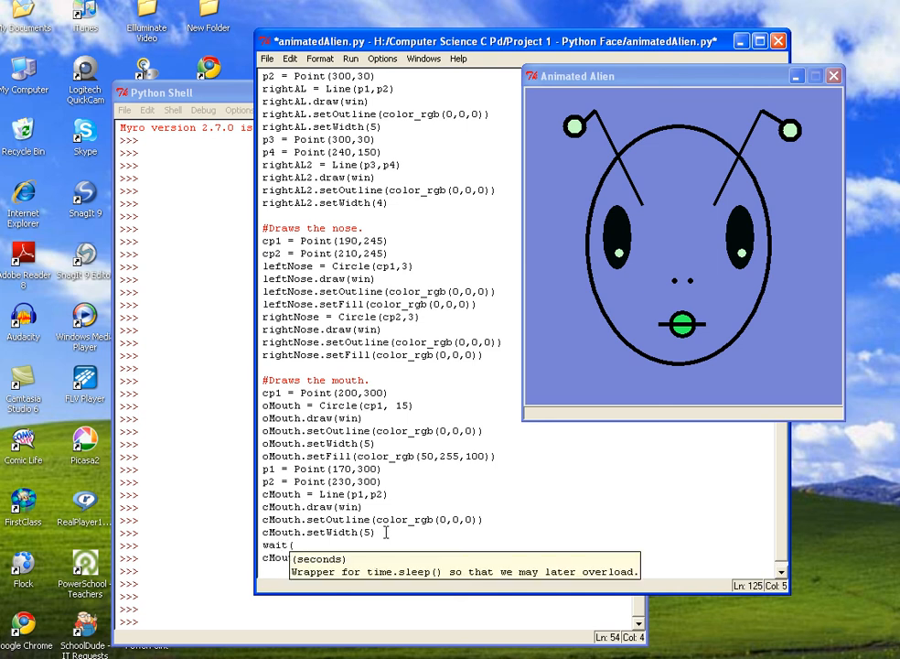
text(.5)
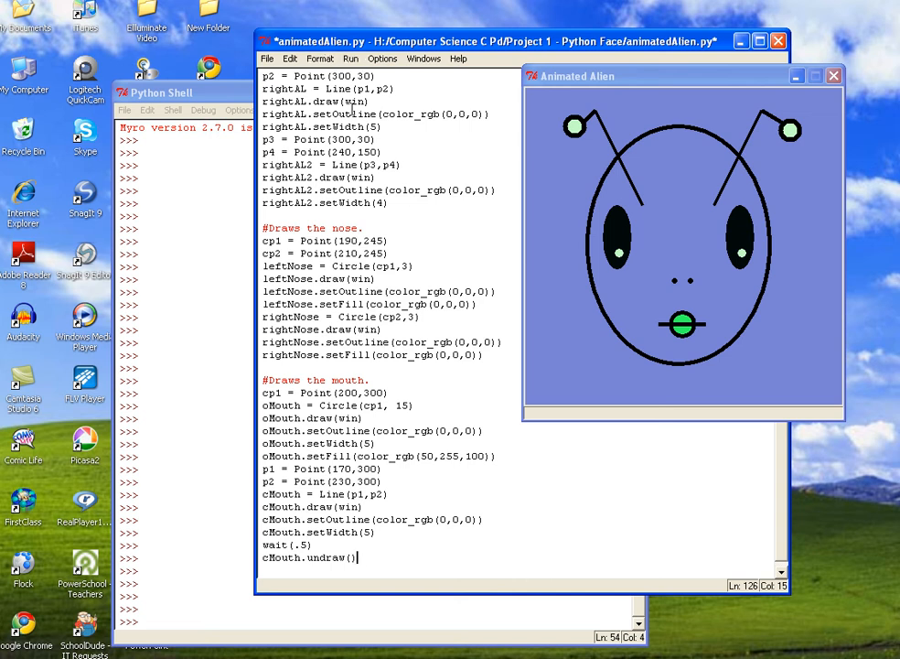
- Run the module via Run > Run Module and close the earlier alien window
click(351, 59)
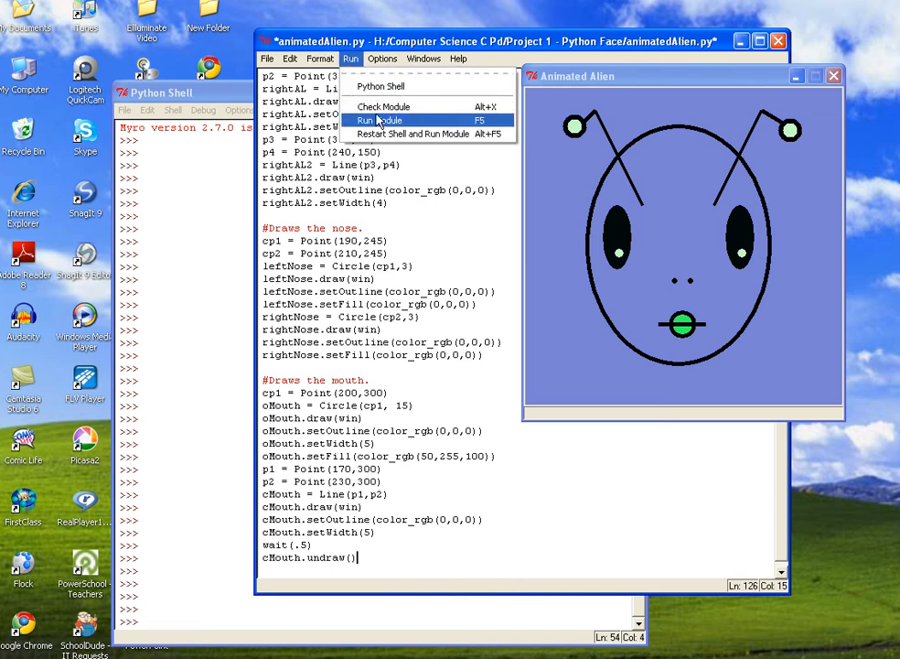
click(379, 120)
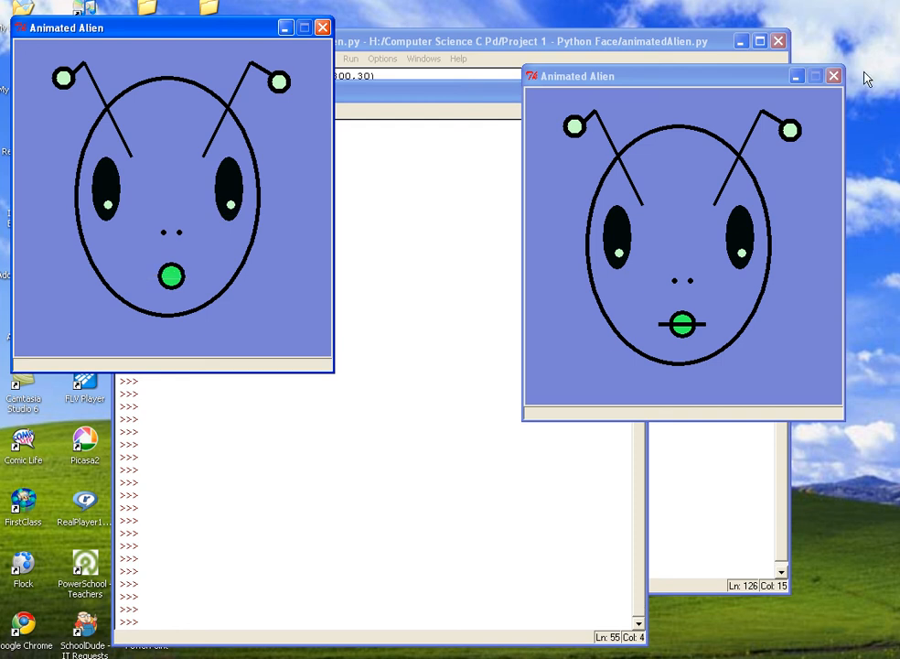
click(322, 28)
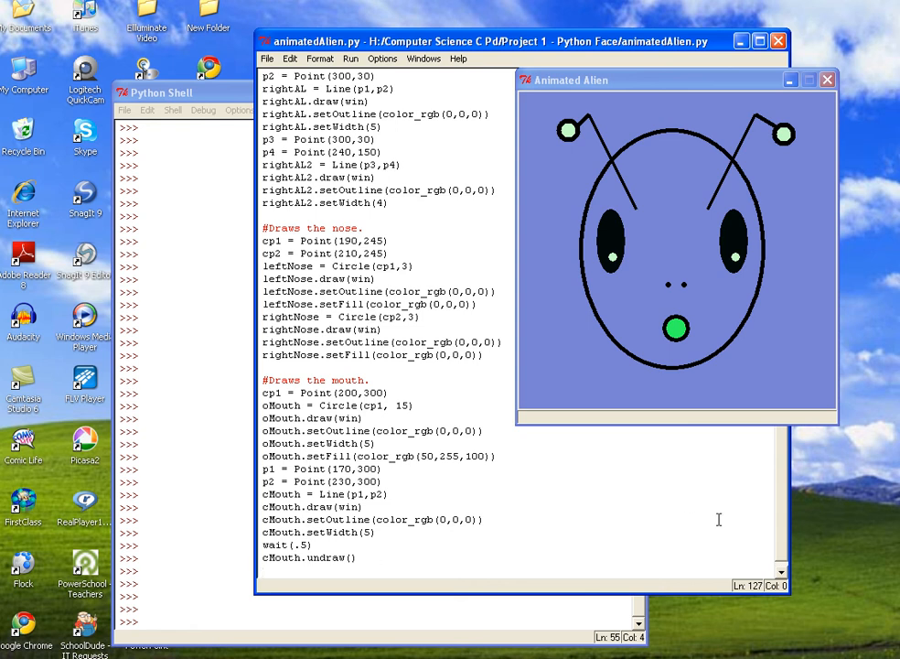
scroll(down, 3)
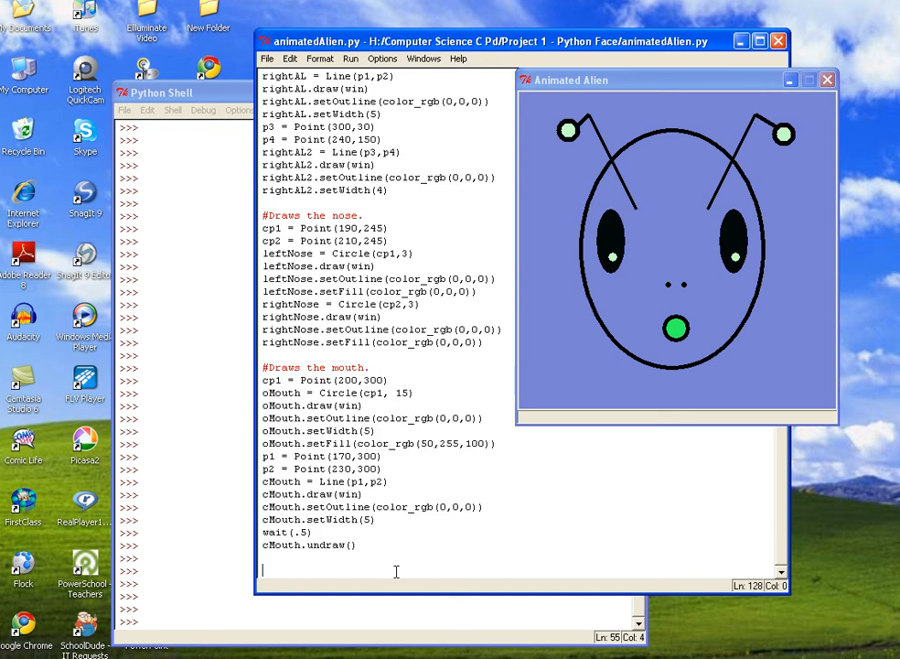
- Write the comment '#This repeated code animates the mouth to open and close.' above the repeated mouth block
text(cp1 = Point(200,300))
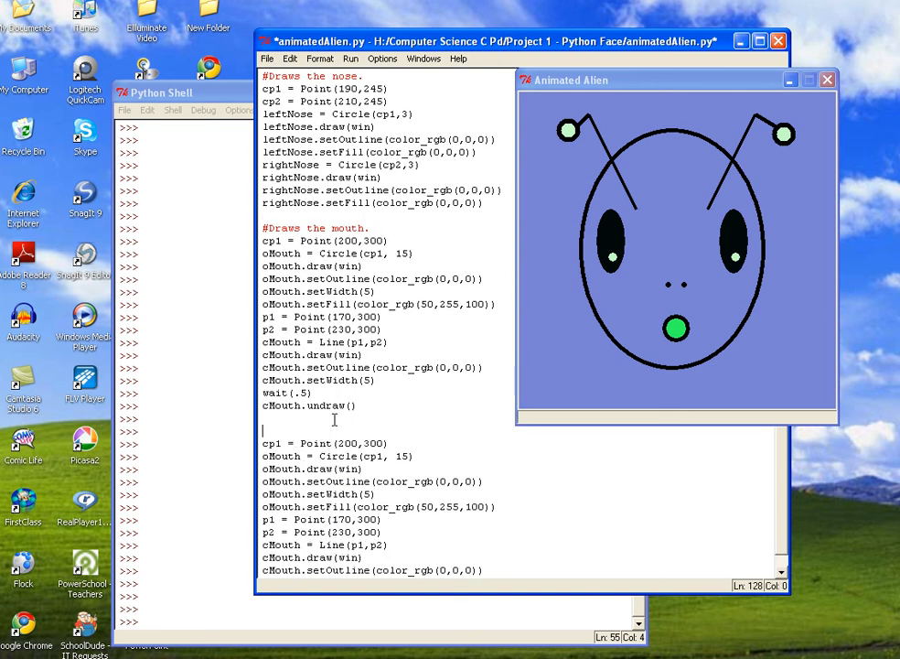
text(#)
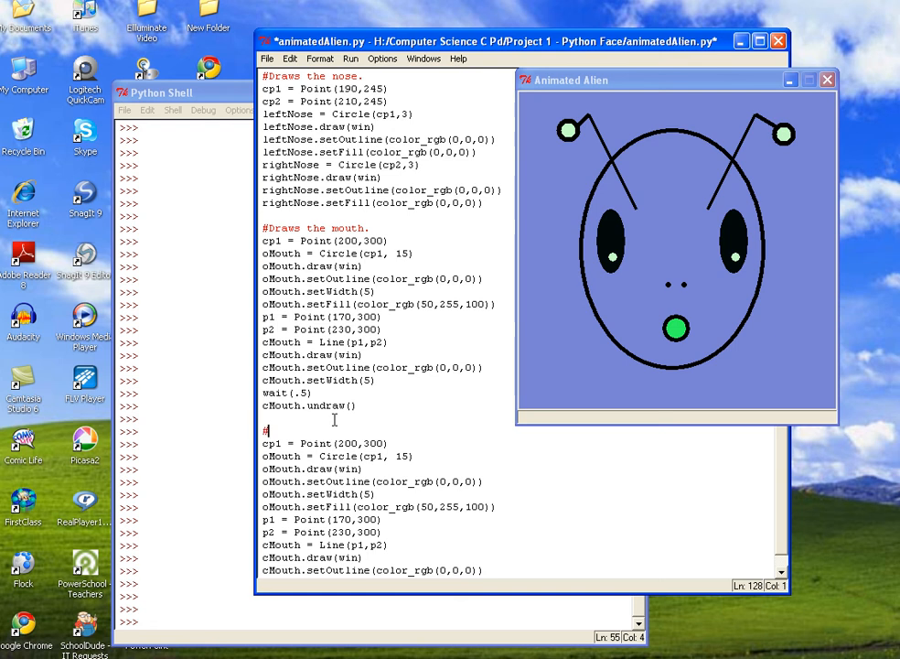
text(This)
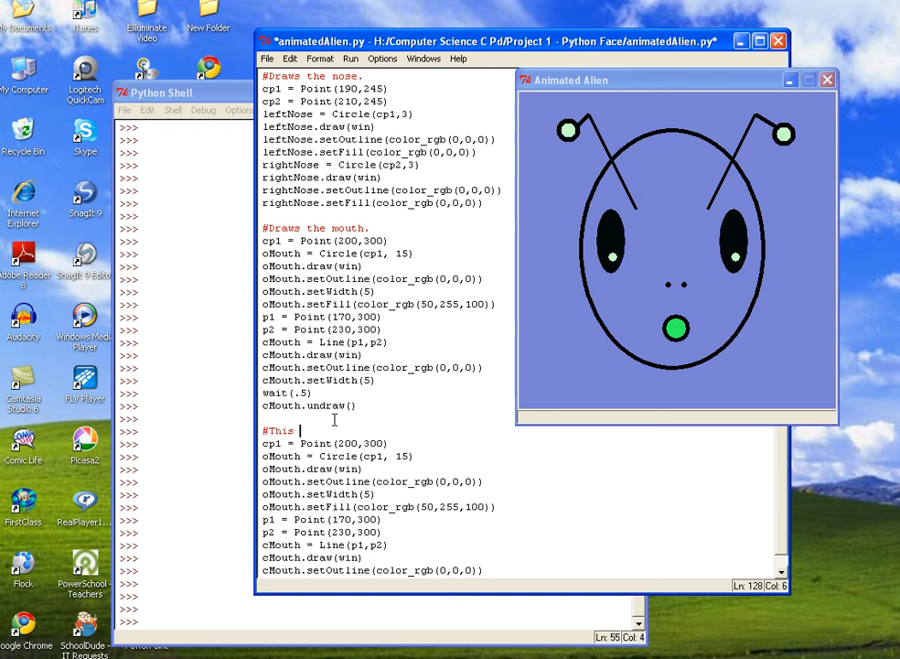
text(repeated code animates the mouth to open and close.)
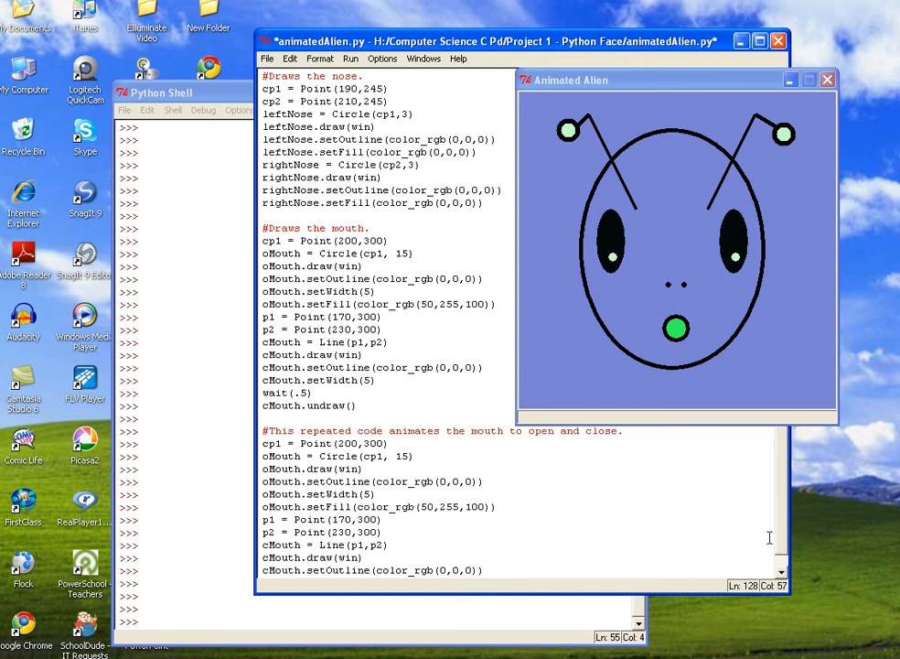
scroll(down, 3)
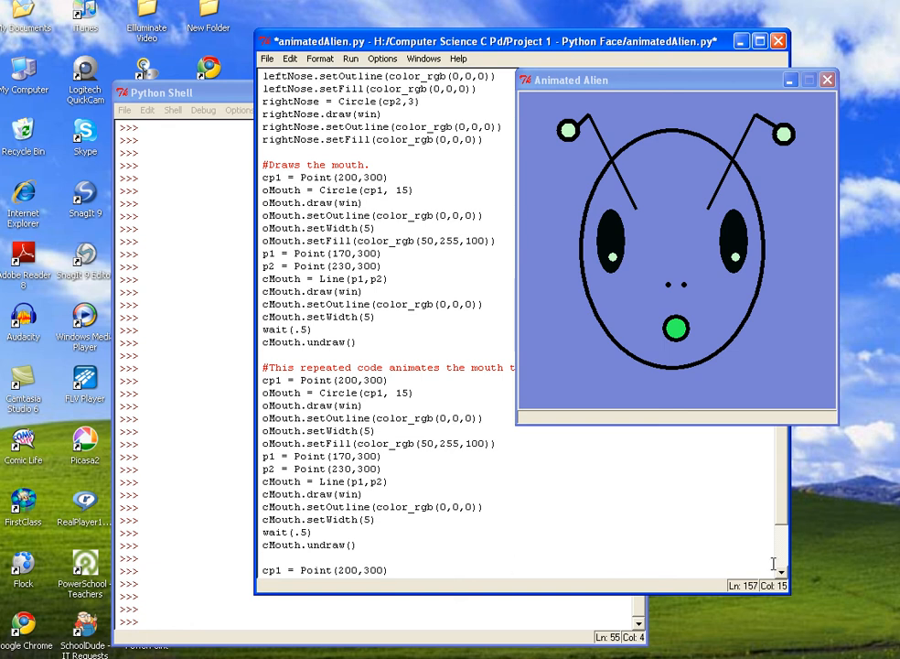
- Add wait(.5) after each cMouth.undraw() in the repeated blocks, leaving the last block ending with the mouth drawn
scroll(down, 3)
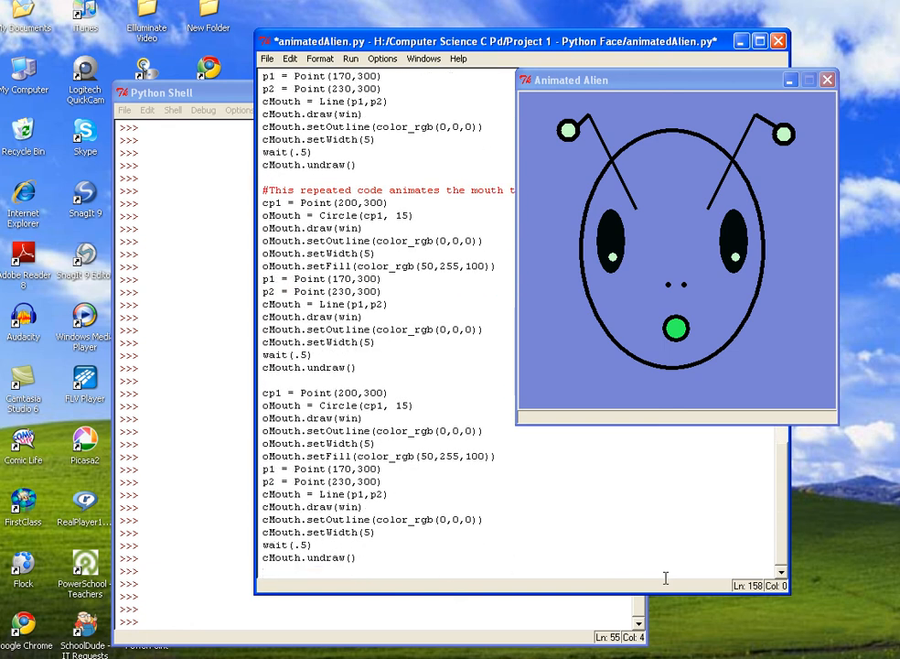
scroll(down, 3)
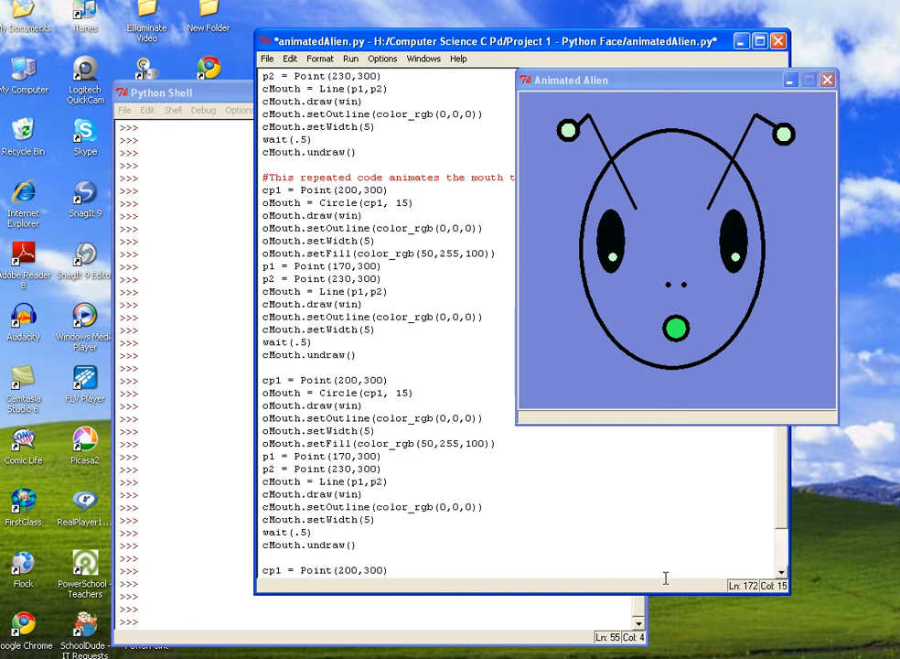
scroll(down, 3)
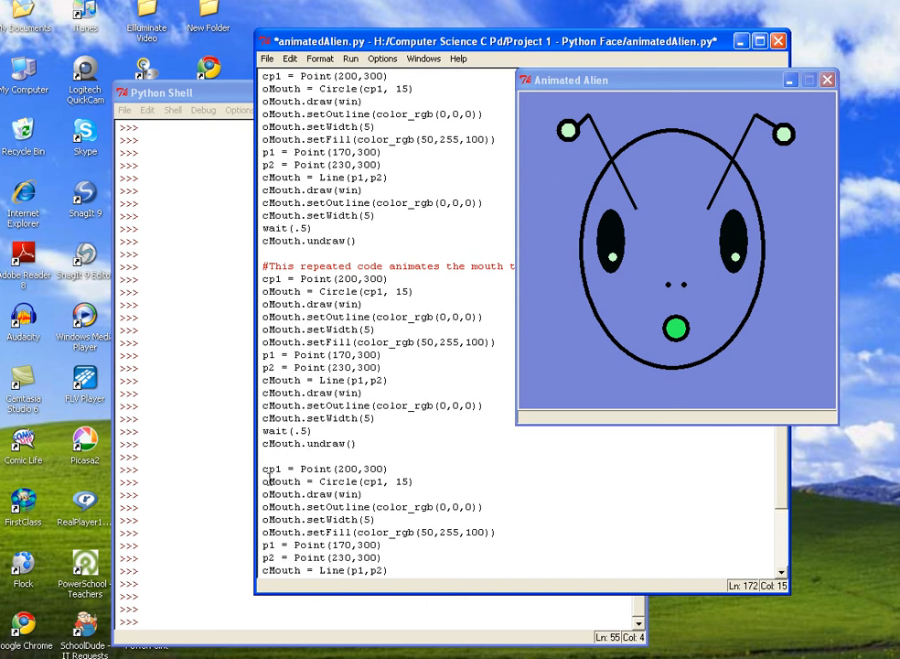
mouse_move(324, 274)
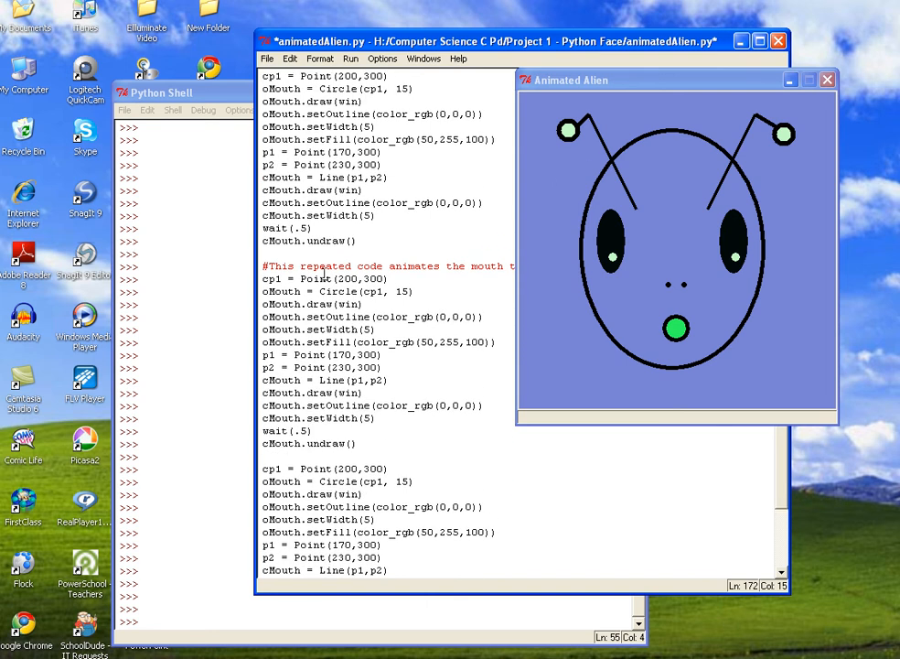
double_click(286, 227)
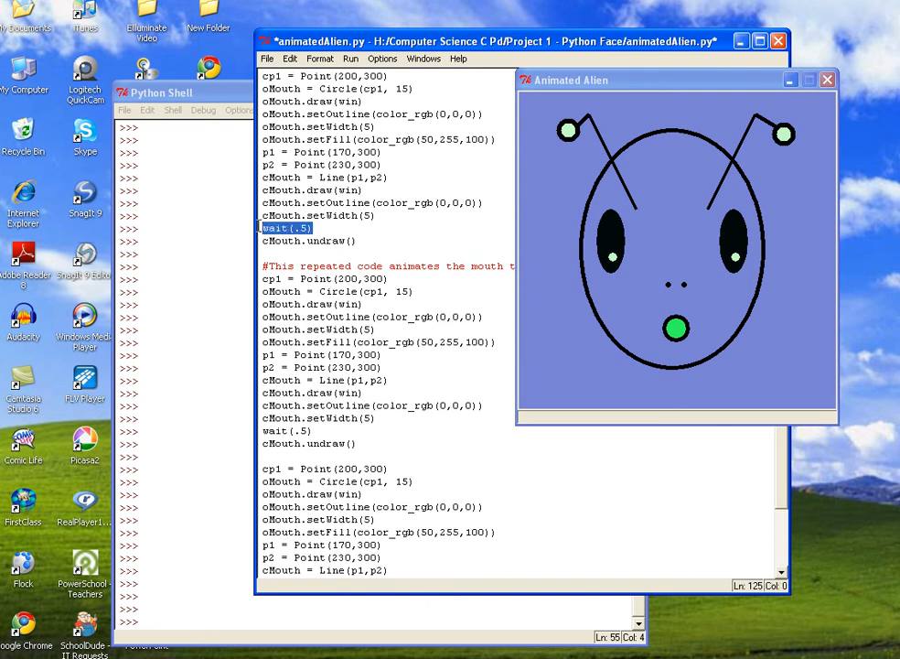
click(289, 249)
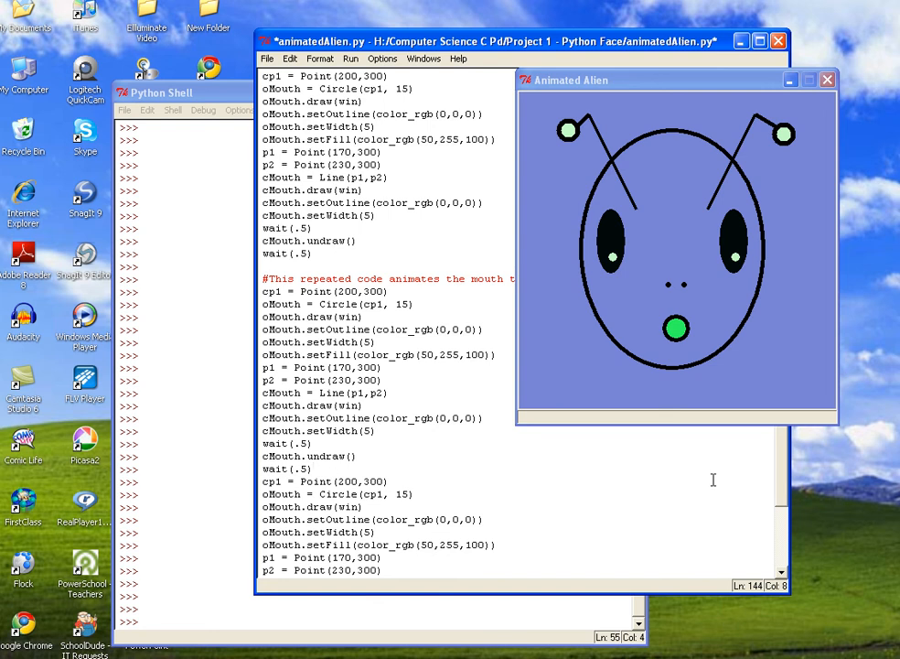
scroll(down, 3)
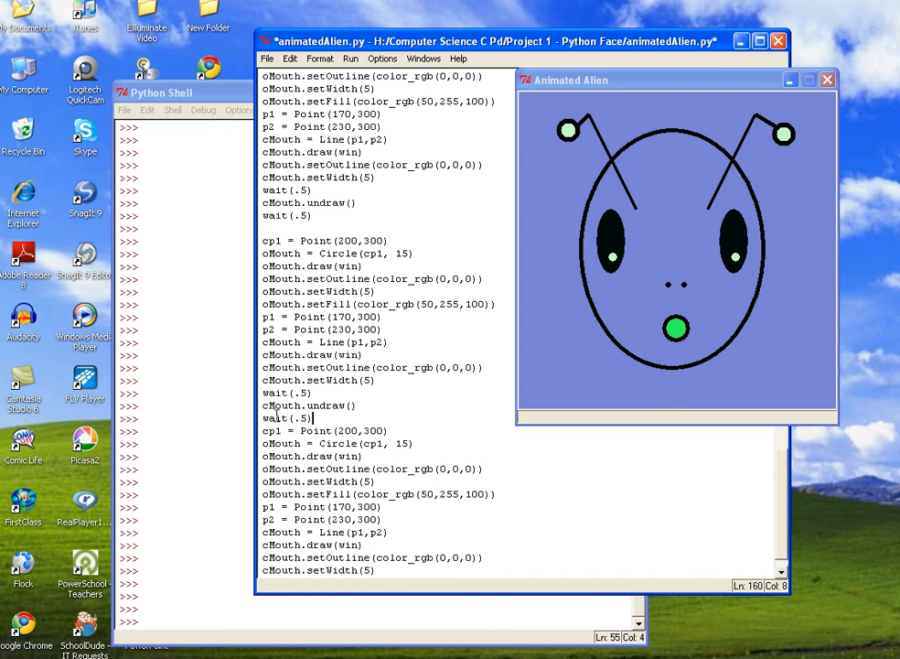
scroll(down, 3)
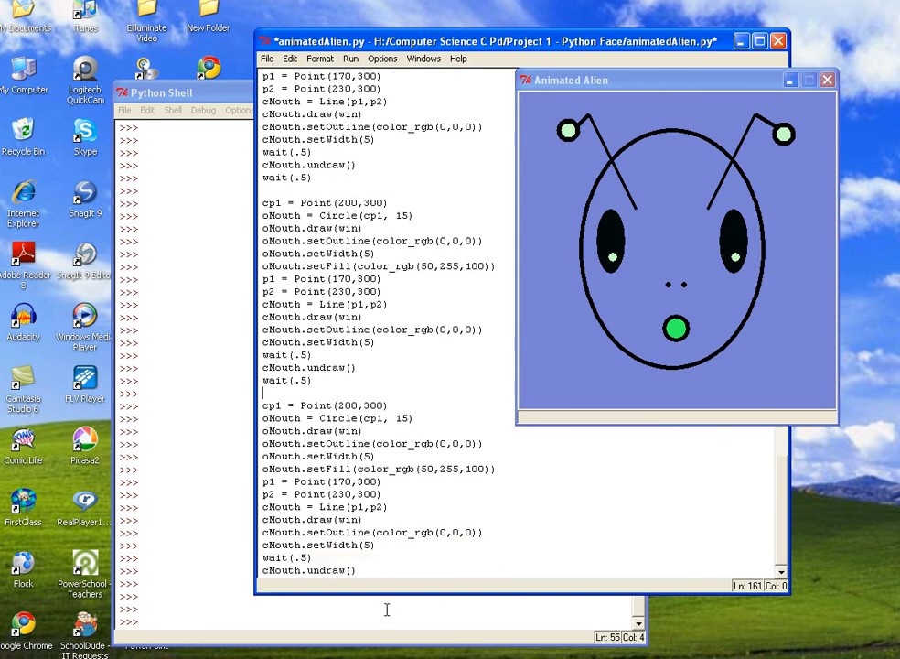
scroll(down, 3)
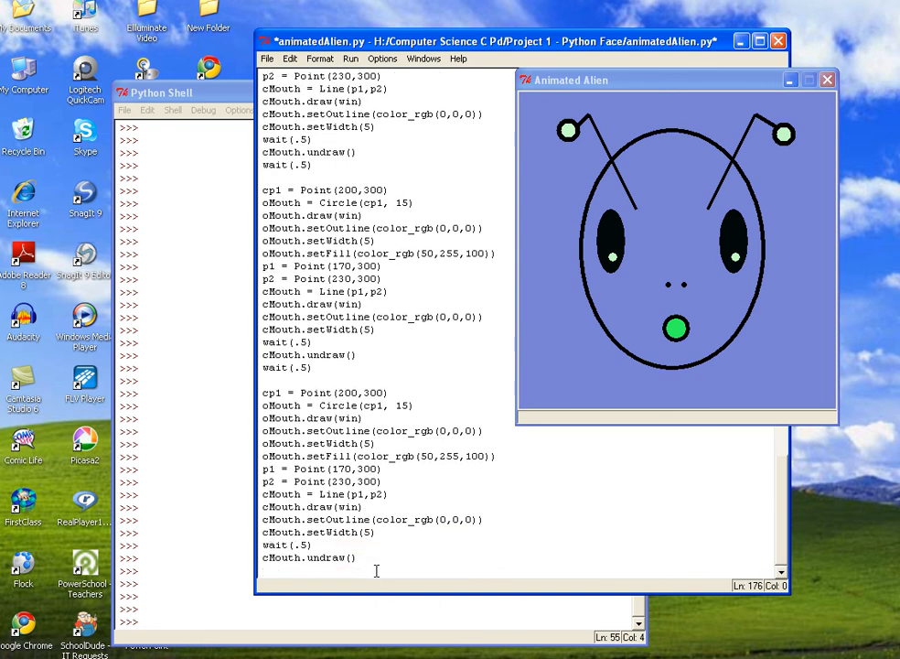
text(wait(.5))
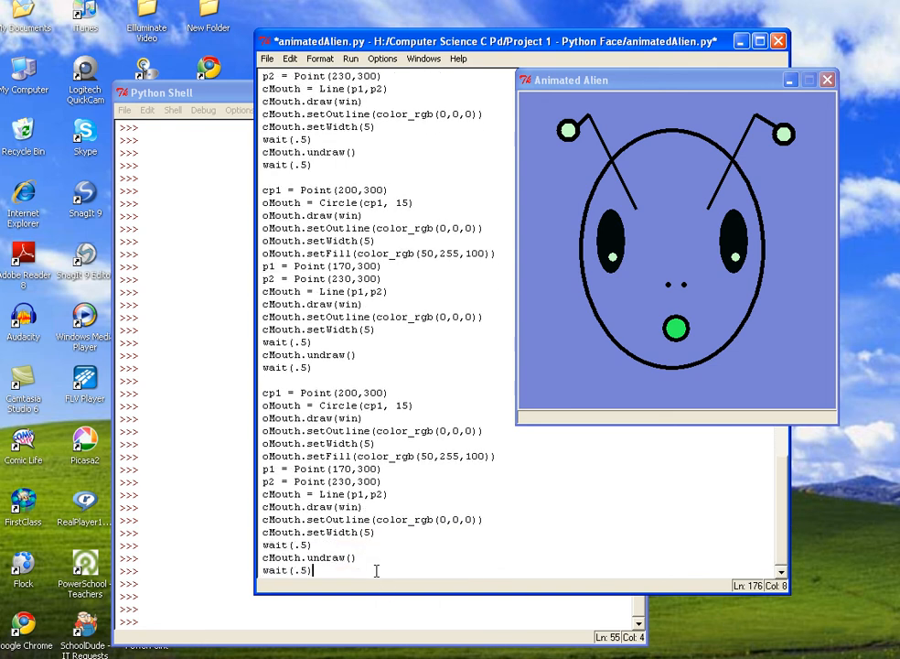
mouse_move(338, 571)
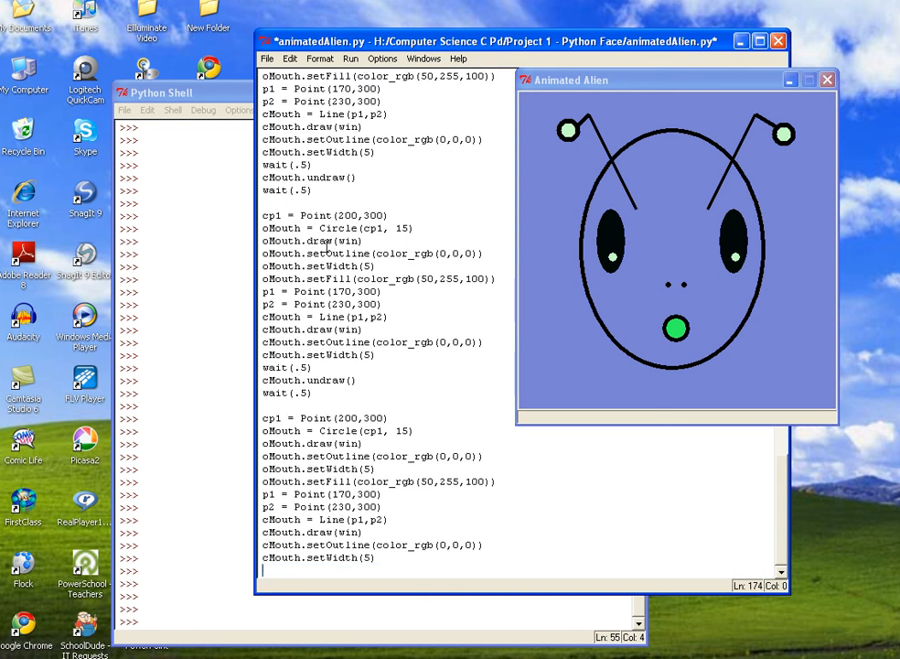
- Run Module, saving the source when prompted, and close the old Animated Alien window
click(351, 56)
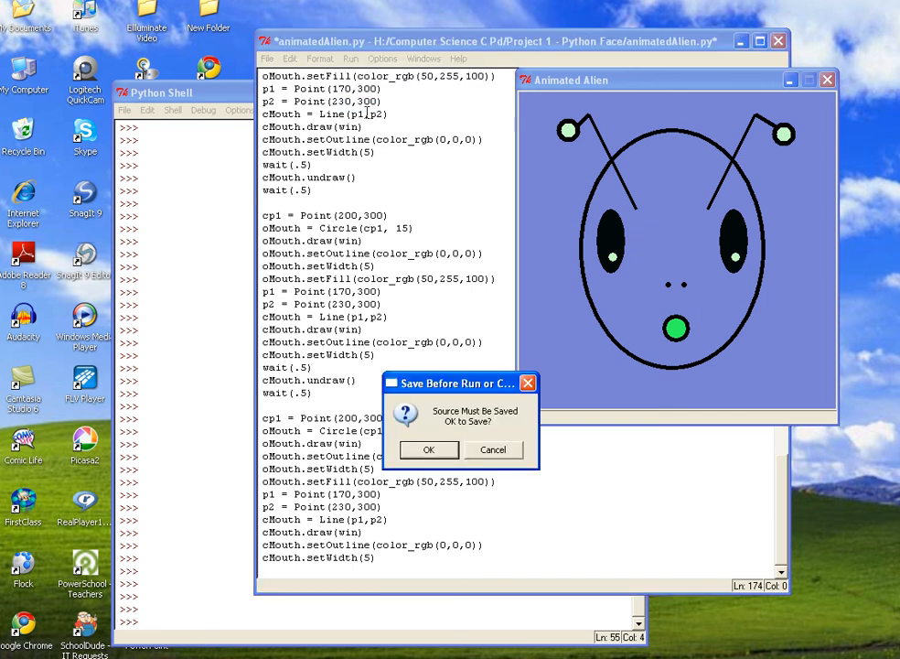
click(428, 450)
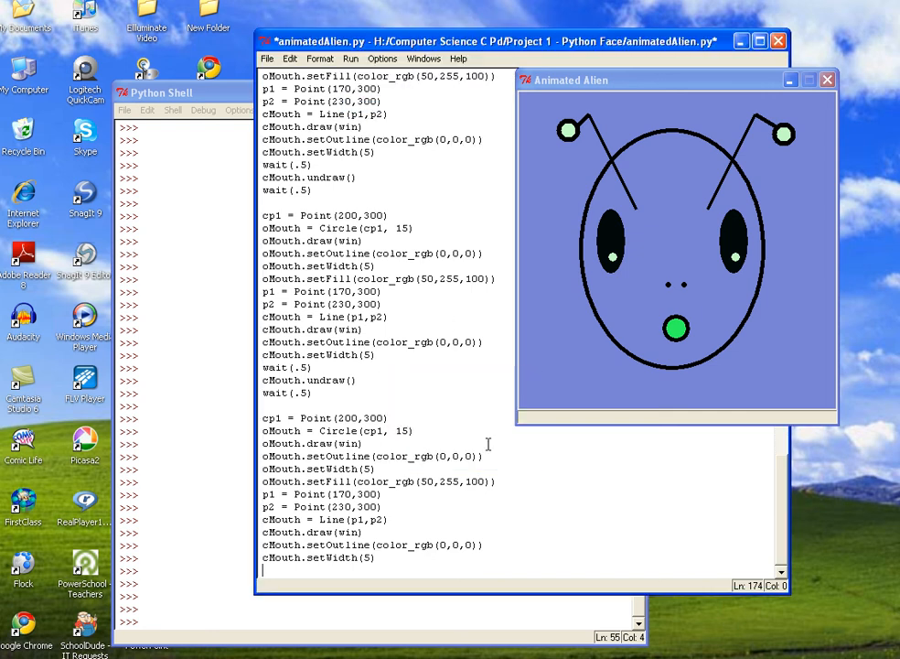
click(351, 58)
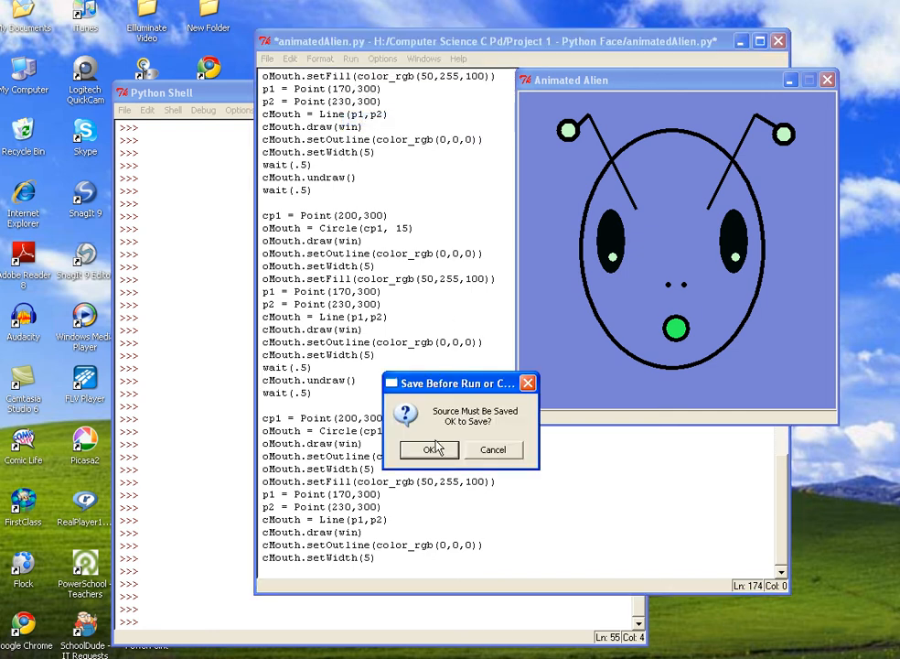
click(430, 451)
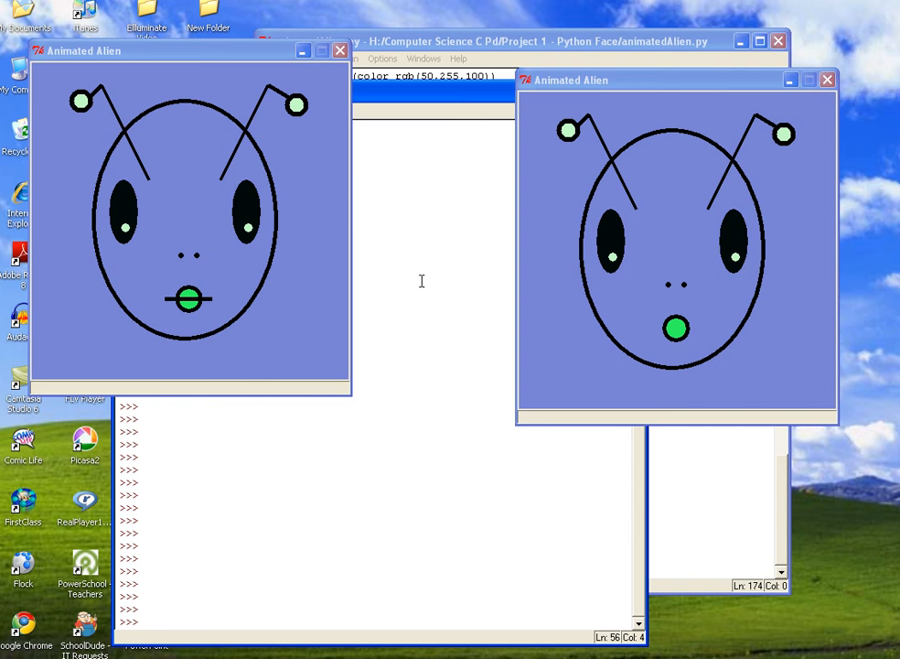
click(827, 81)
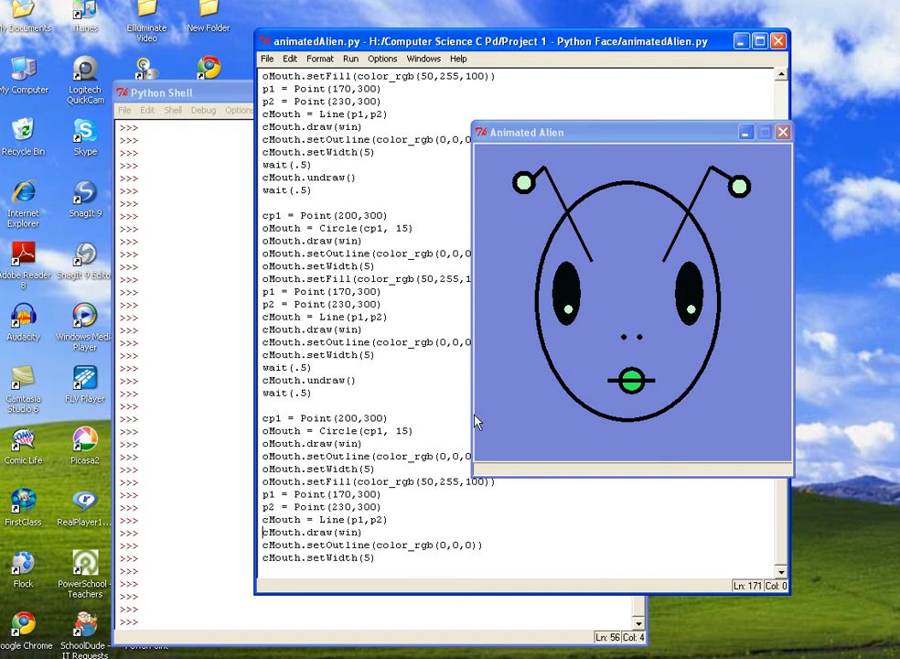
mouse_move(392, 364)
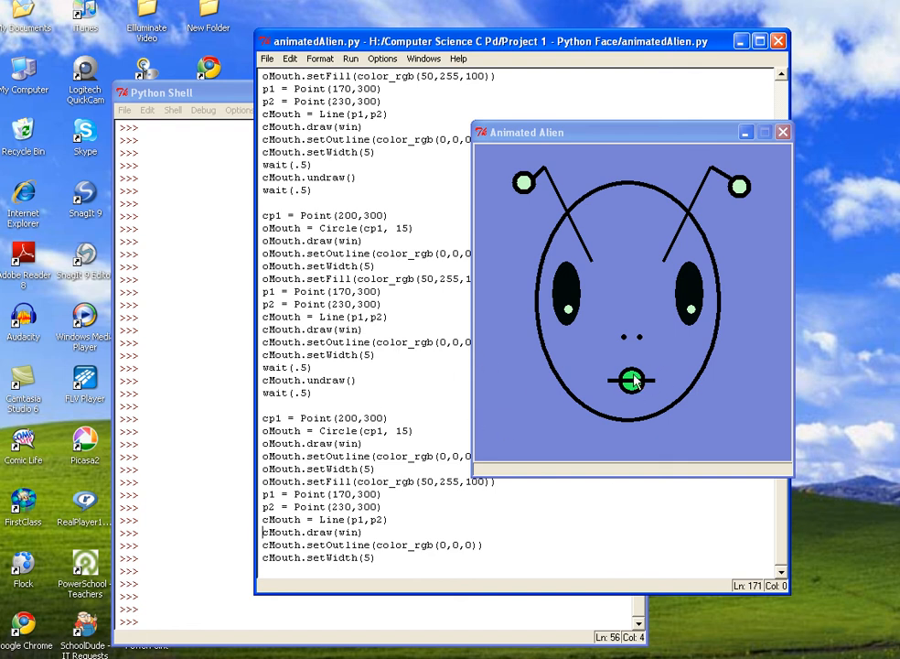
mouse_move(373, 439)
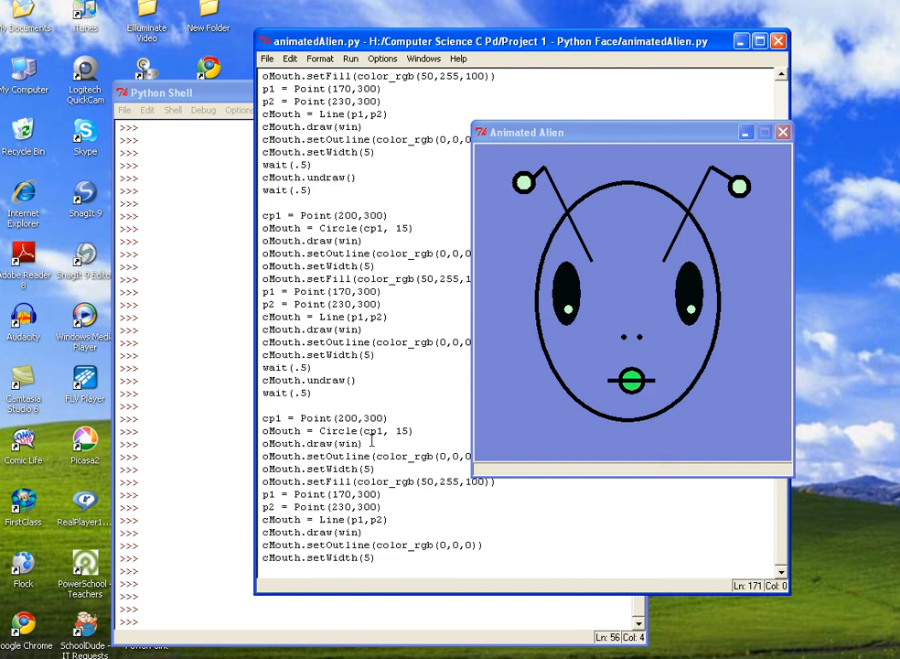
mouse_move(474, 318)
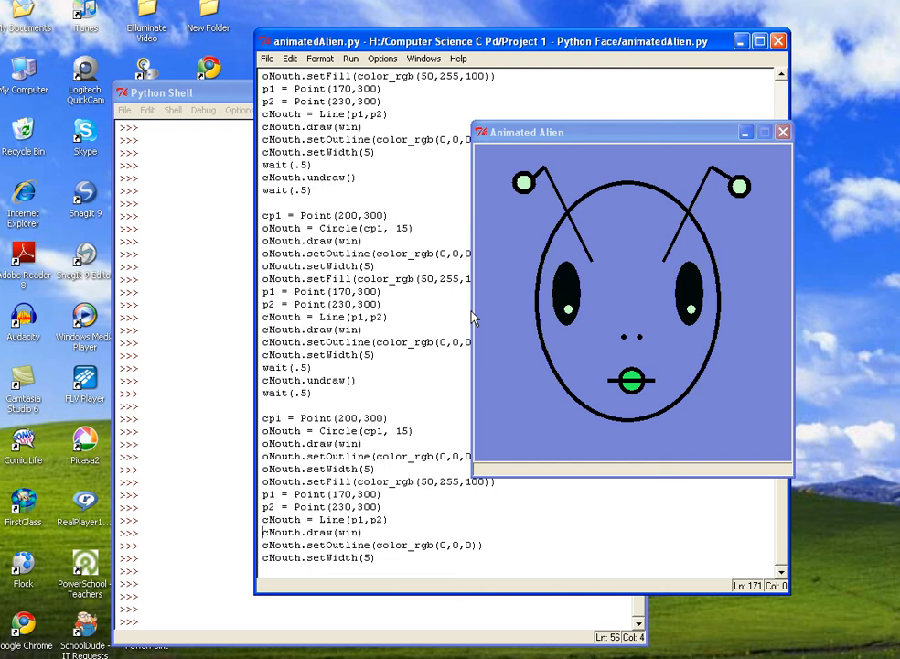
mouse_move(403, 552)
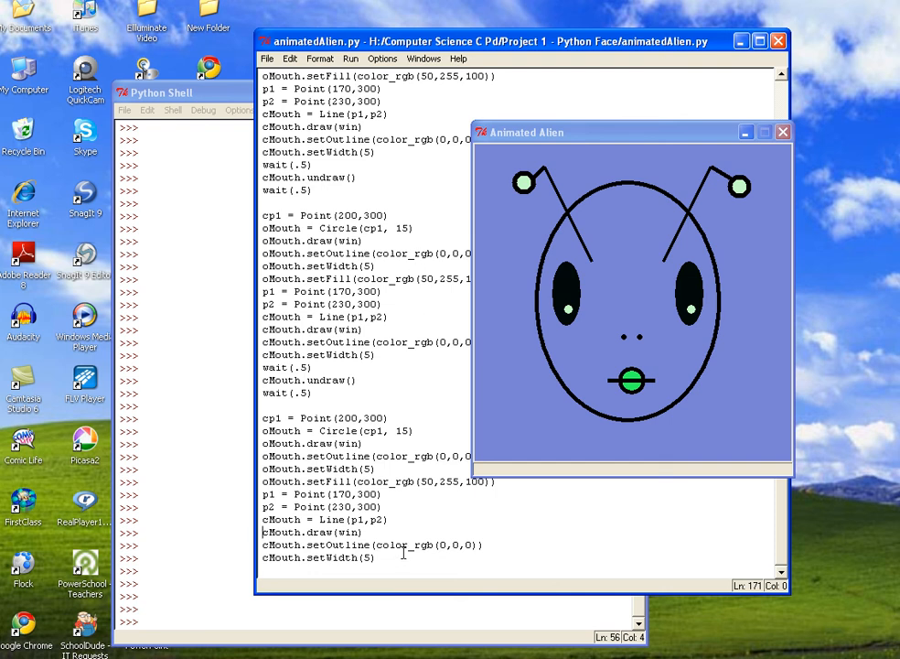